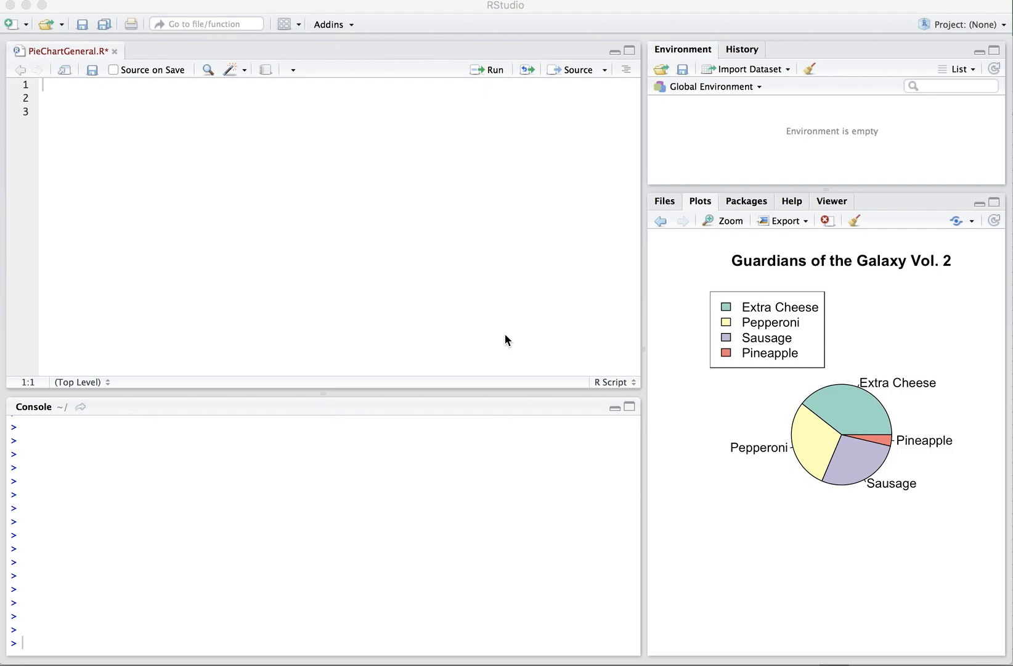
{"action": "mouse_move", "coordinate": [840, 502]}
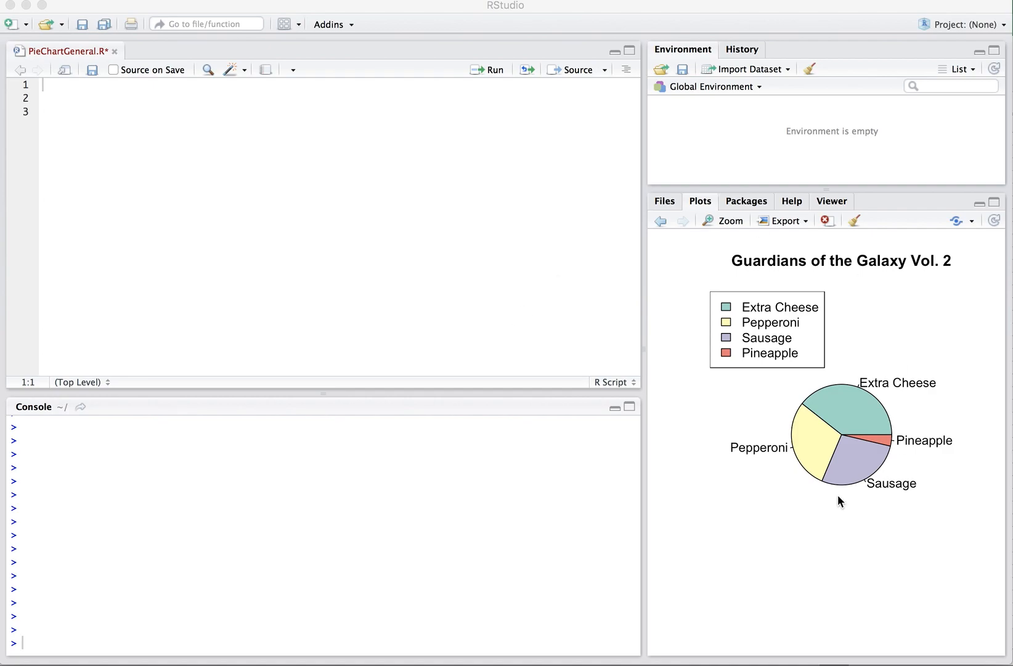
{"action": "mouse_move", "coordinate": [797, 437]}
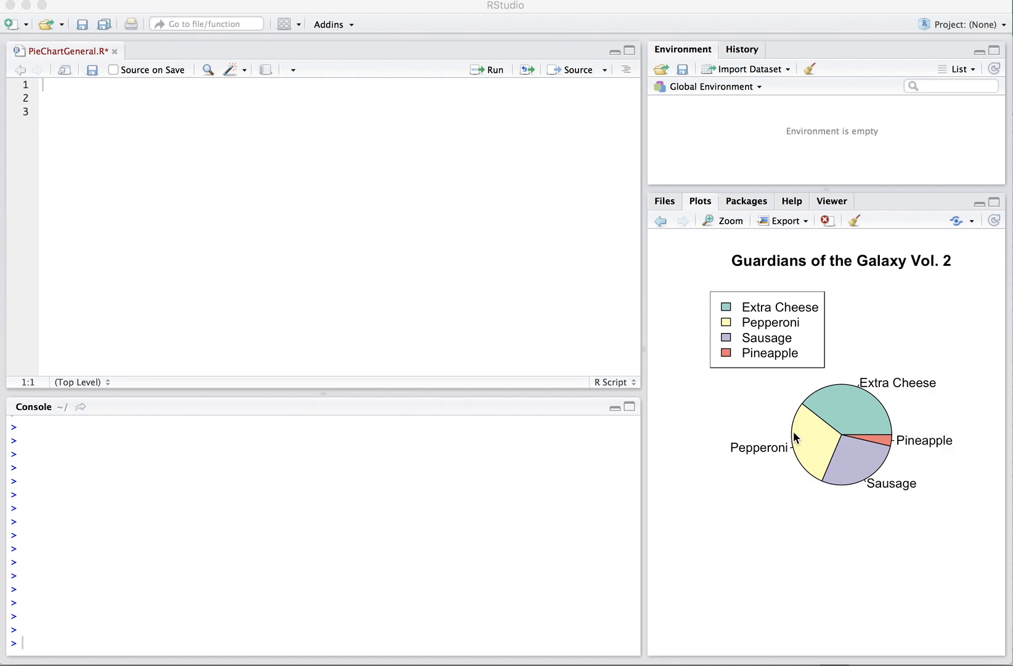
{"action": "mouse_move", "coordinate": [81, 110]}
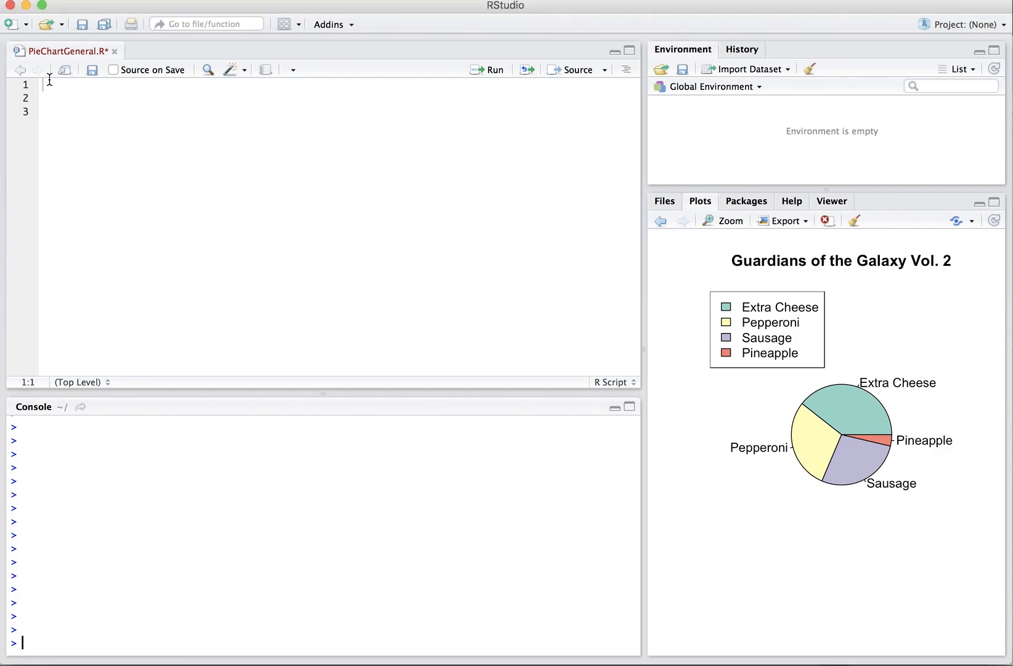
- Load ToppingMoviePreference.csv into values and inspect its 7-topping by 3-movie table
{"action": "type", "text": "values <- read.csv(\"~/Documents/TeachingResources/YouTube/PieChart/ToppingMoviePreference.csv\",row.names="}
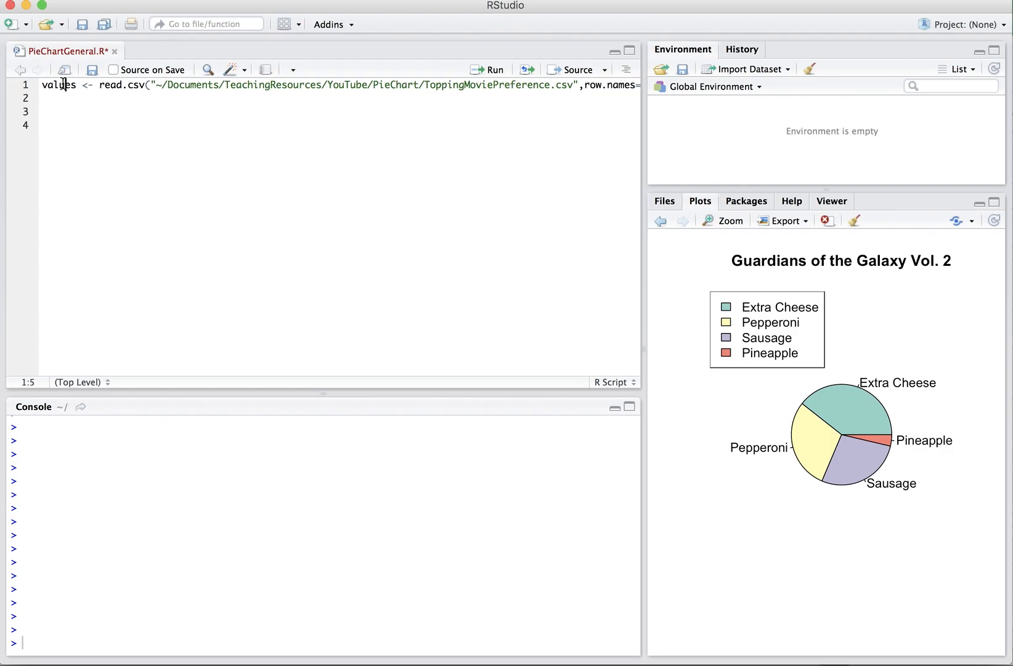
{"action": "left_click", "coordinate": [489, 69]}
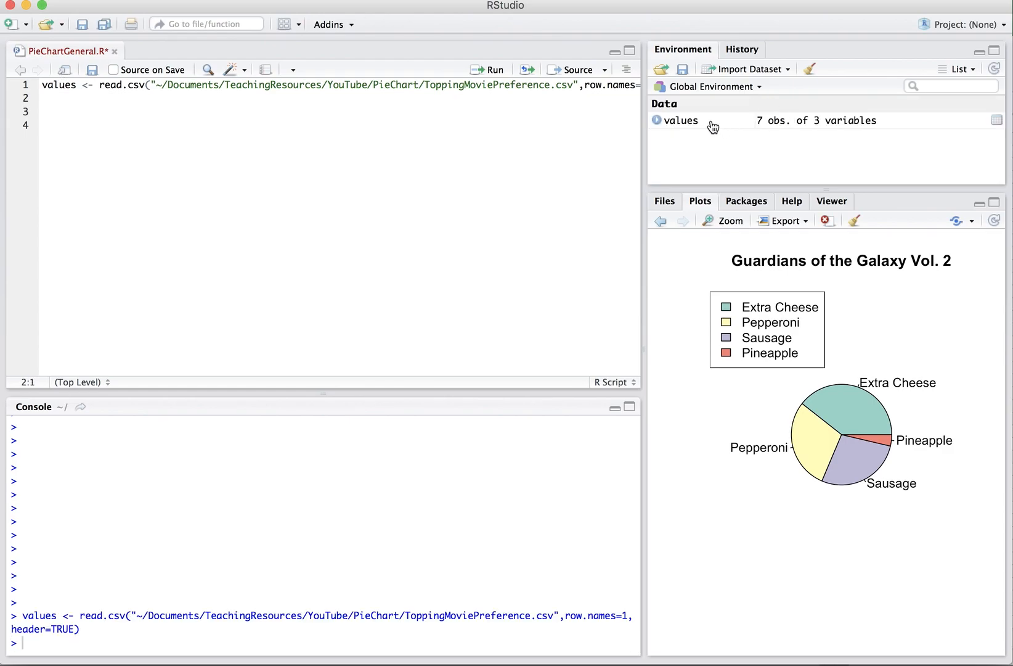
{"action": "left_click", "coordinate": [681, 120]}
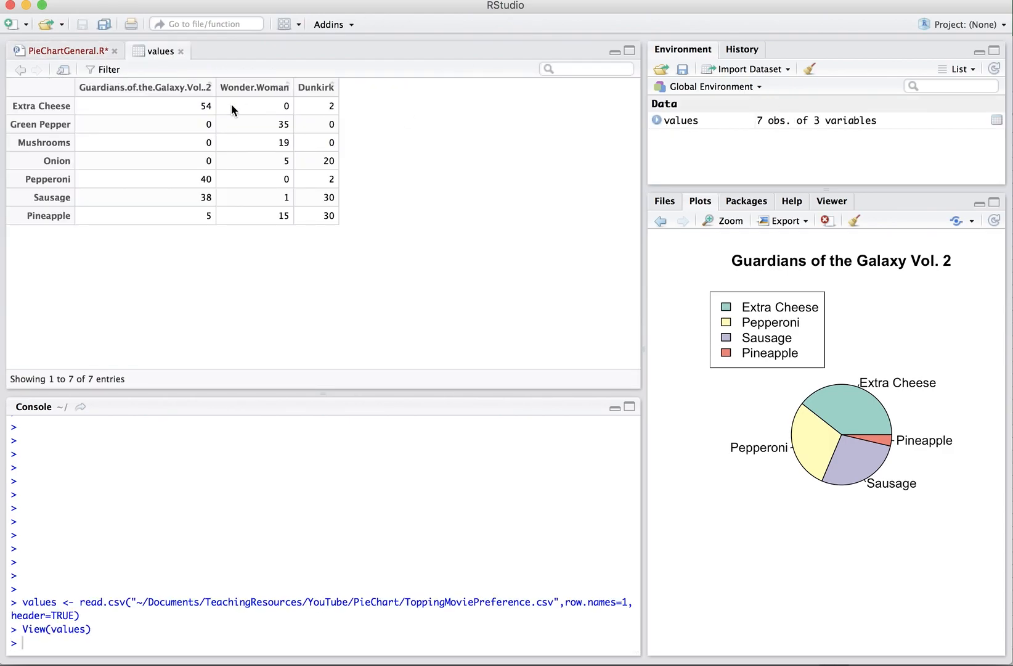
{"action": "mouse_move", "coordinate": [118, 144]}
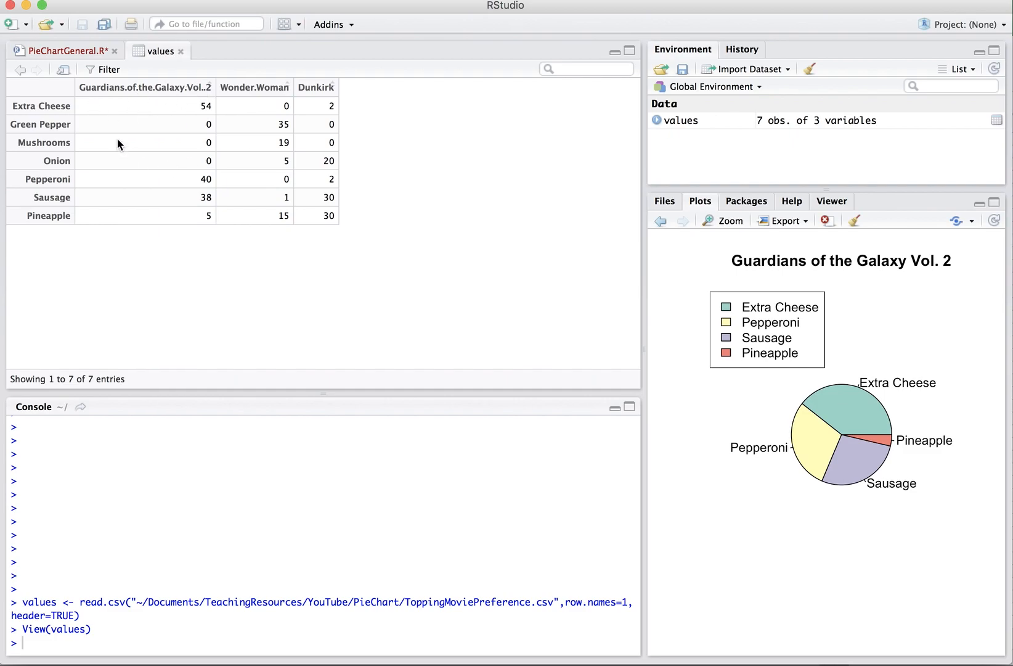
{"action": "mouse_move", "coordinate": [267, 65]}
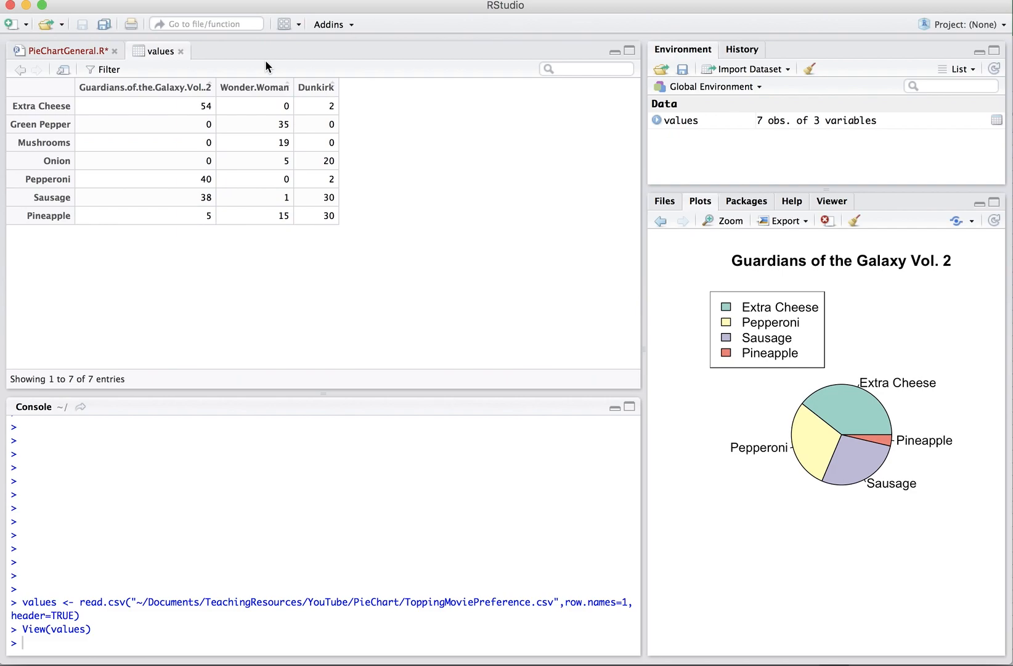
{"action": "mouse_move", "coordinate": [193, 143]}
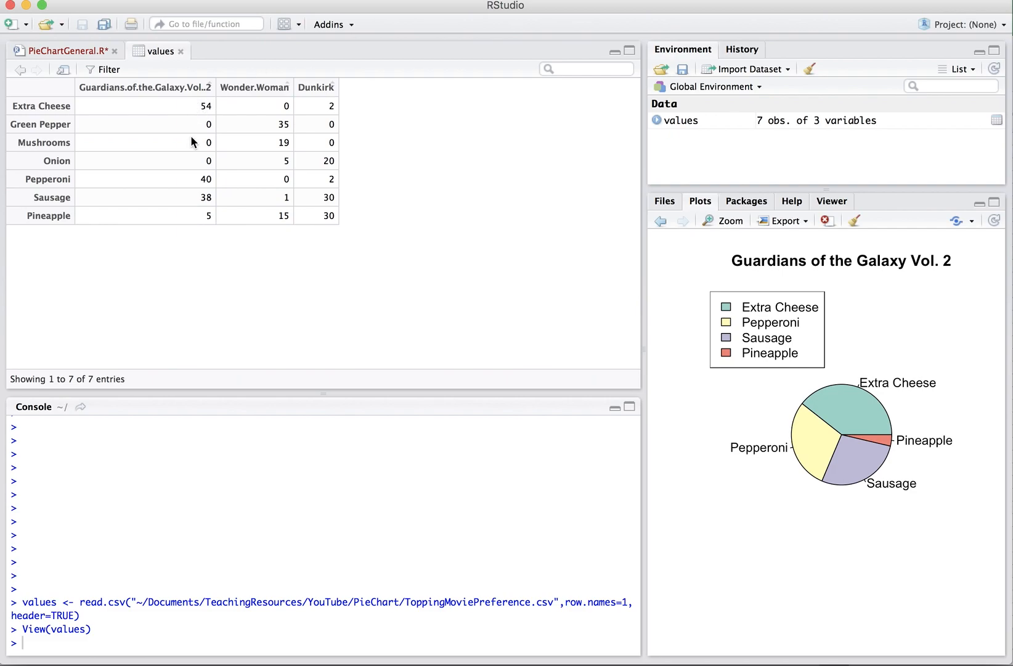
{"action": "left_click", "coordinate": [62, 51]}
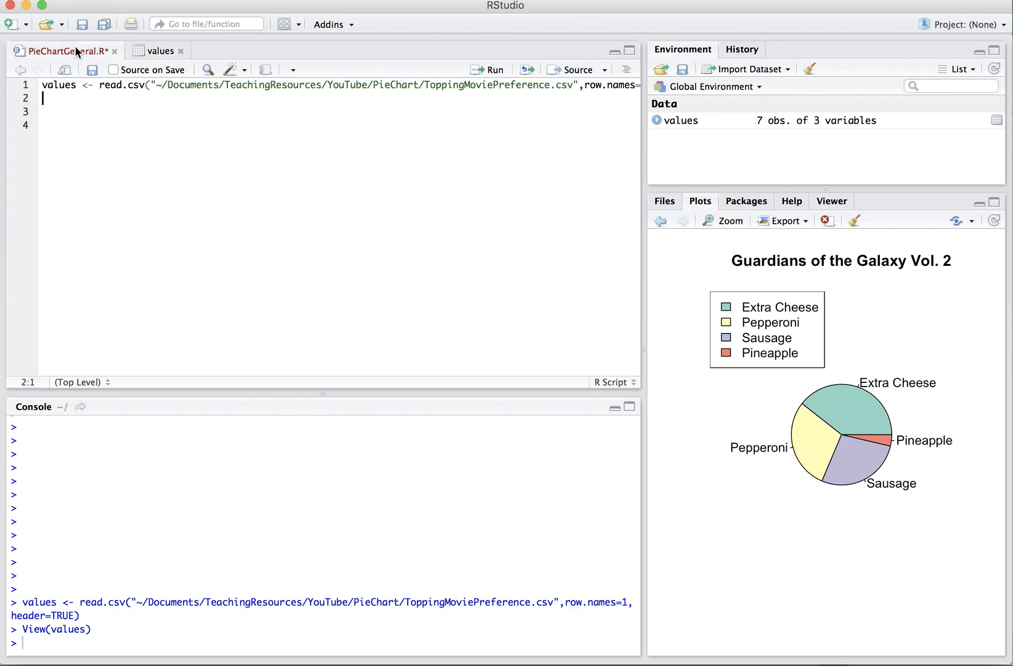
{"action": "left_click", "coordinate": [159, 51]}
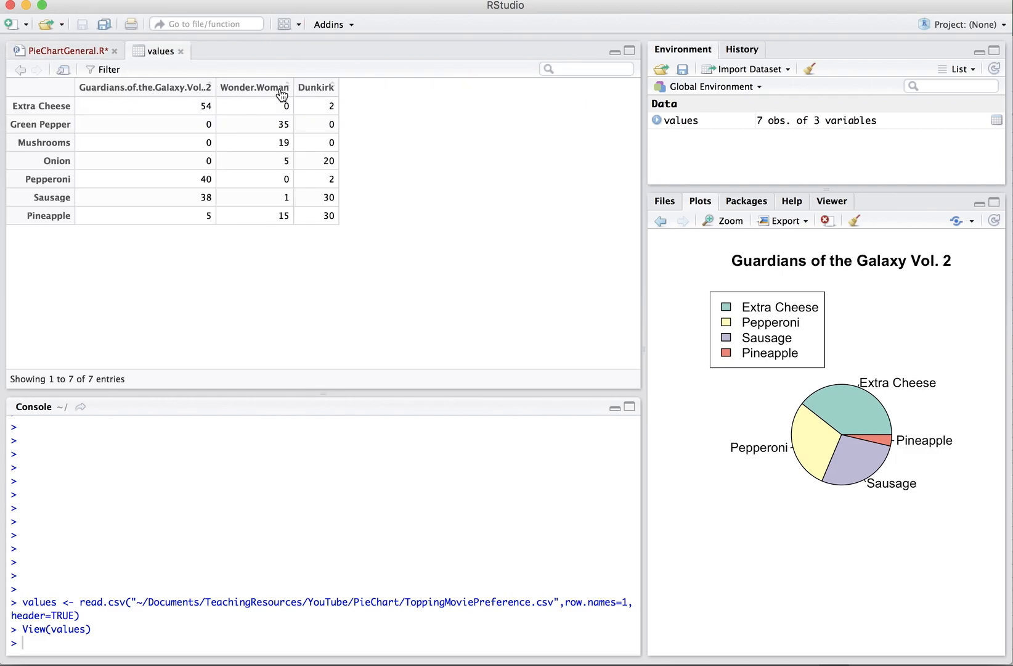
{"action": "mouse_move", "coordinate": [128, 88]}
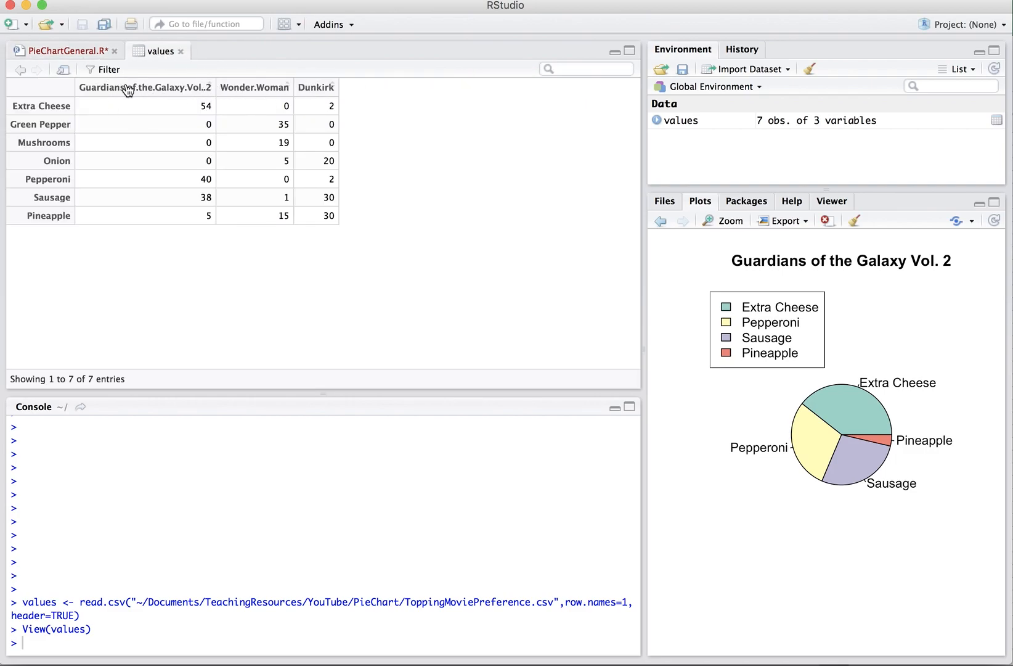
{"action": "left_click", "coordinate": [62, 50]}
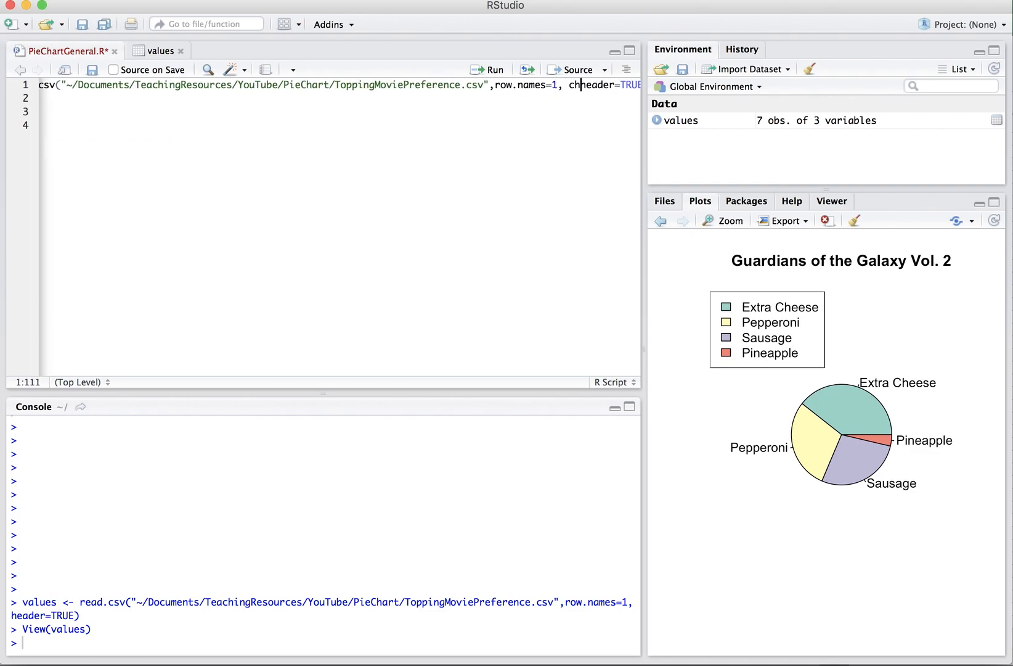
- Rerun read.csv with check.names=FALSE so column names like Wonder Woman keep spaces
{"action": "type", "text": "eck.names=FALSE,"}
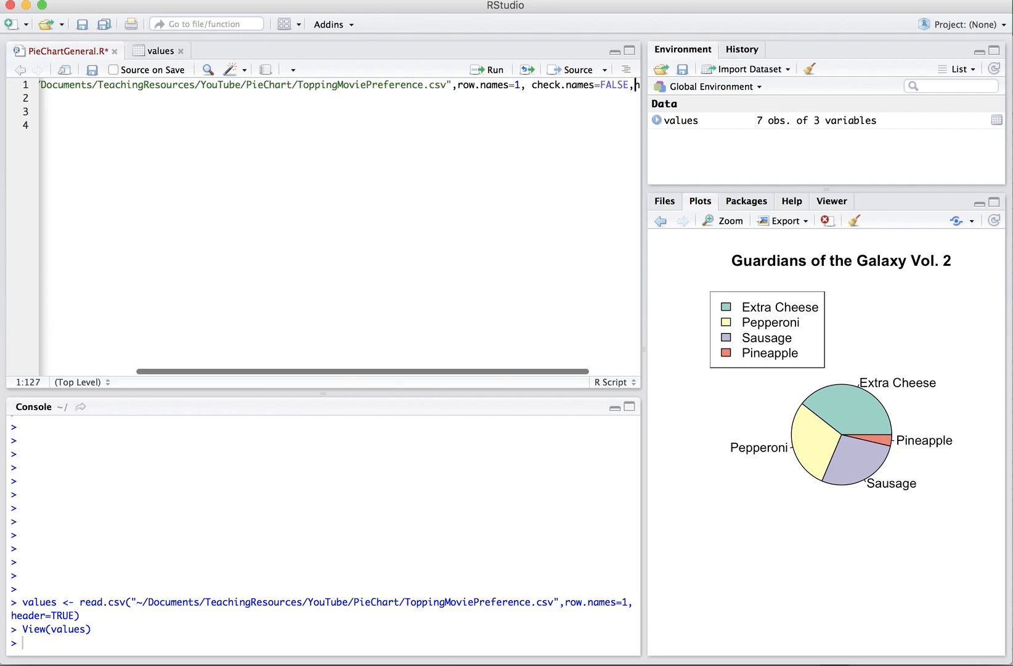
{"action": "left_click", "coordinate": [159, 51]}
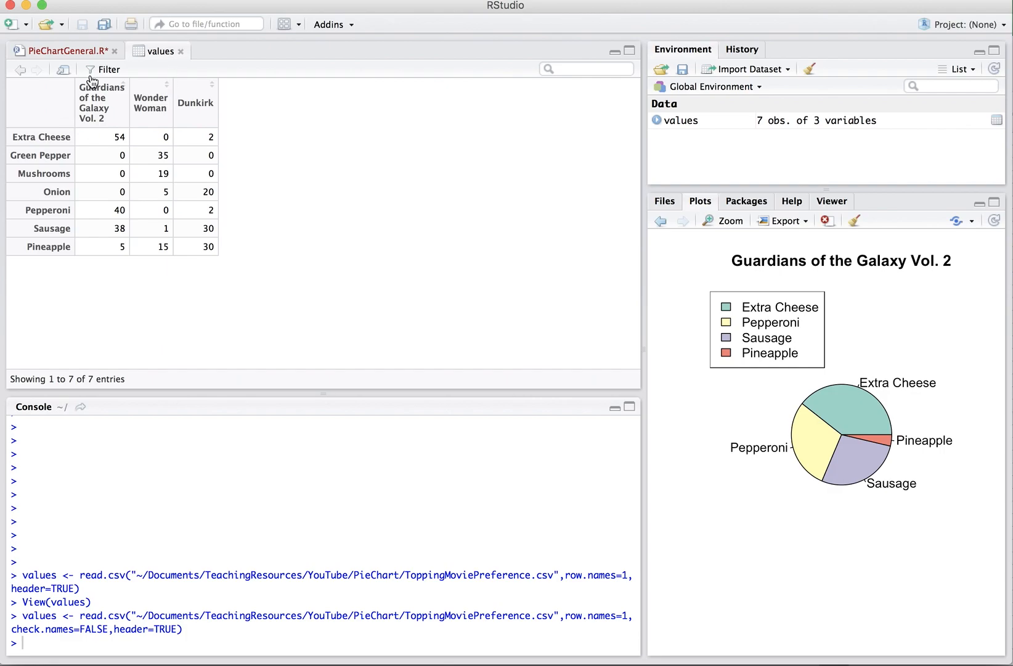
{"action": "left_click", "coordinate": [65, 51]}
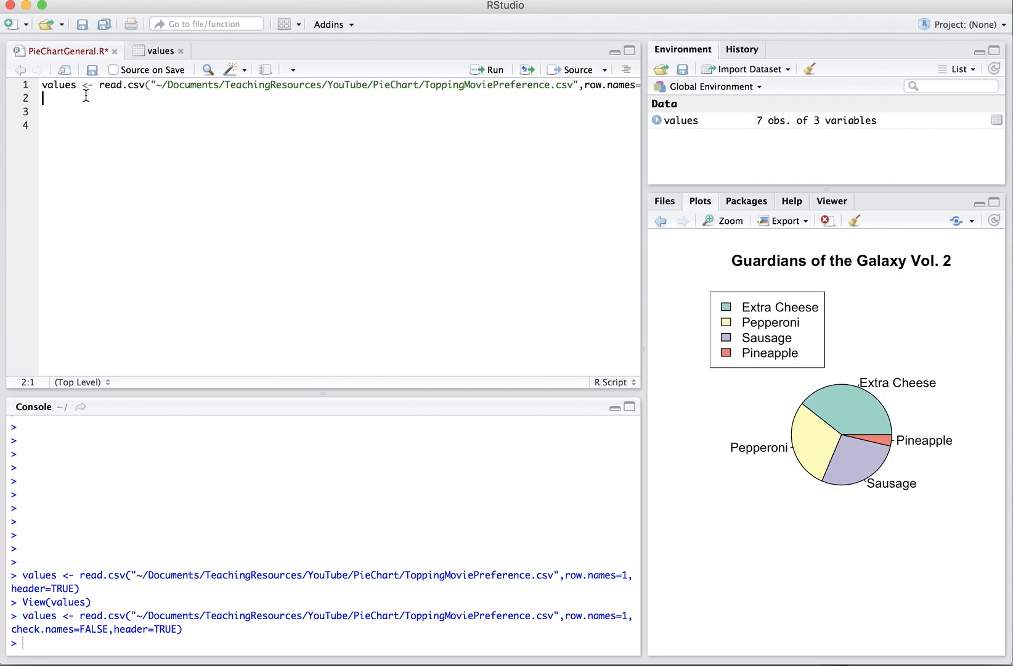
- Open the ?pie help page, then replace that line with require("RColorBrewer") and run it
{"action": "type", "text": "?pie"}
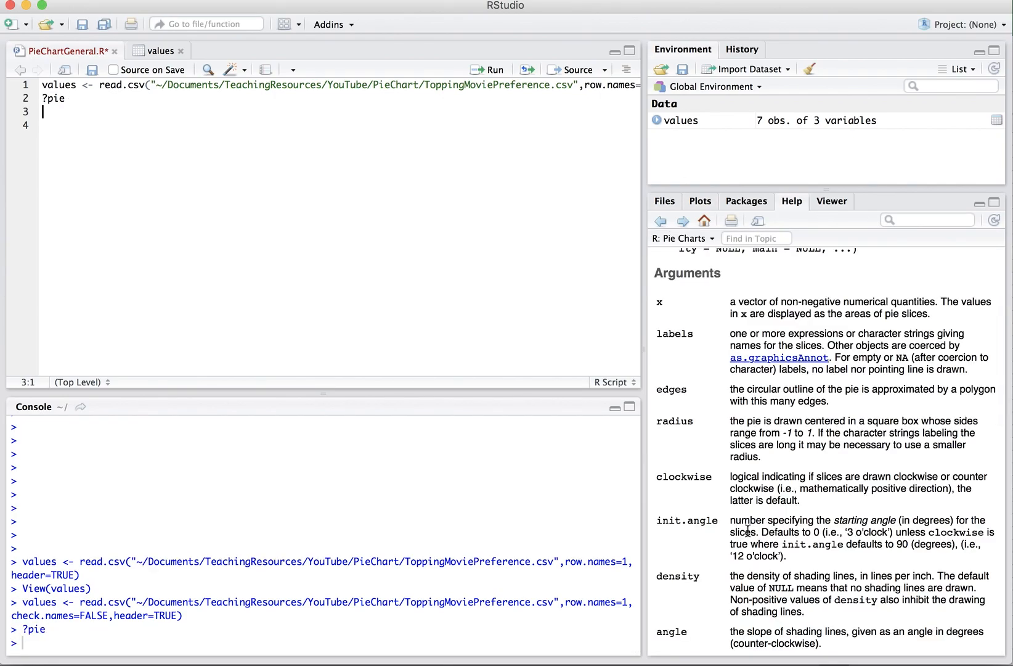
{"action": "scroll", "scroll_direction": "up", "scroll_amount": 3}
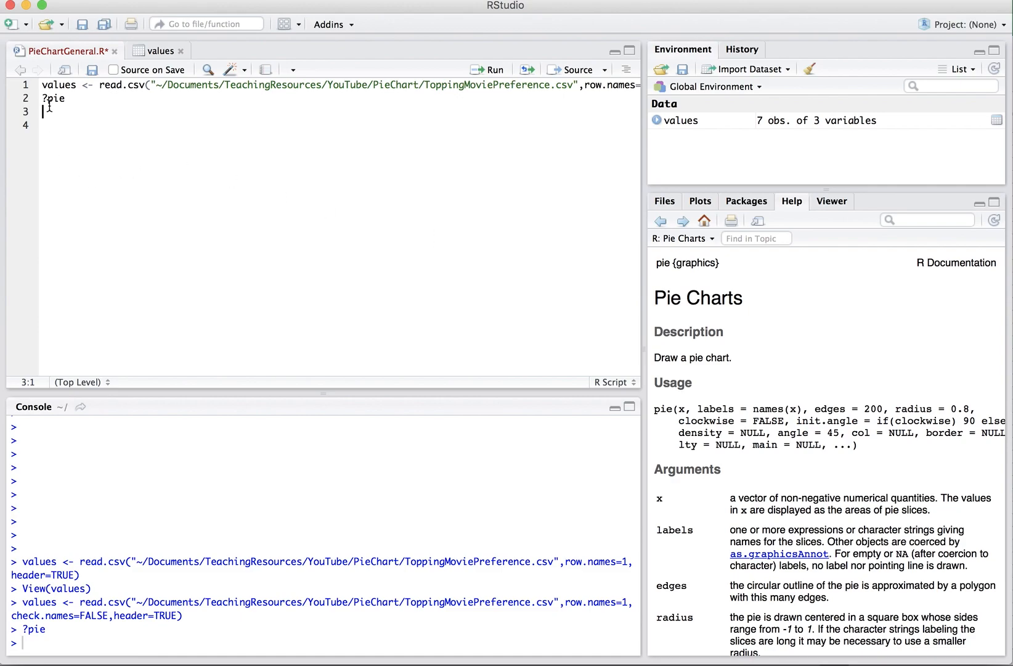
{"action": "key", "text": "Backspace"}
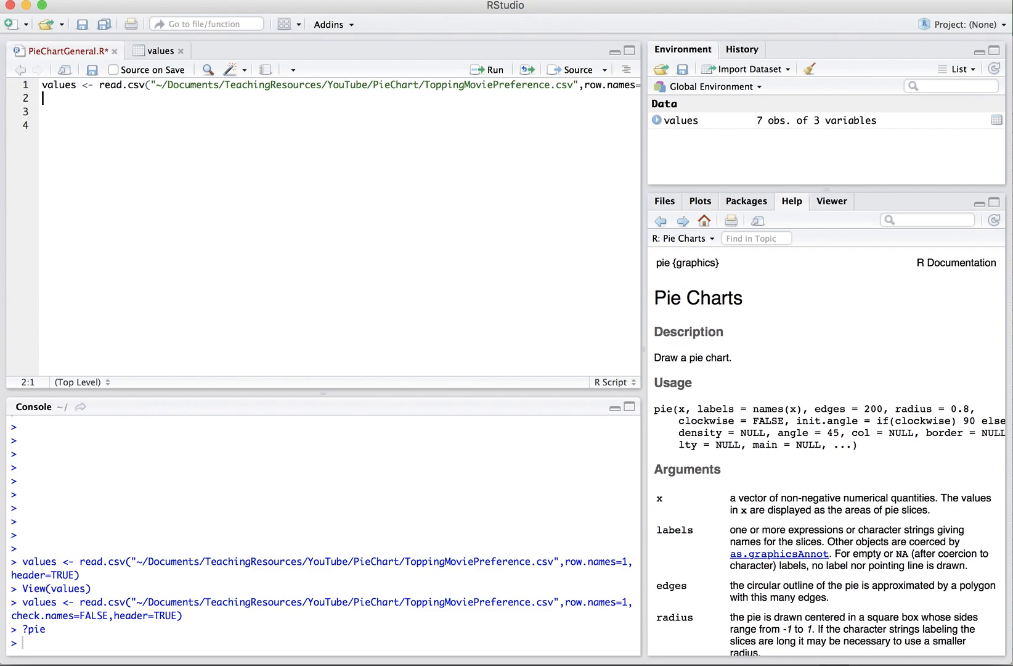
{"action": "type", "text": "require(\"RColorBrewer"}
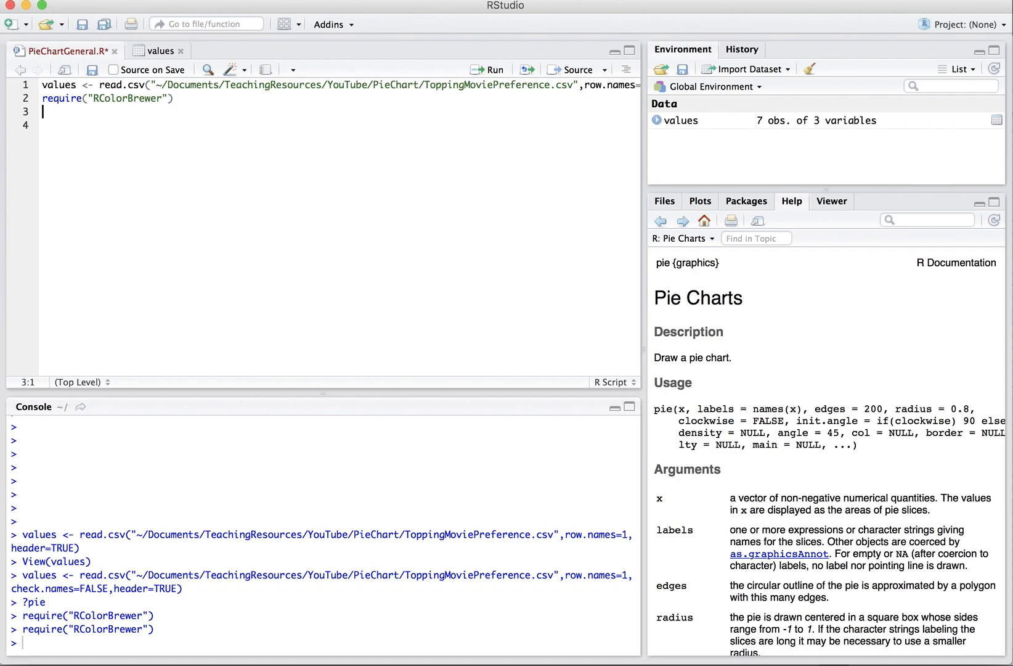
{"action": "type", "text": "pi"}
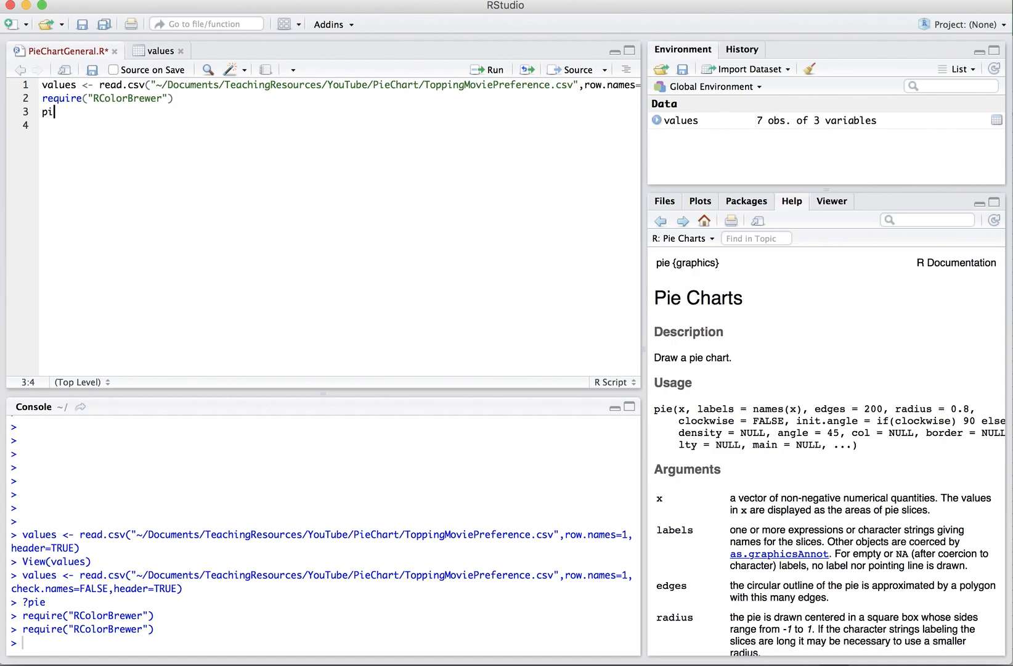
{"action": "key", "text": "Backspace"}
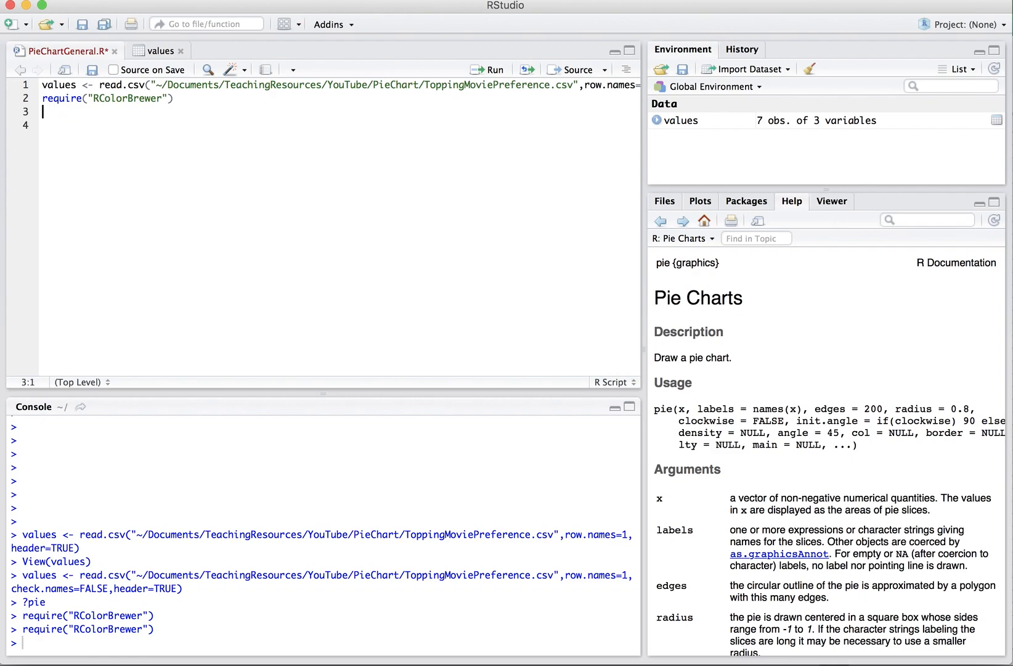
{"action": "left_click", "coordinate": [158, 51]}
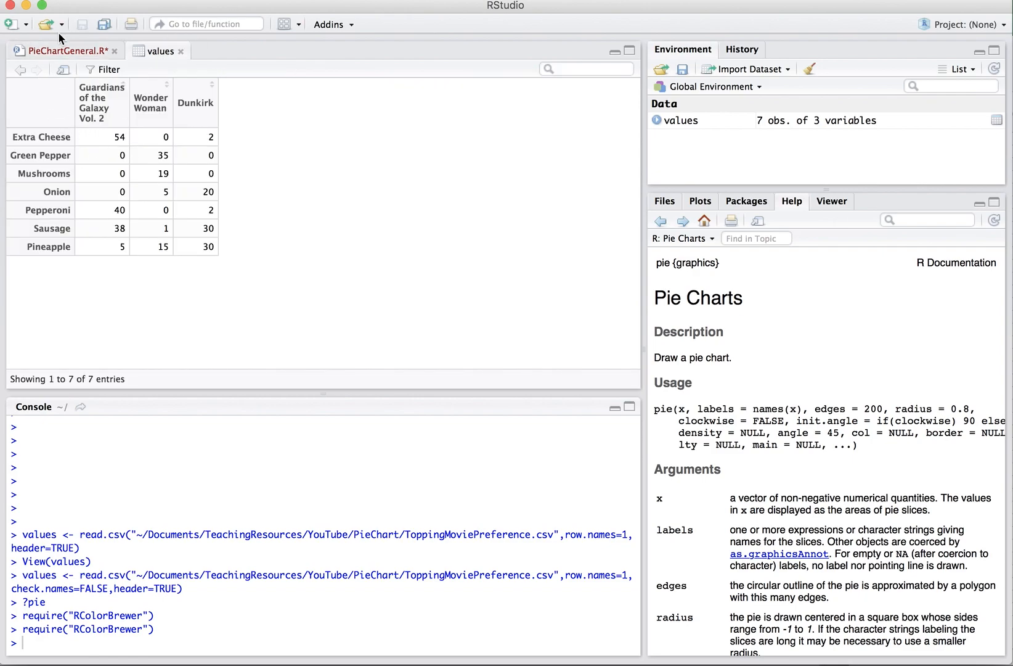
{"action": "left_click", "coordinate": [65, 51]}
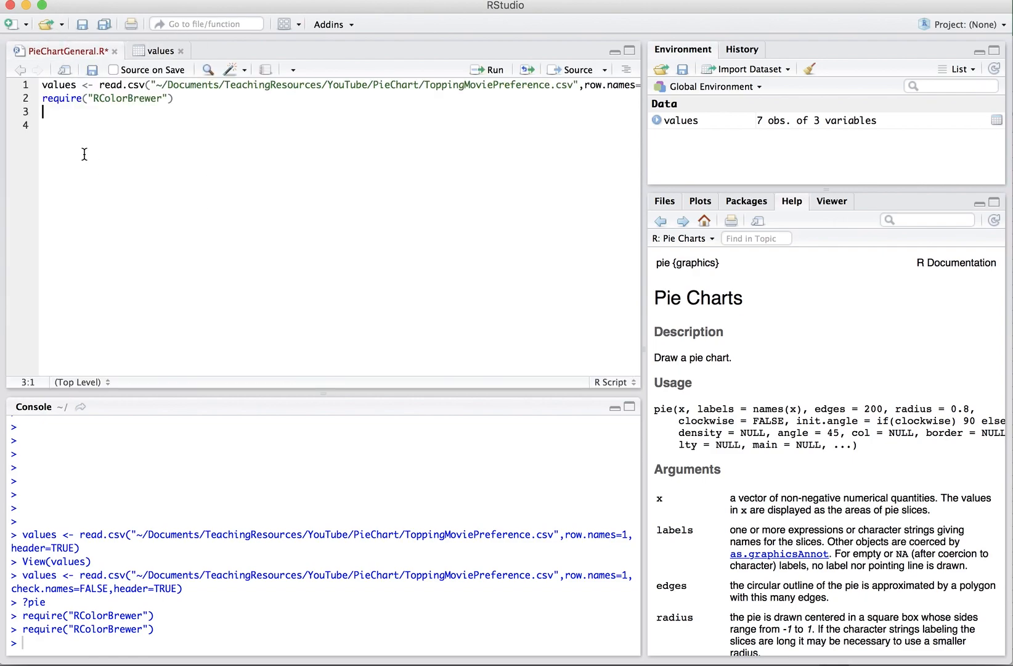
- Run pie(values[,1]) to draw the first-column pie and compare with the values table
{"action": "type", "text": "pie(values[,1"}
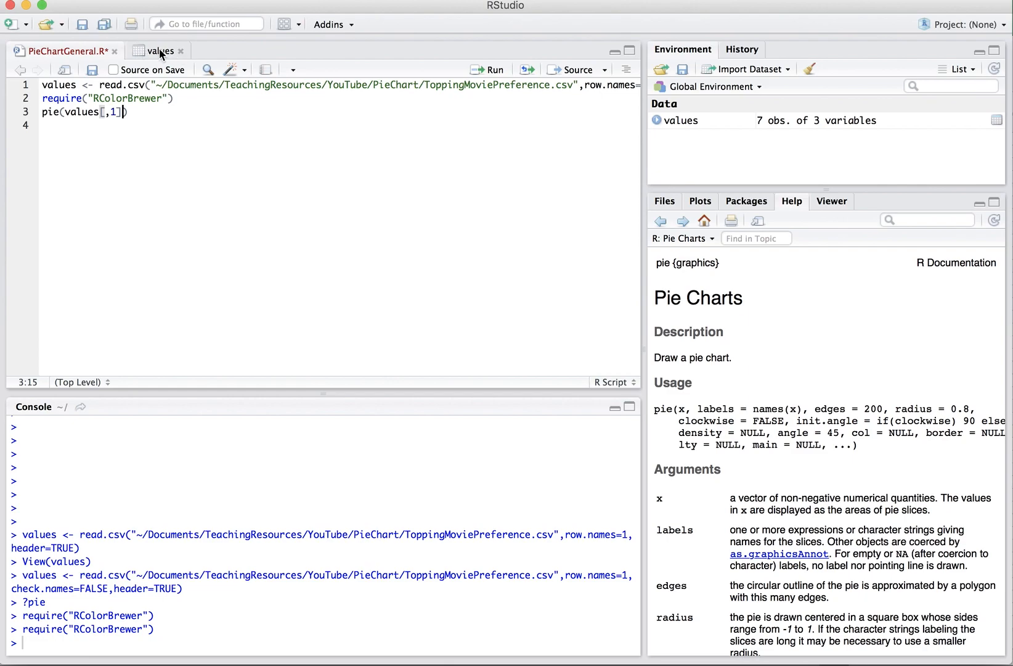
{"action": "left_click", "coordinate": [487, 69]}
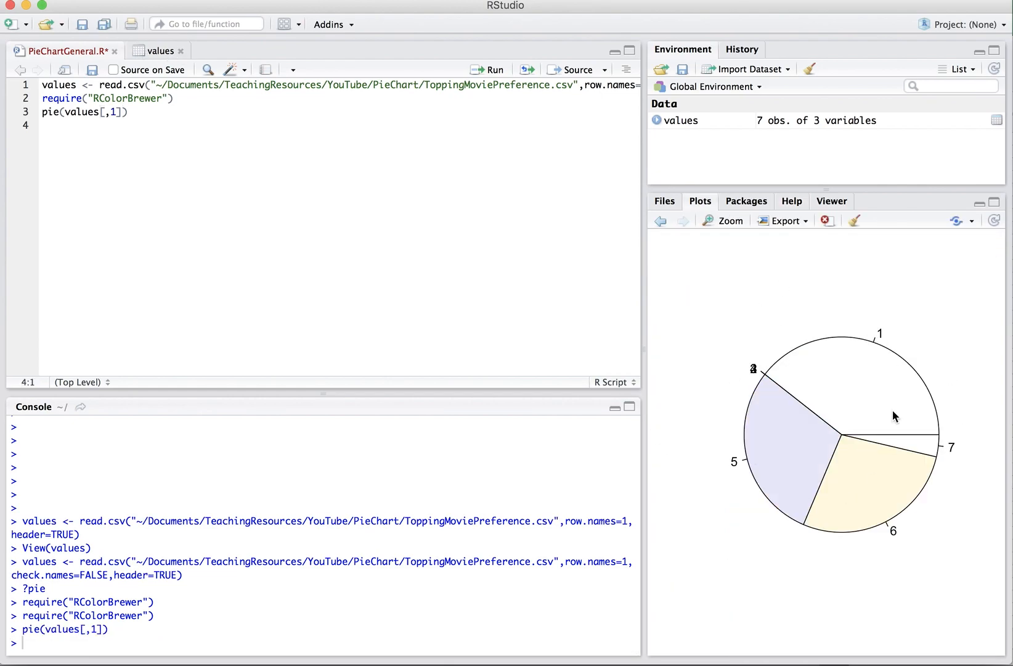
{"action": "mouse_move", "coordinate": [753, 370]}
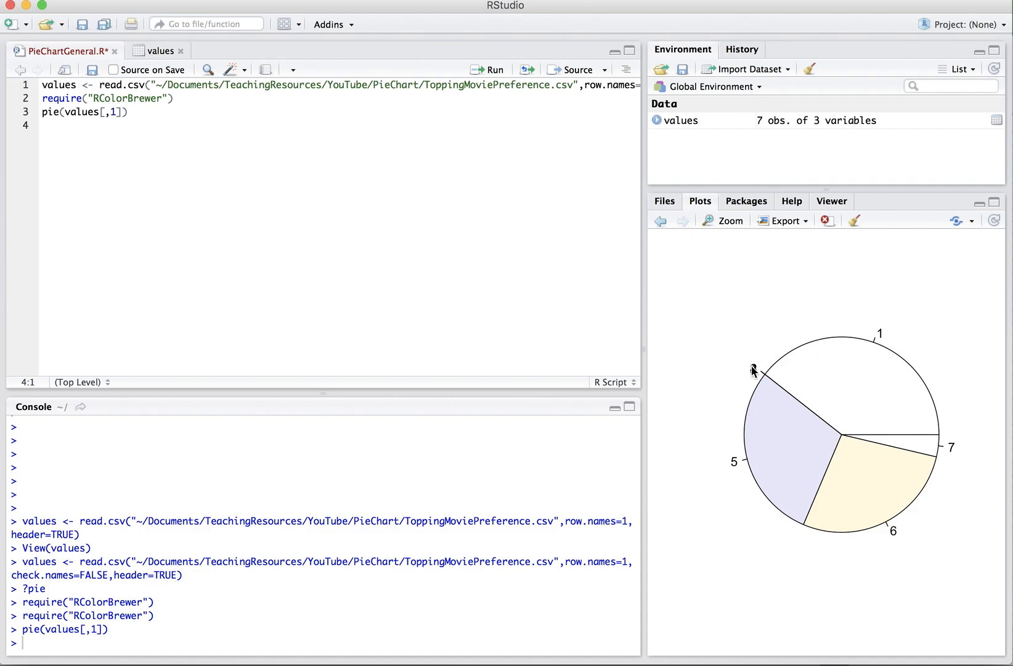
{"action": "mouse_move", "coordinate": [150, 50]}
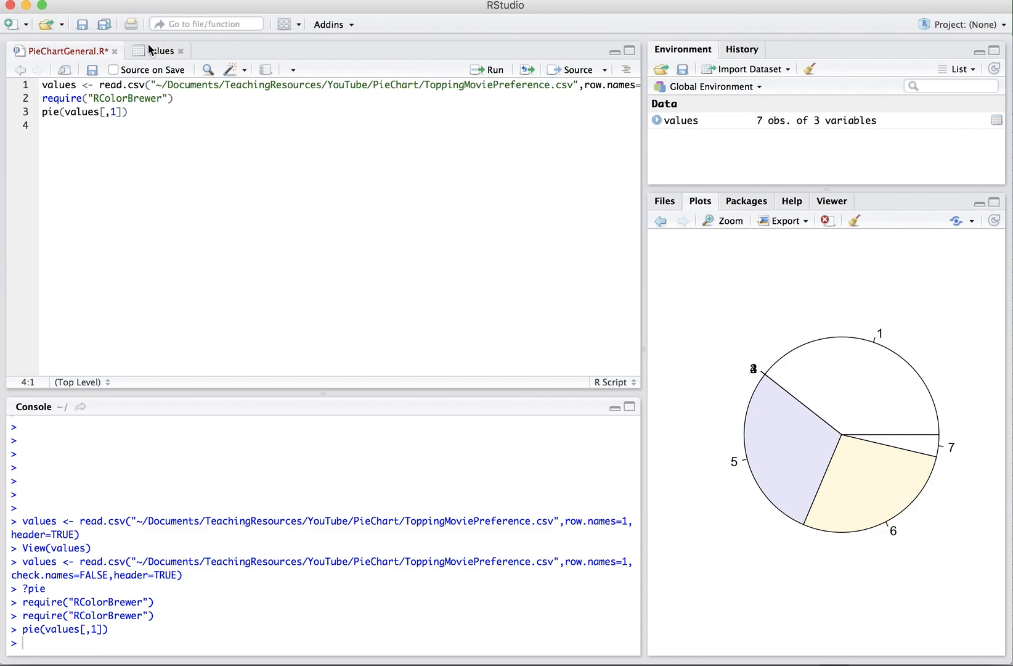
{"action": "left_click", "coordinate": [159, 50]}
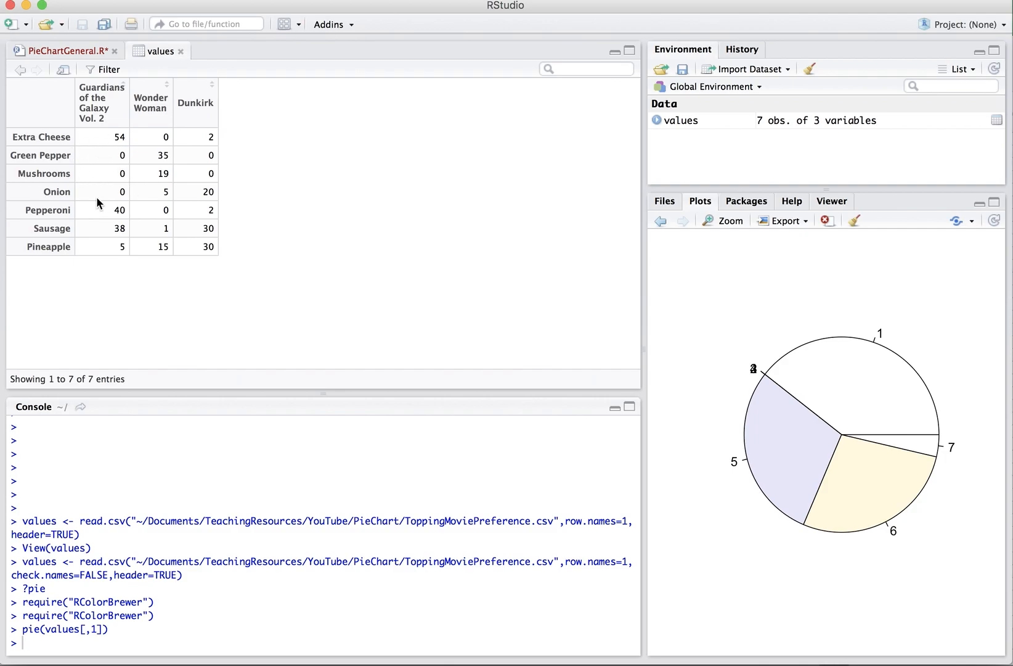
{"action": "left_click", "coordinate": [62, 50]}
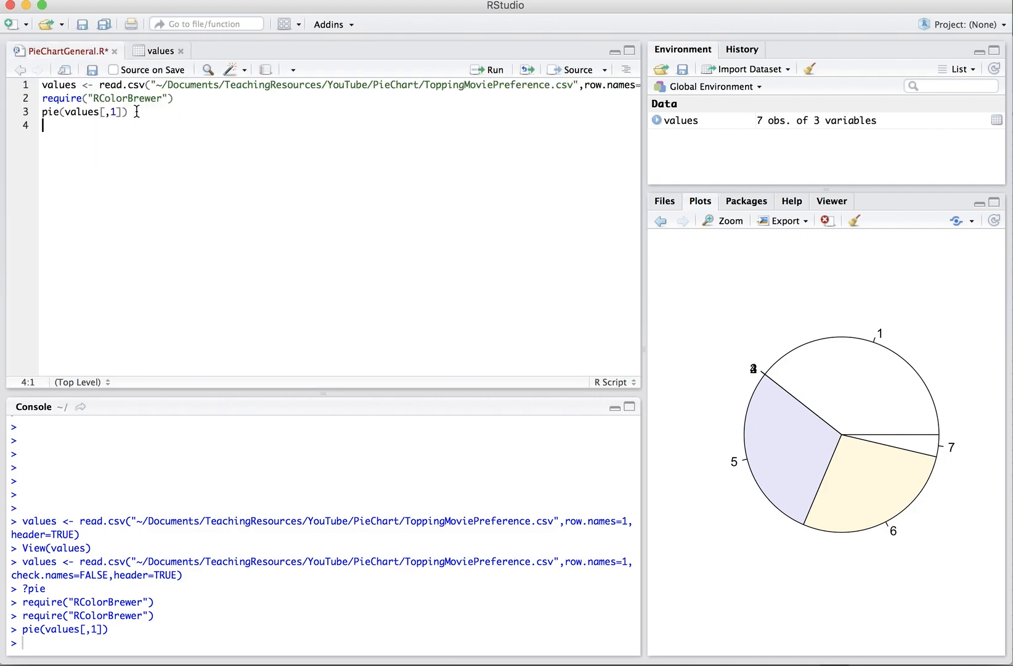
- Add and run indices <- values[,1]!=0 to flag nonzero first-column toppings
{"action": "type", "text": "i"}
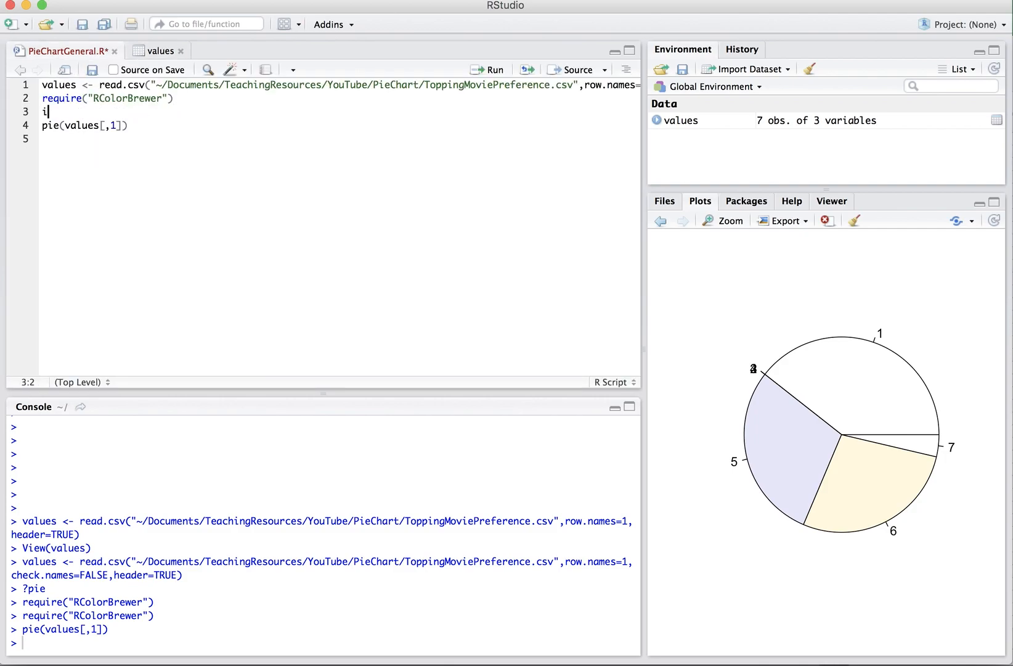
{"action": "type", "text": "ndices <-"}
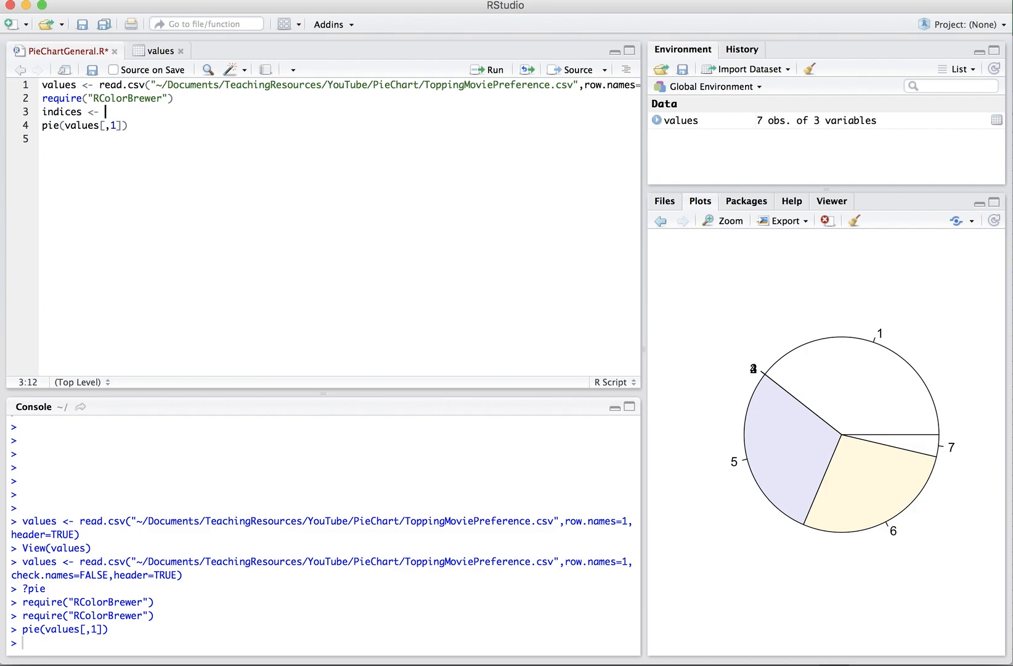
{"action": "type", "text": "values[,1]"}
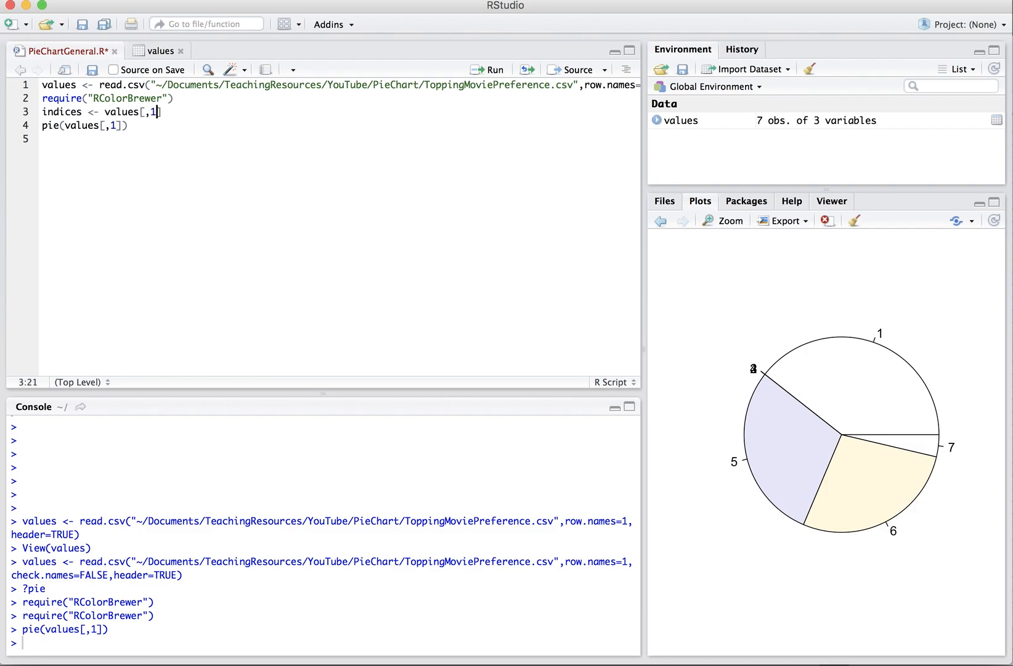
{"action": "type", "text": "!=0"}
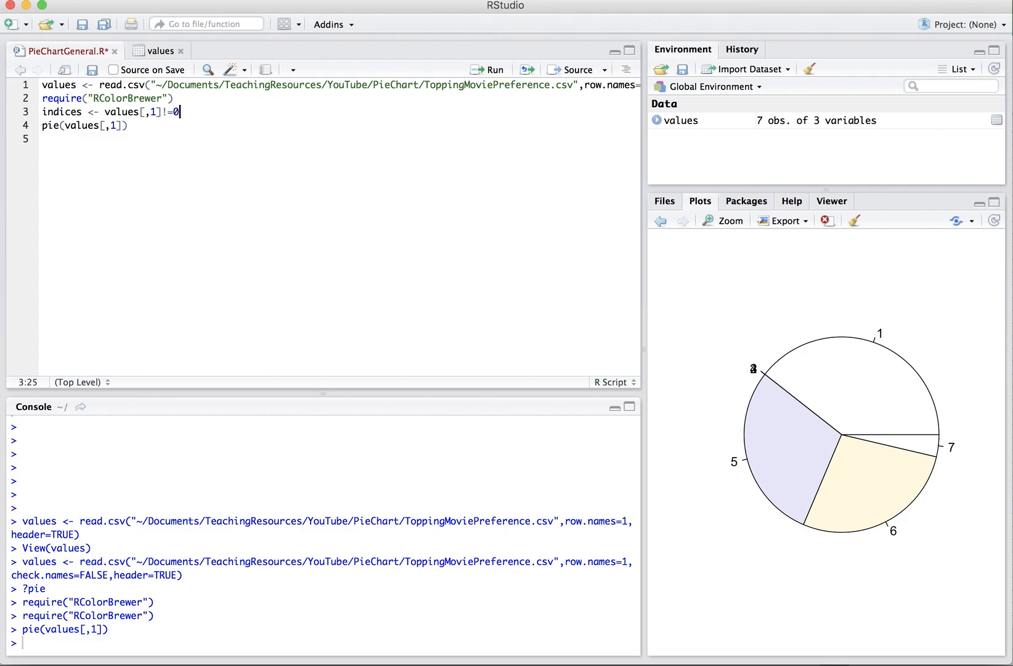
{"action": "left_click", "coordinate": [489, 69]}
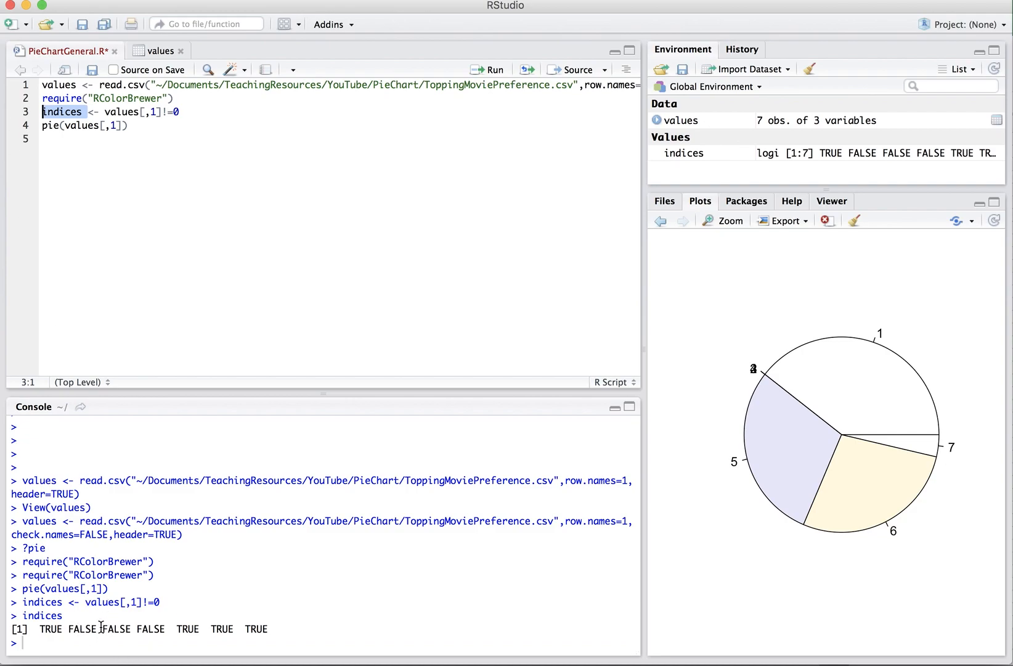
{"action": "mouse_move", "coordinate": [127, 317]}
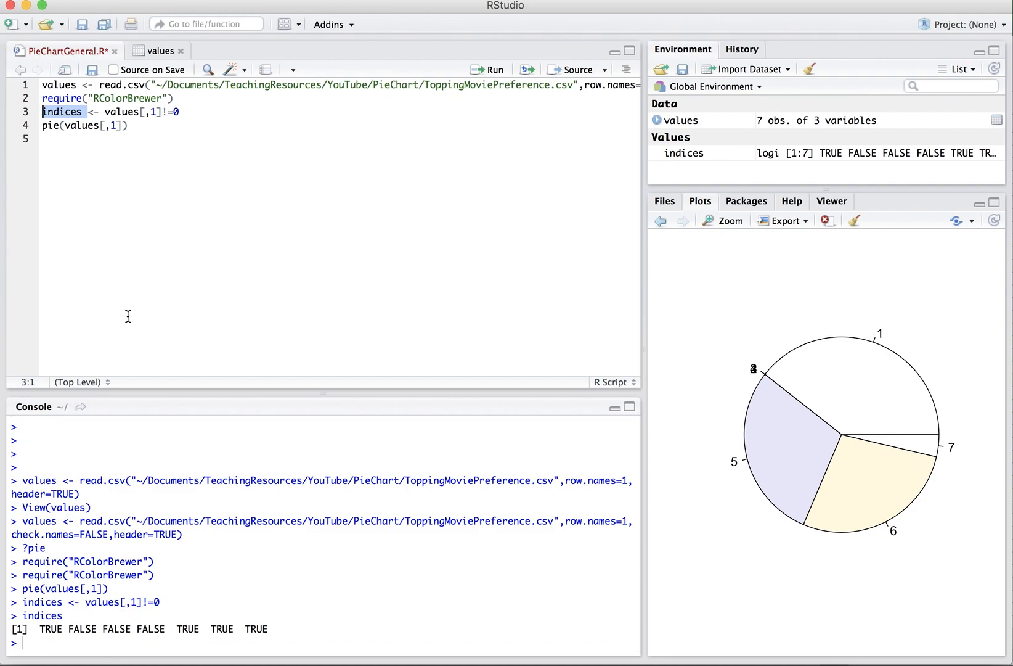
{"action": "left_click", "coordinate": [158, 51]}
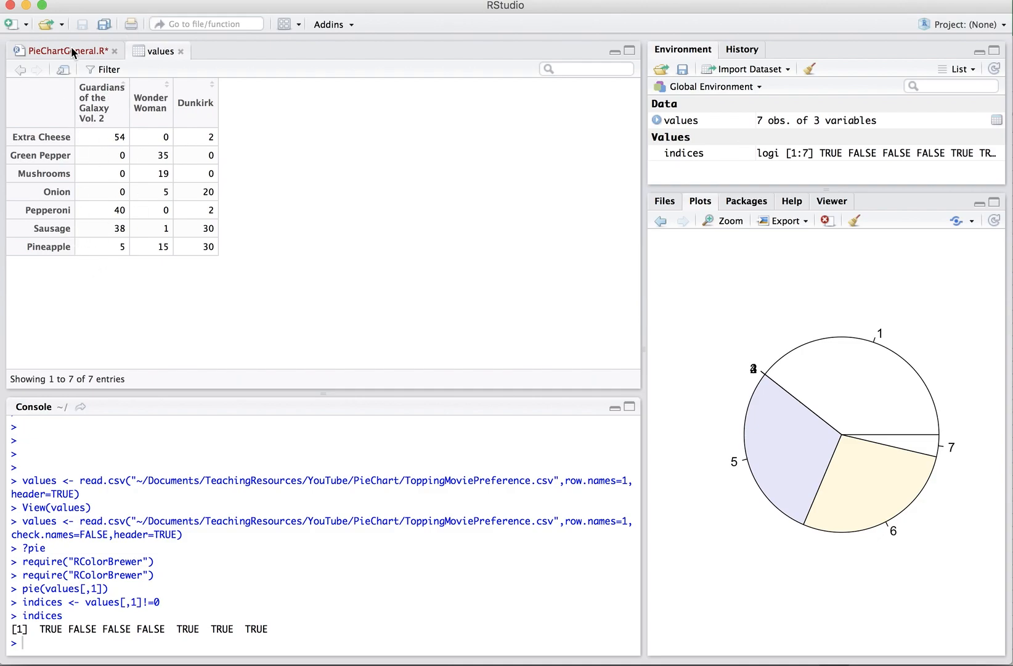
- Rerun the pie as values[,1][indices] with labels row.names(values)[indices]
{"action": "left_click", "coordinate": [62, 50]}
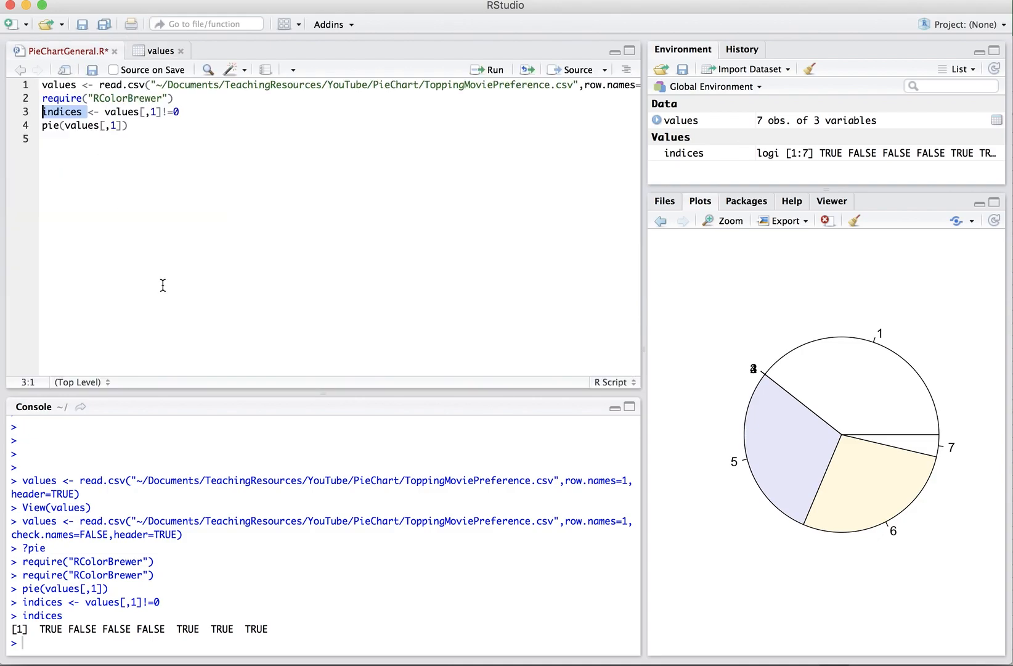
{"action": "left_click", "coordinate": [133, 125]}
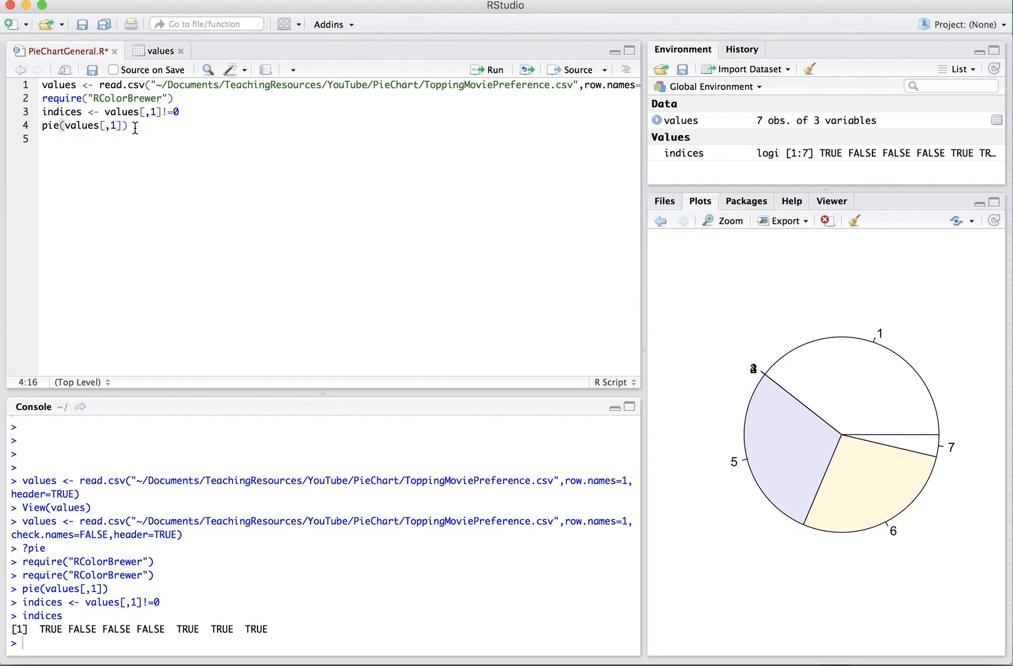
{"action": "type", "text": "[]"}
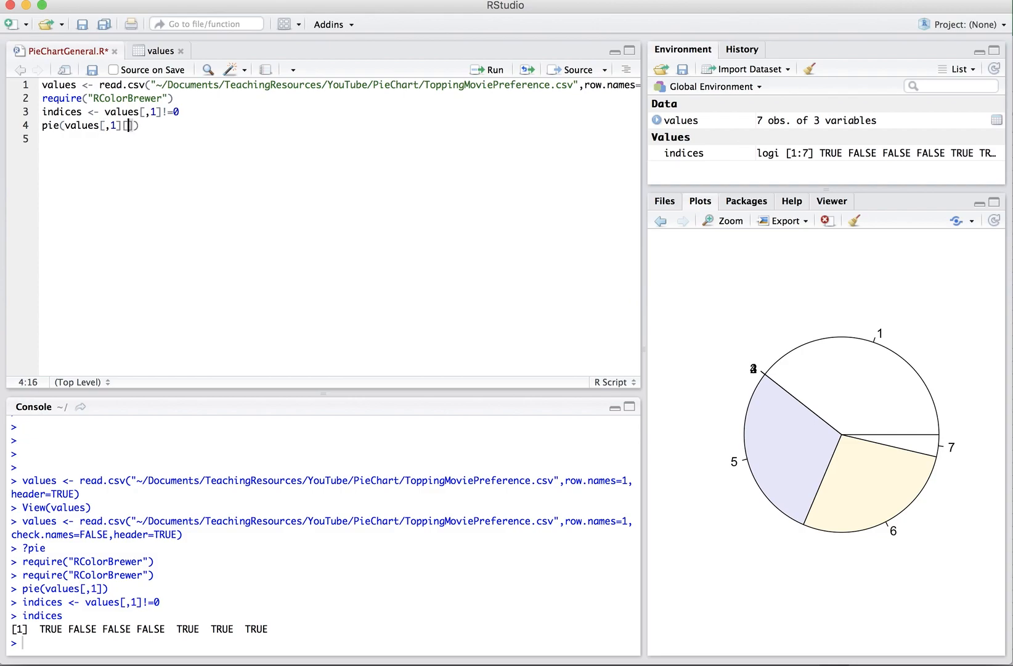
{"action": "type", "text": "indices"}
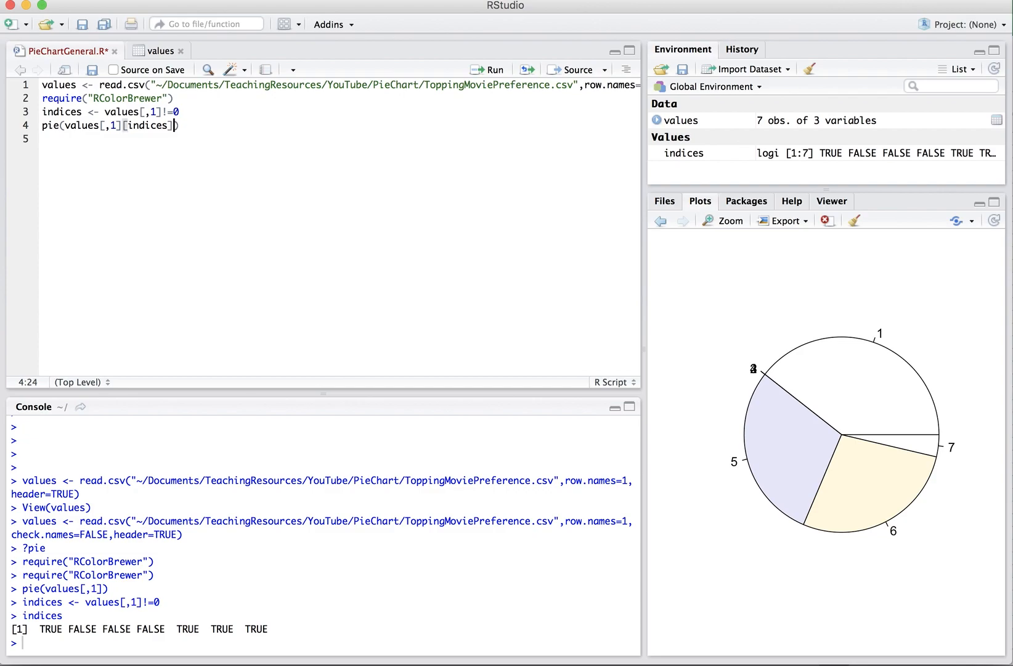
{"action": "type", "text": ","}
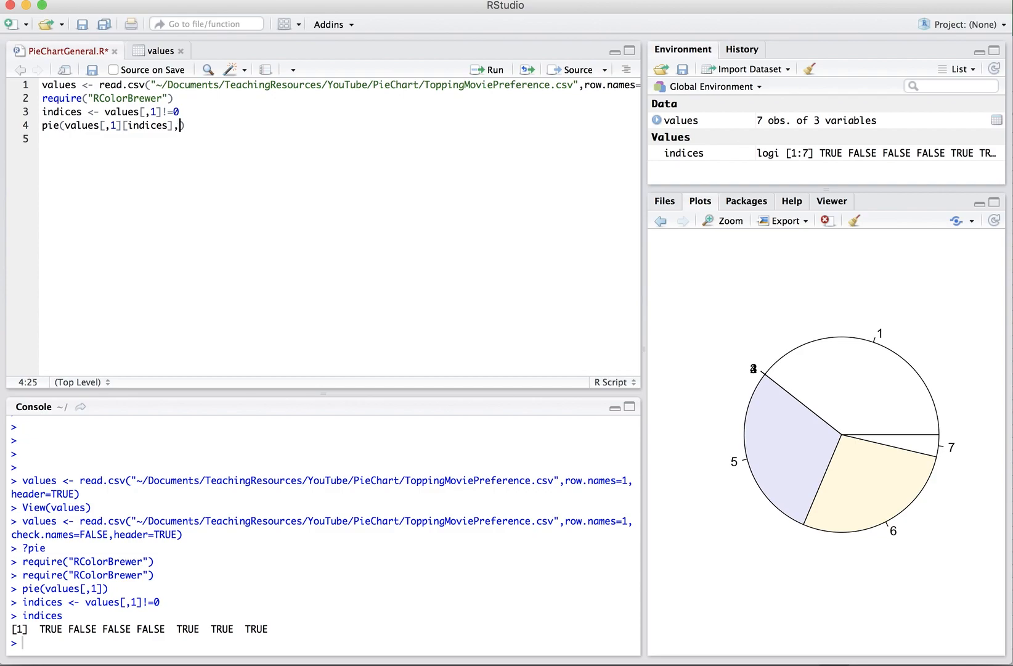
{"action": "type", "text": "labels="}
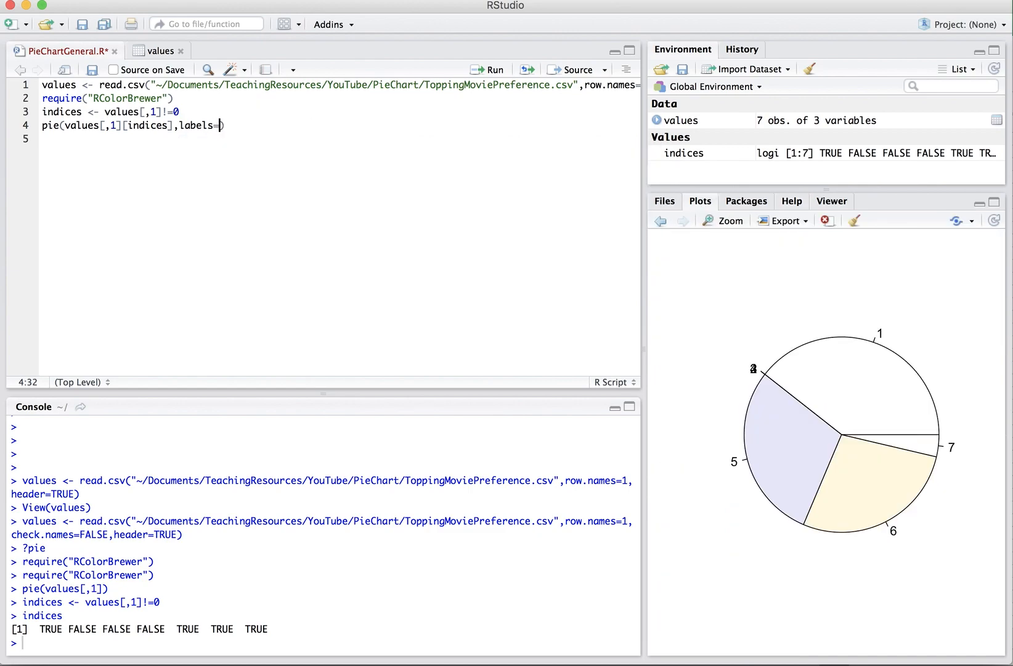
{"action": "type", "text": "row.names"}
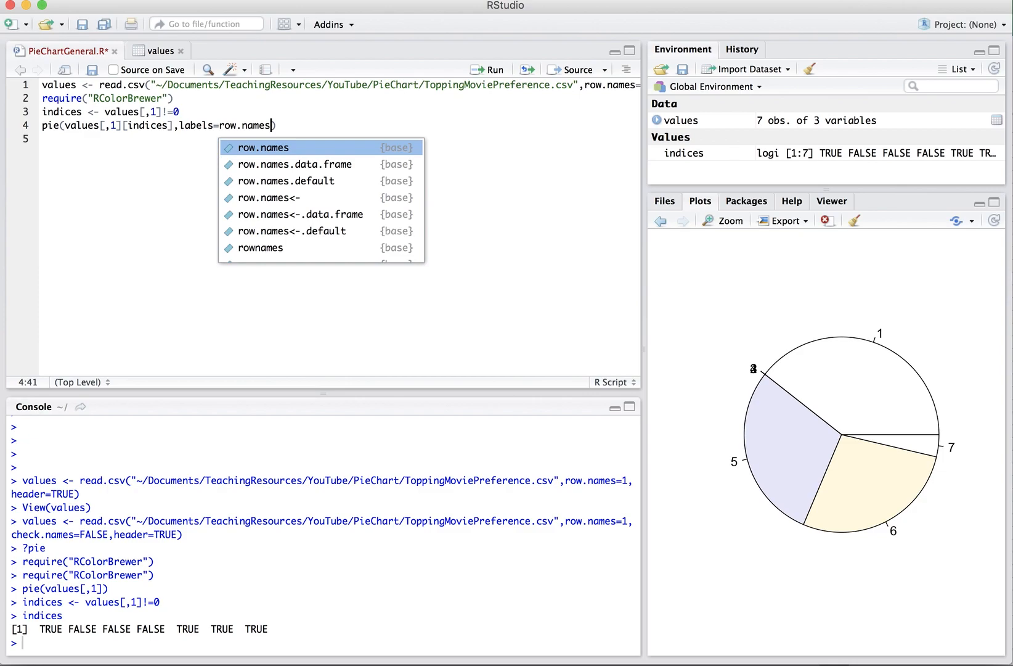
{"action": "type", "text": "(va"}
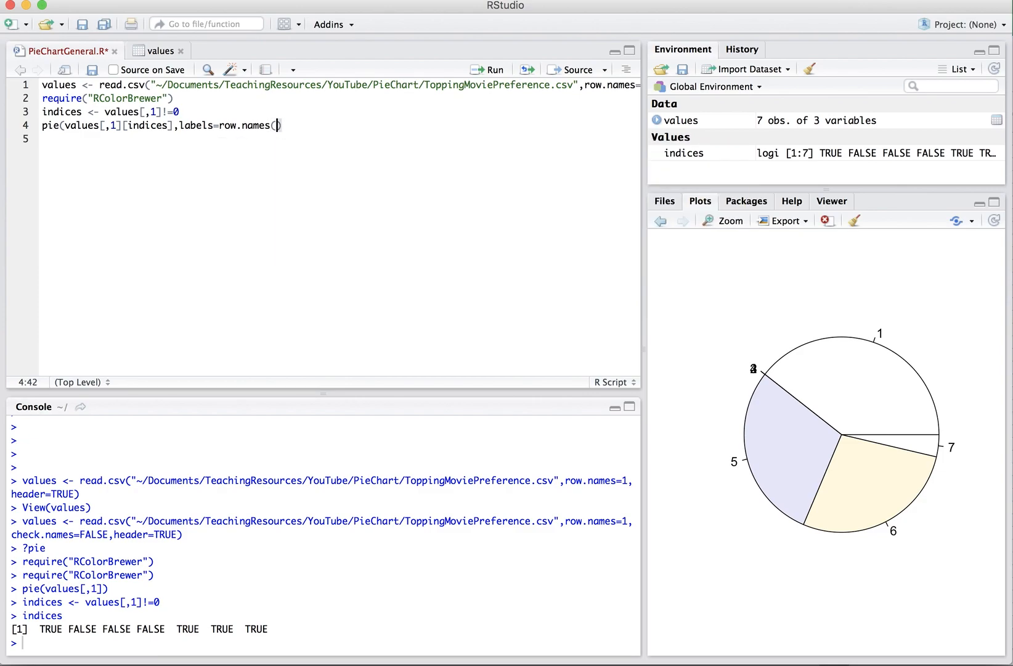
{"action": "type", "text": "values)"}
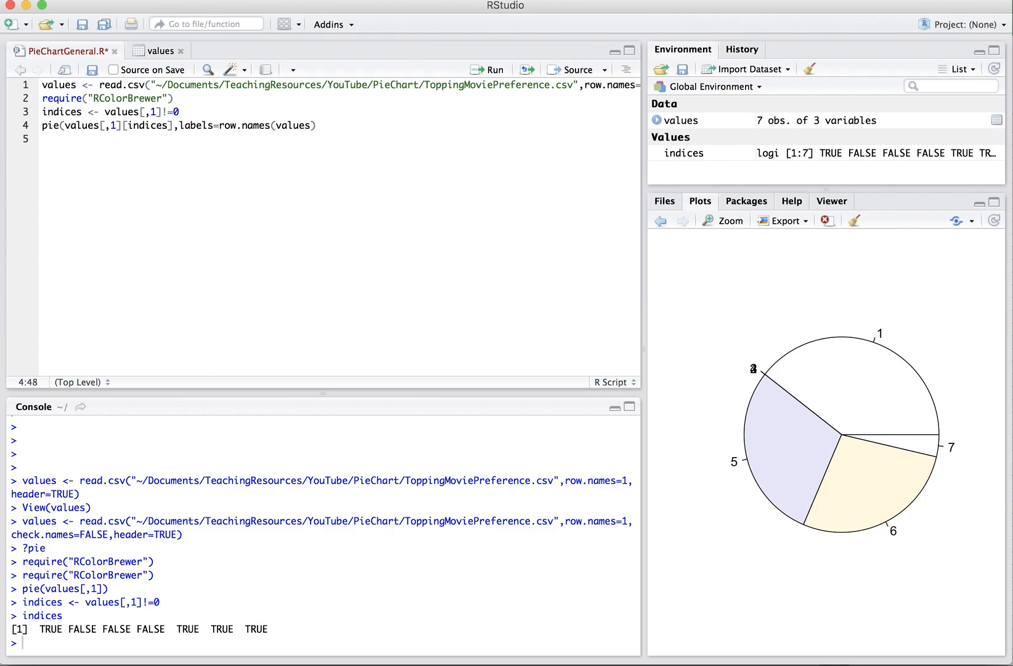
{"action": "type", "text": "[]"}
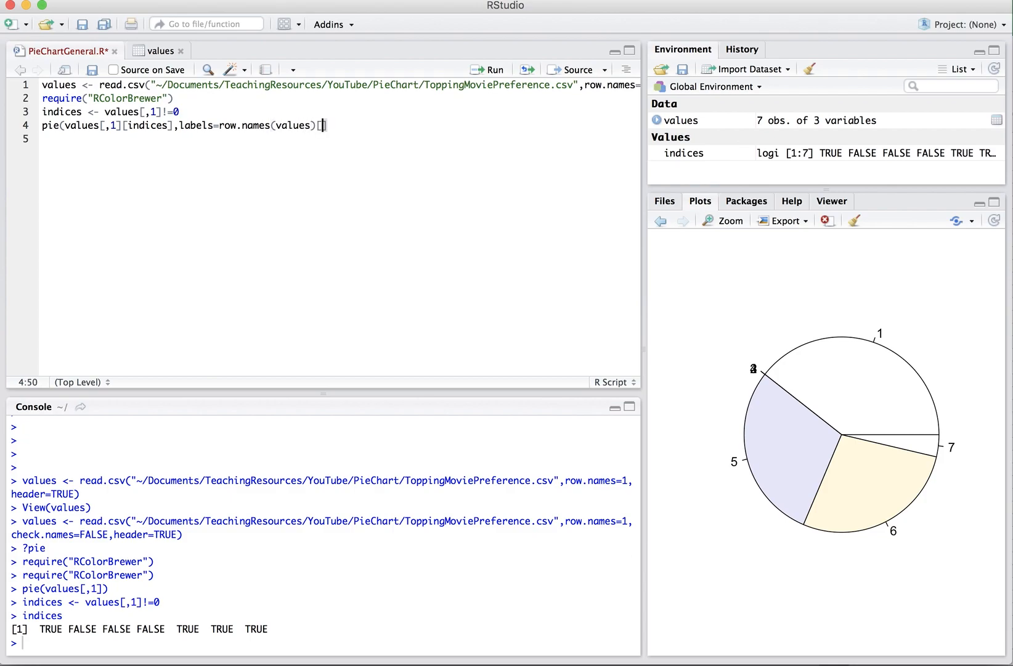
{"action": "type", "text": "indices])"}
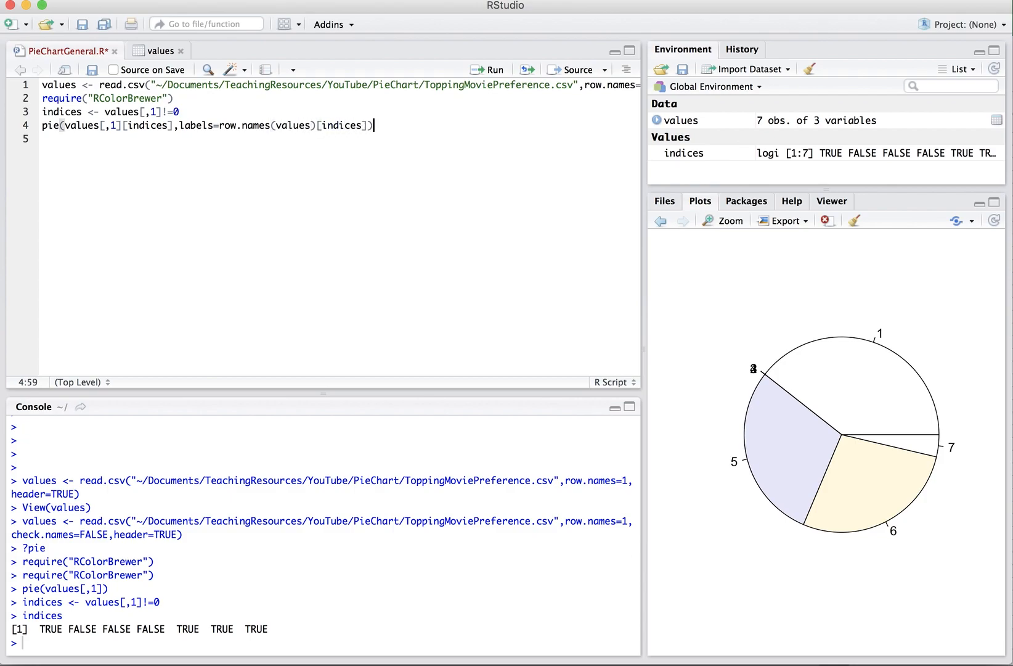
{"action": "left_click", "coordinate": [488, 69]}
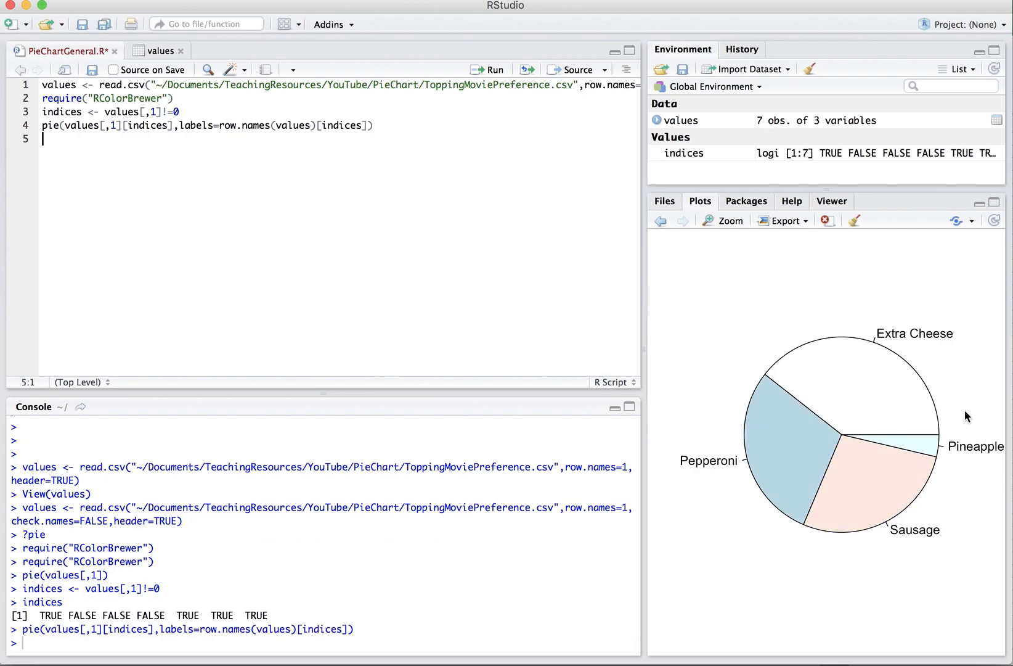
- Append col=brewer.pal to the pie call and add a ?brewer.pal help lookup
{"action": "left_click", "coordinate": [351, 125]}
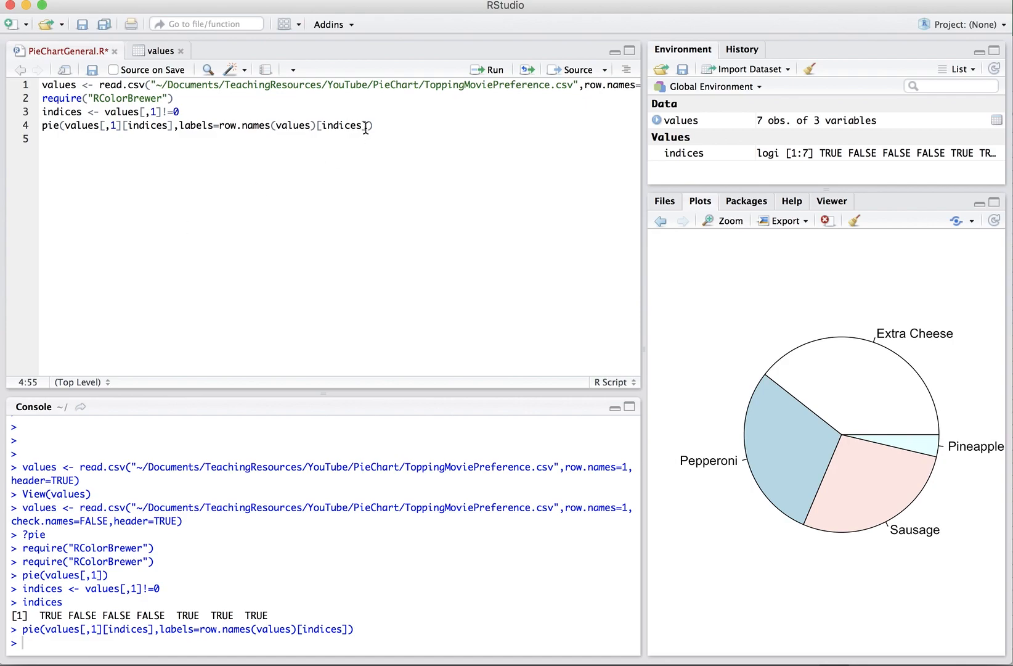
{"action": "type", "text": ",col"}
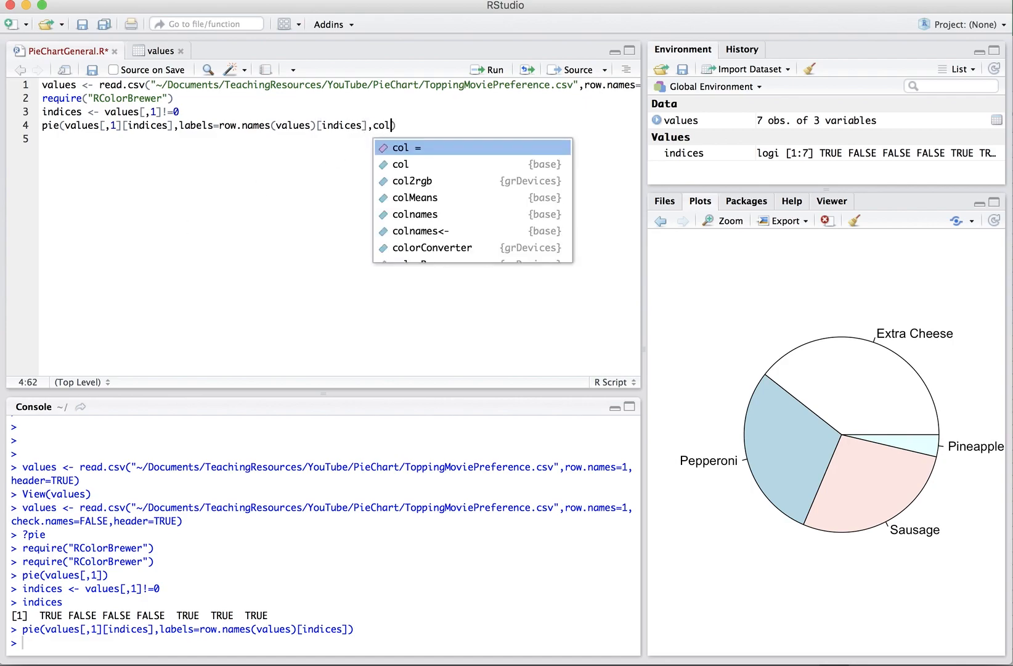
{"action": "type", "text": "=brewer"}
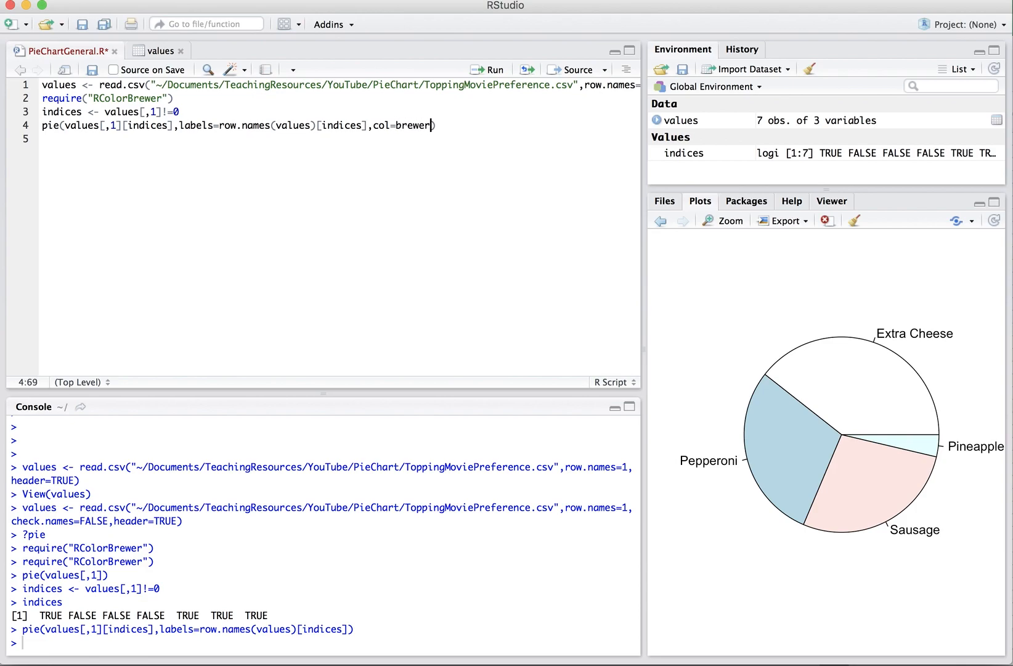
{"action": "type", "text": ".pal"}
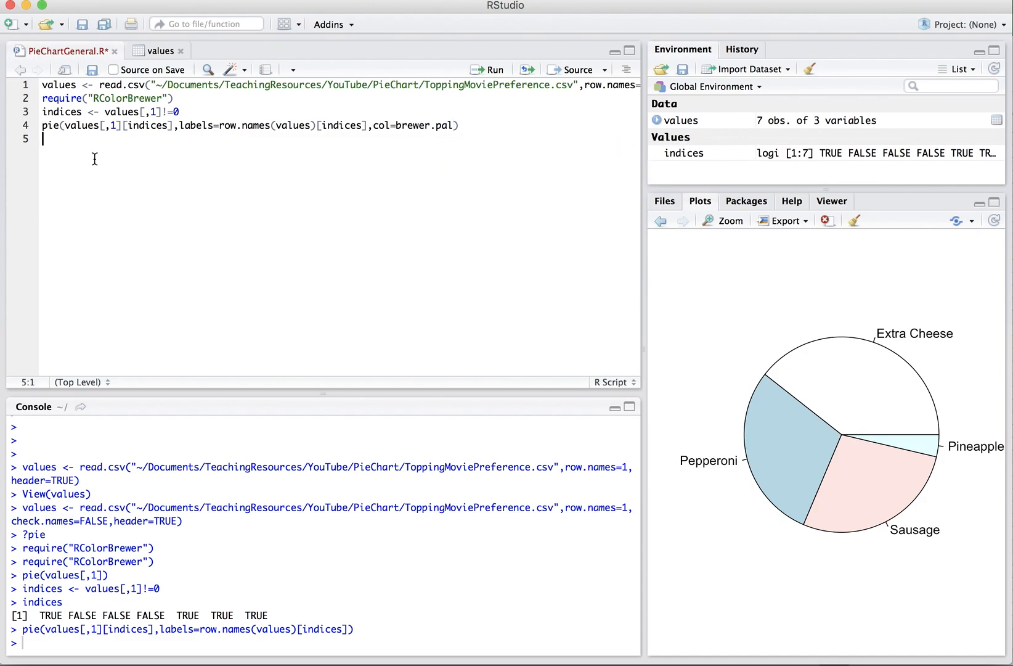
{"action": "type", "text": "?brewer.pal"}
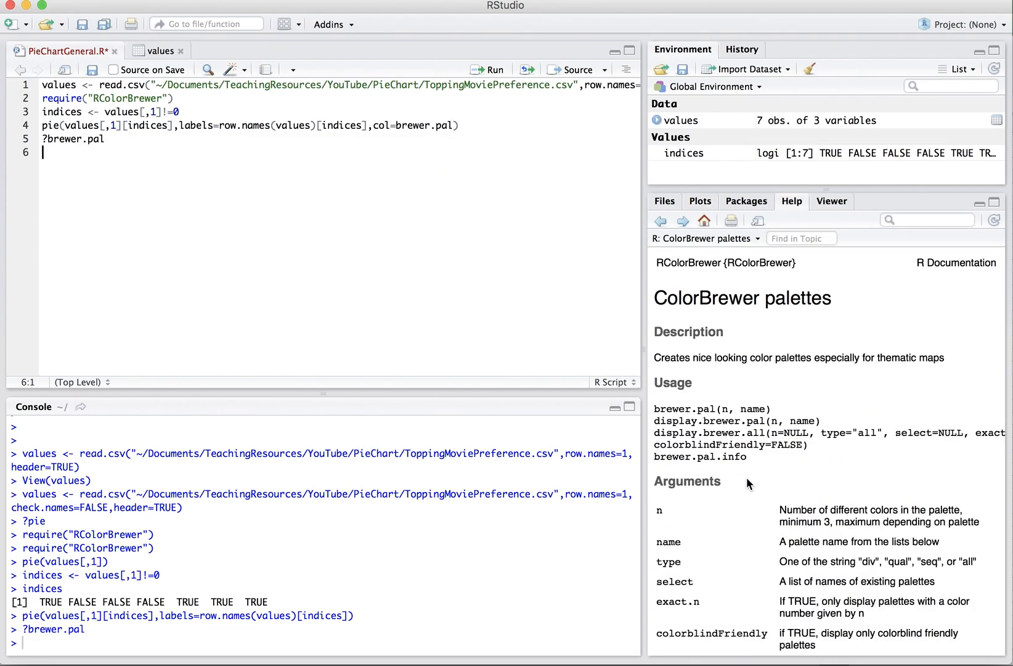
- Browse the ColorBrewer palettes help and start a new script line for the OD_Data.csv import
{"action": "scroll", "scroll_direction": "down", "scroll_amount": 3}
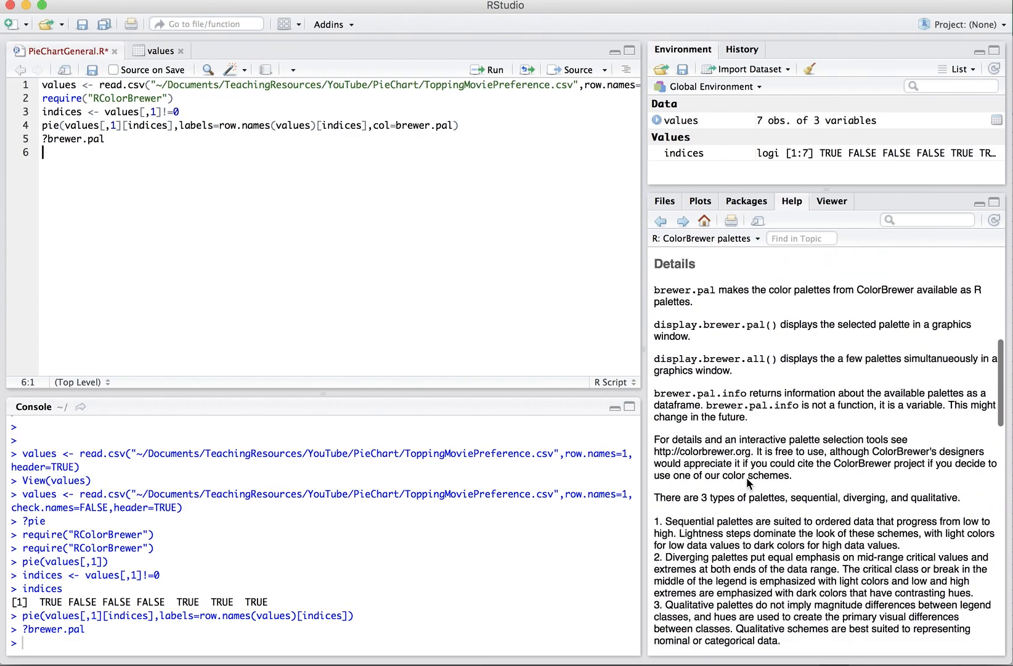
{"action": "scroll", "scroll_direction": "down", "scroll_amount": 3}
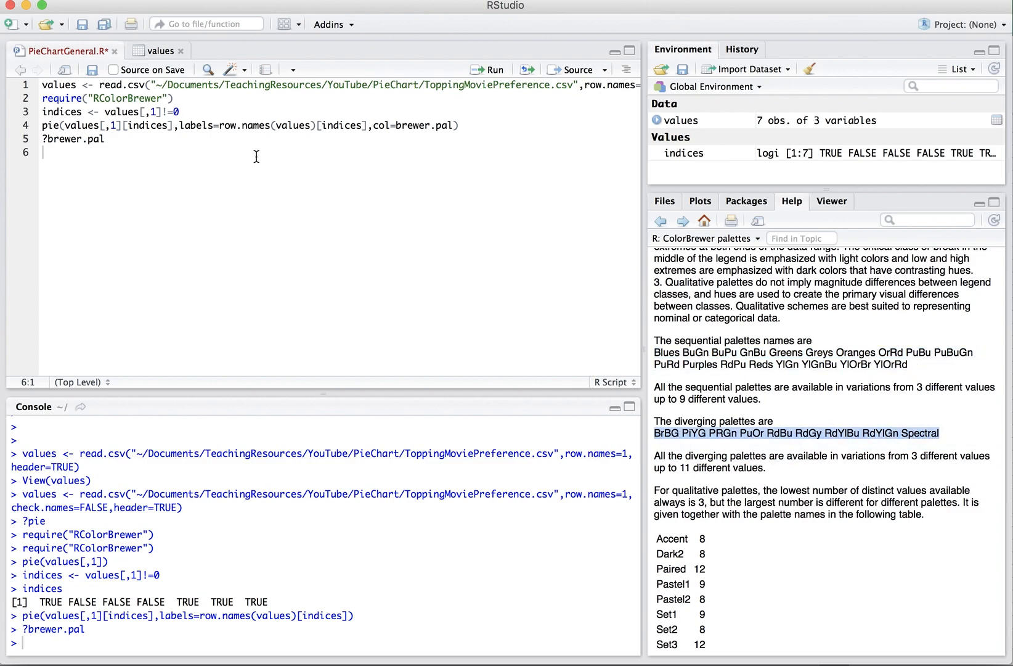
{"action": "scroll", "scroll_direction": "down", "scroll_amount": 3}
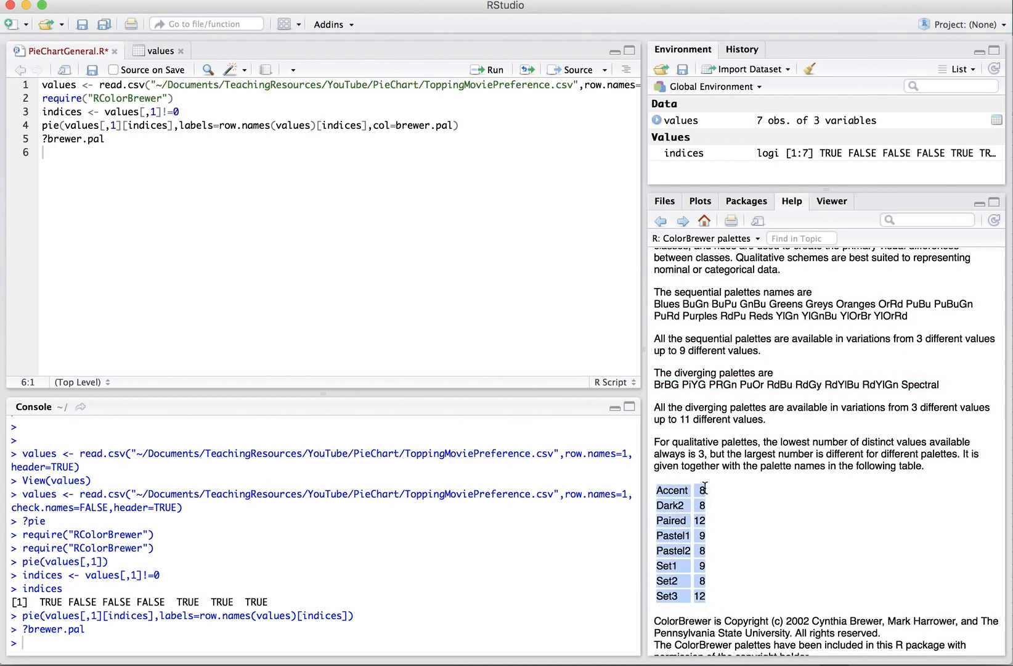
{"action": "mouse_move", "coordinate": [691, 512]}
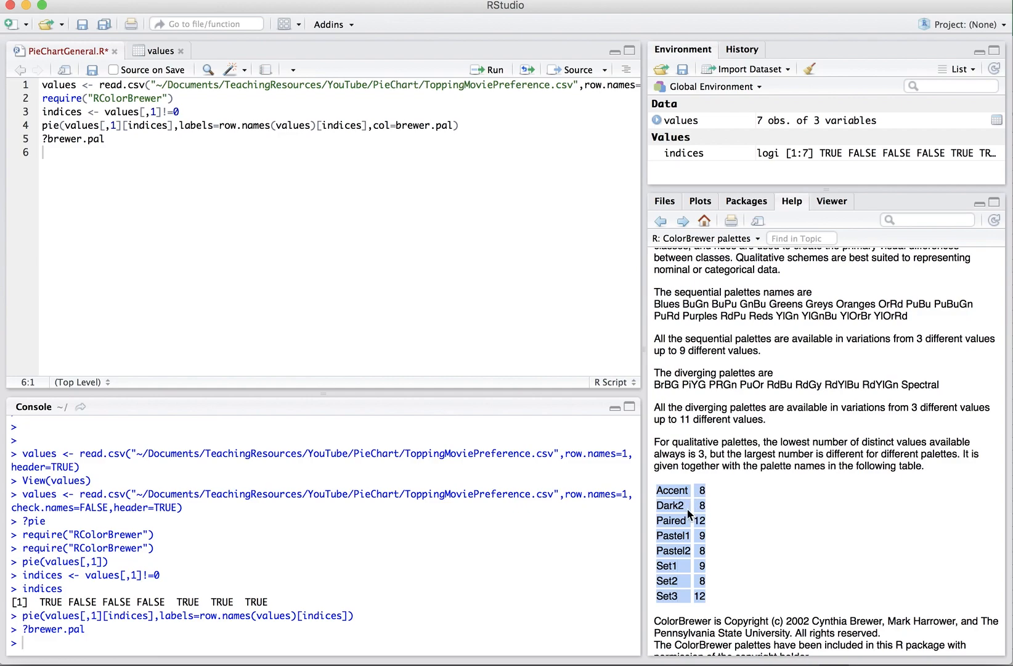
{"action": "mouse_move", "coordinate": [731, 534]}
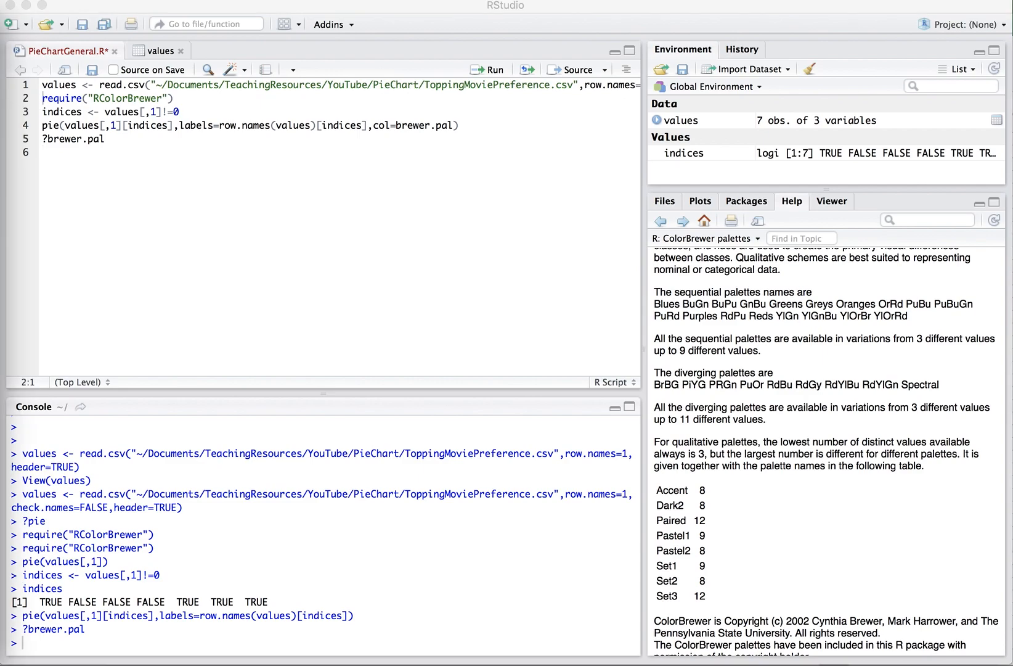
{"action": "key", "text": "Return"}
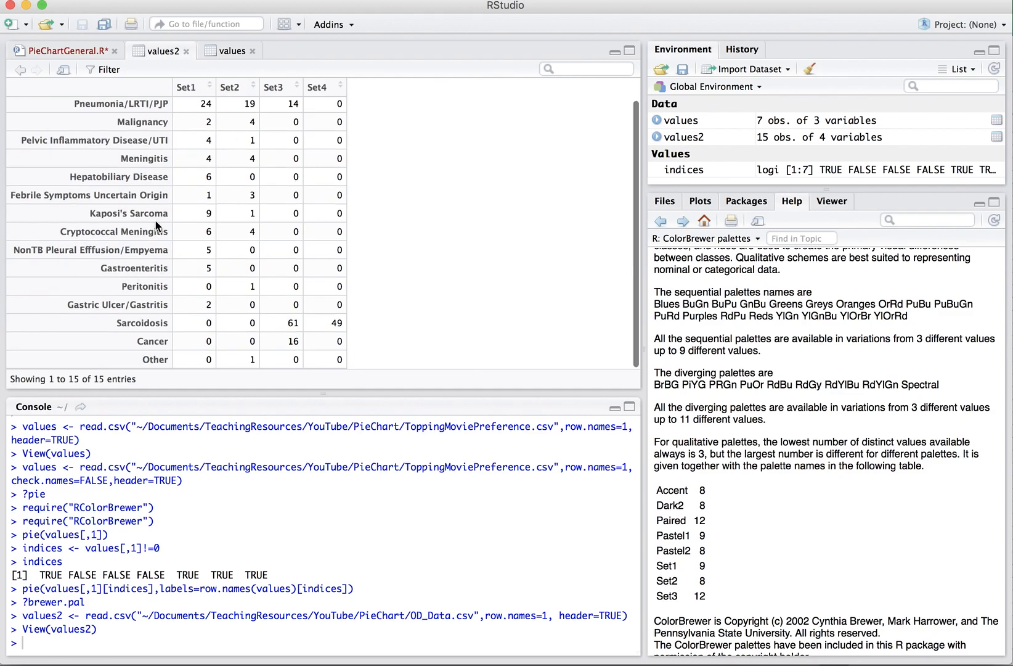
- Return to PieChartGeneral.R, where the values2 OD_Data.csv import line sits below read.csv
{"action": "left_click", "coordinate": [61, 51]}
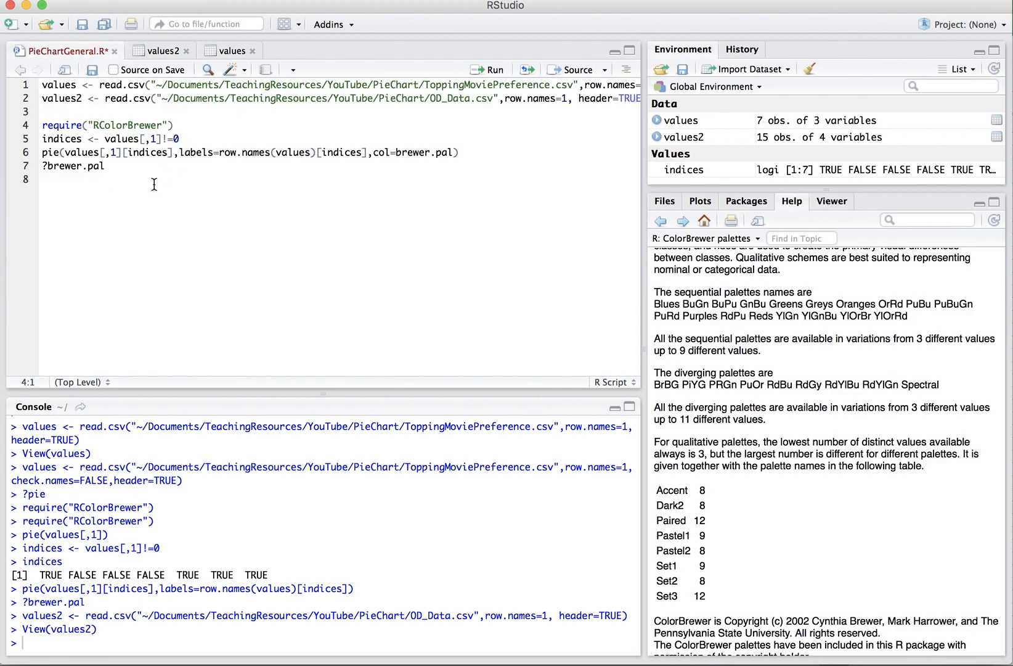
- Delete the ?brewer.pal line and set colours to brewer.pal(length(values[,1][indices]))
{"action": "left_click", "coordinate": [441, 151]}
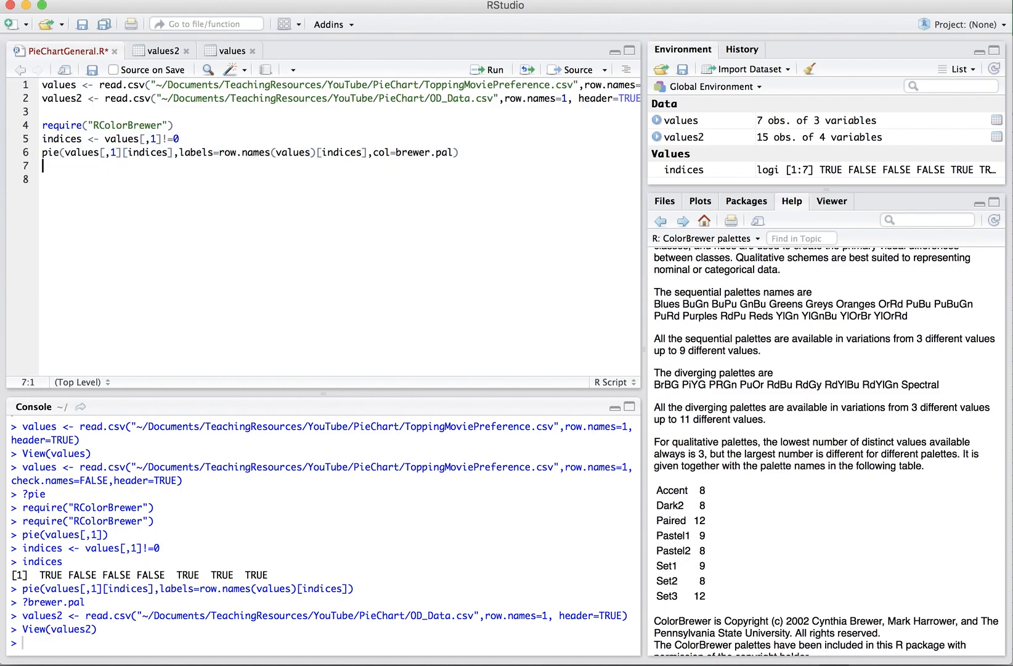
{"action": "scroll", "scroll_direction": "up", "scroll_amount": 3}
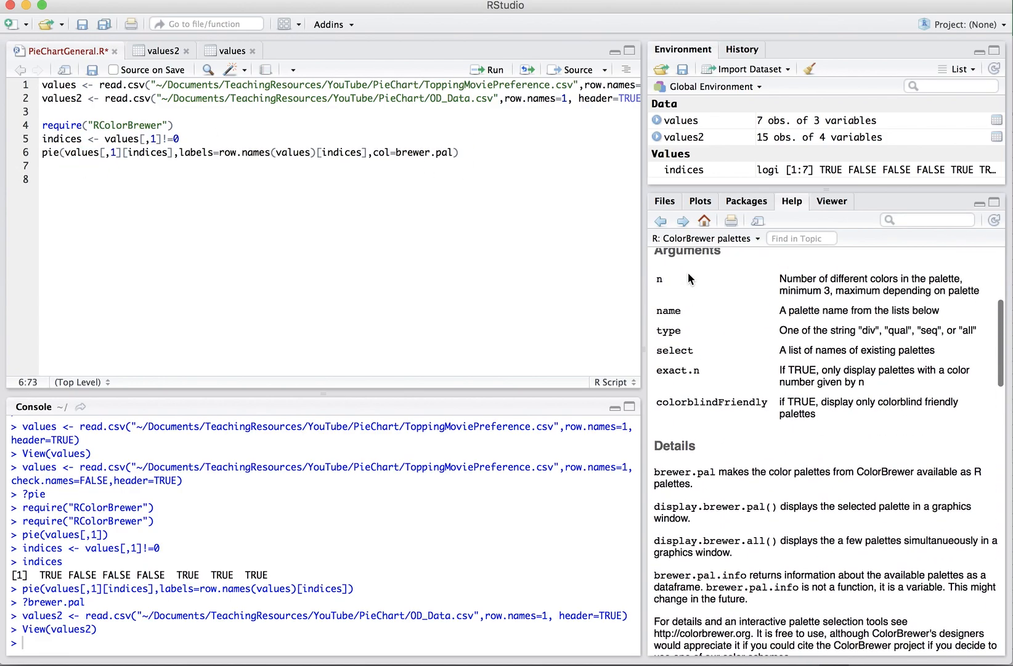
{"action": "scroll", "scroll_direction": "up", "scroll_amount": 3}
{"action": "type", "text": "()"}
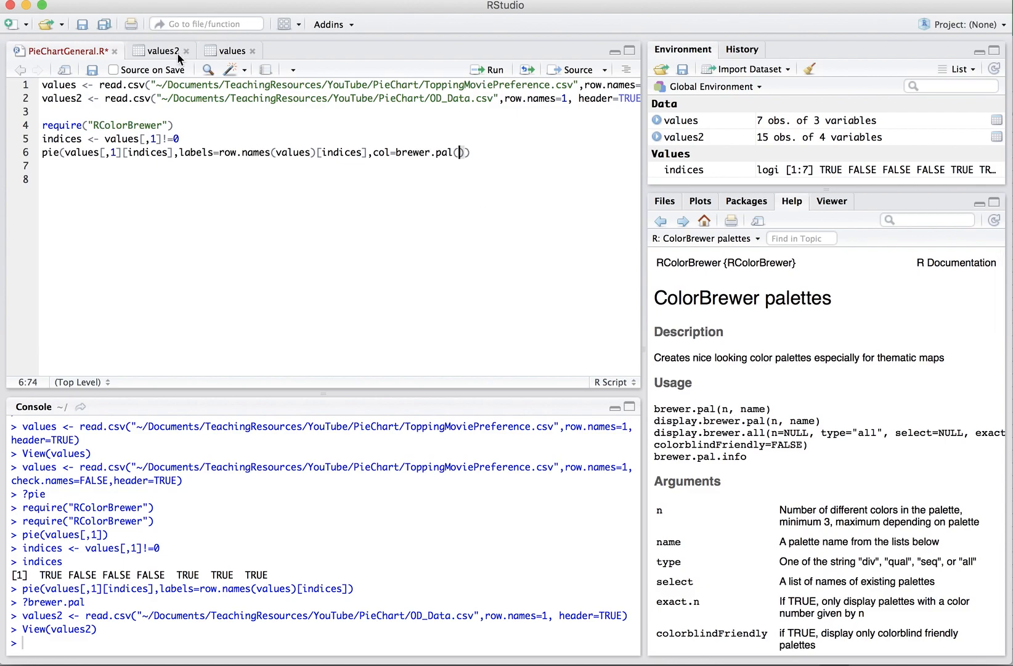
{"action": "mouse_move", "coordinate": [297, 152]}
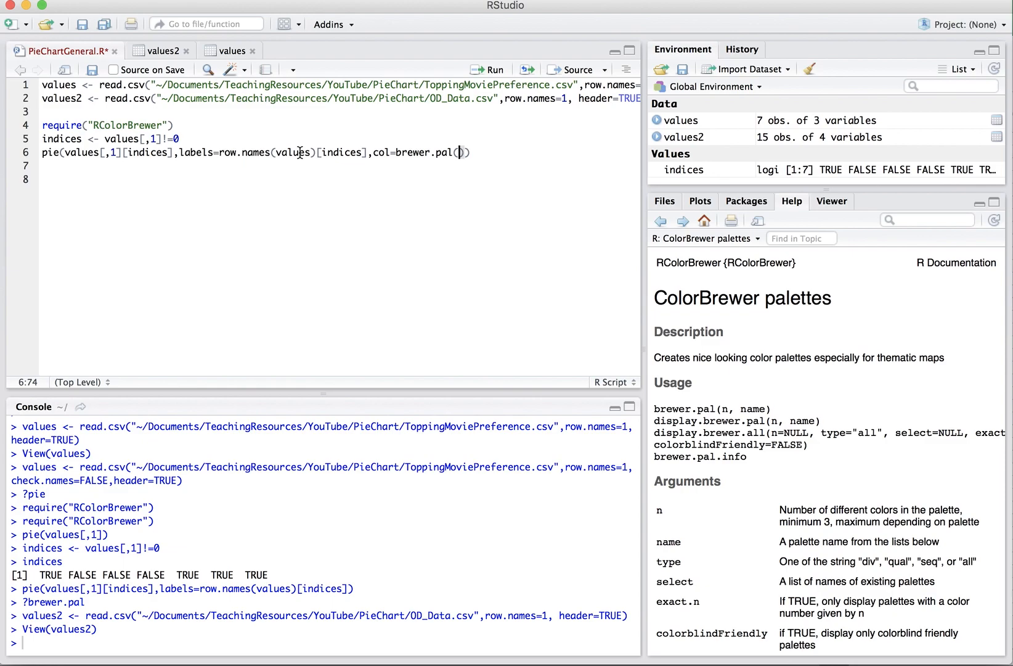
{"action": "type", "text": "1"}
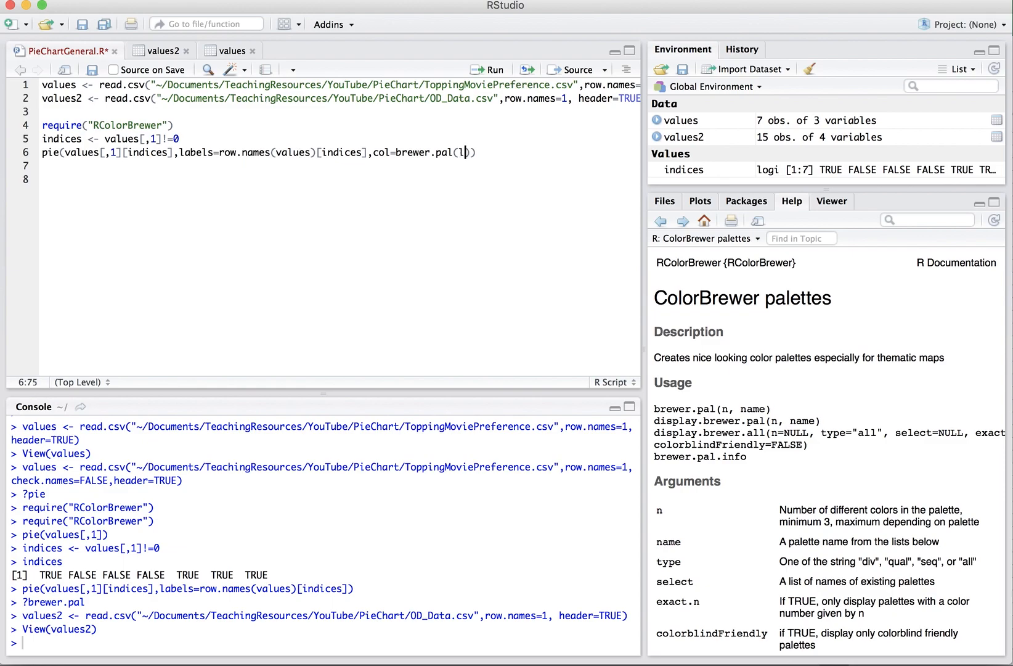
{"action": "type", "text": "ength("}
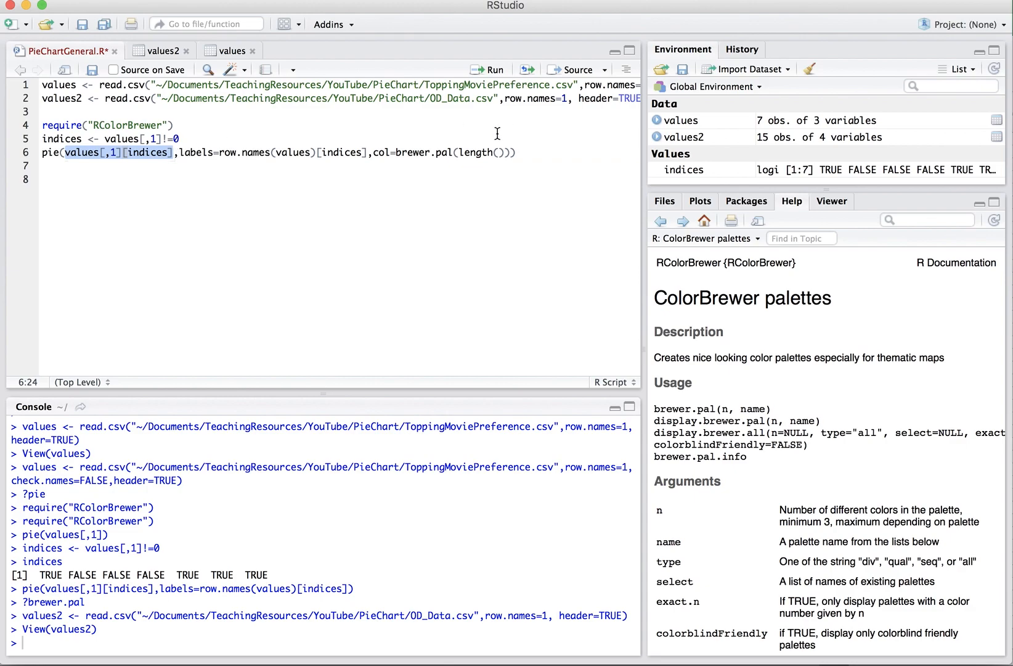
{"action": "type", "text": "values[,1][indices]"}
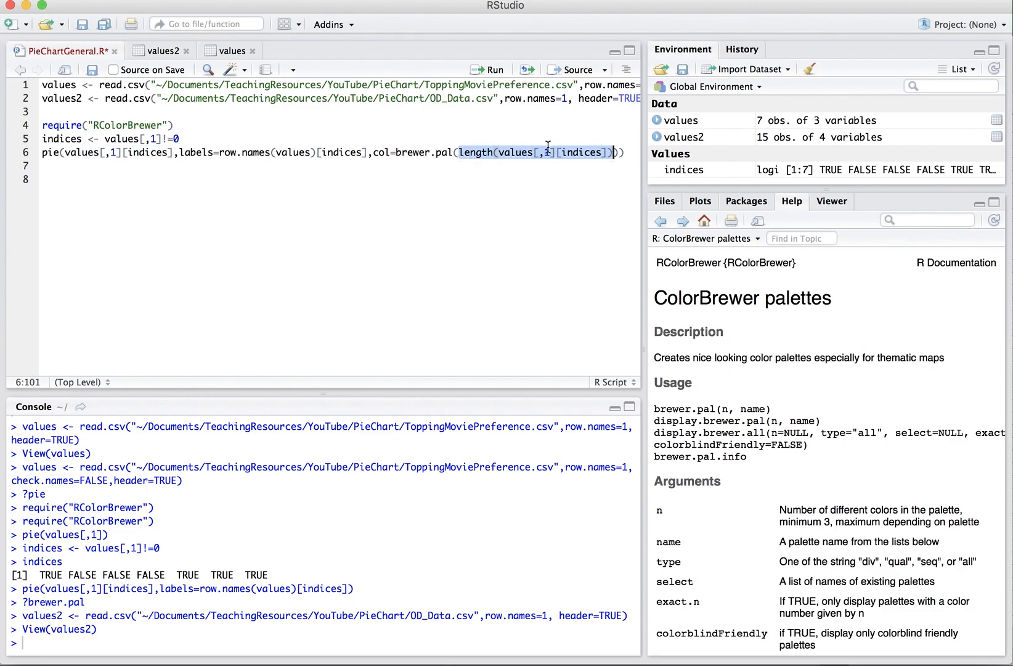
{"action": "left_click", "coordinate": [158, 50]}
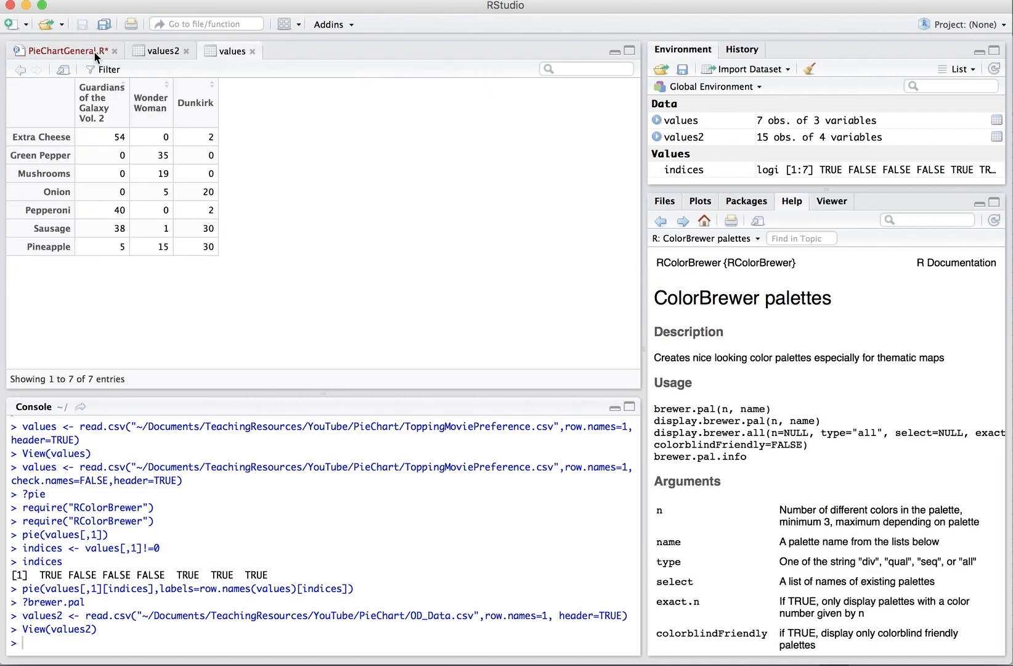
- Pass 'Spectral' to brewer.pal in the pie line and run it for a coloured four-slice pie
{"action": "left_click", "coordinate": [58, 50]}
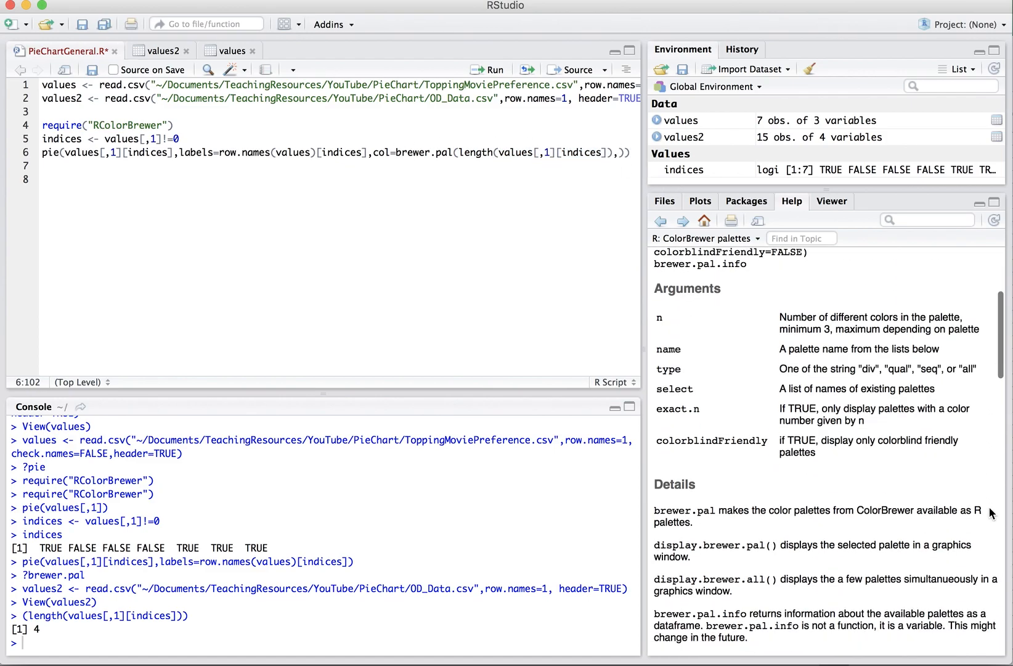
{"action": "scroll", "scroll_direction": "down", "scroll_amount": 3}
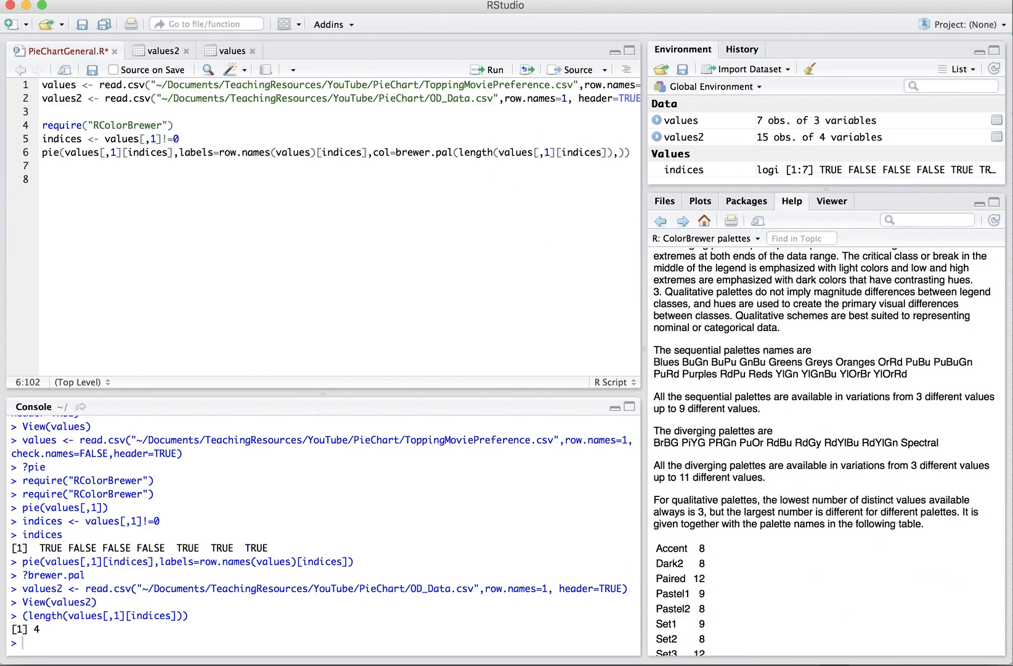
{"action": "type", "text": "'Spectral'"}
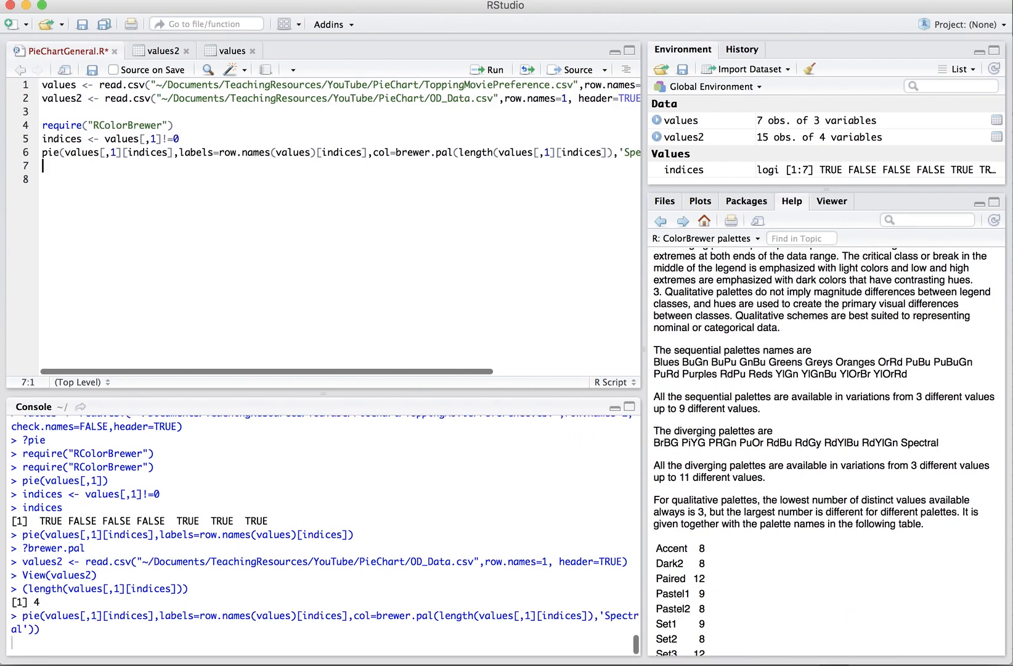
{"action": "left_click", "coordinate": [489, 69]}
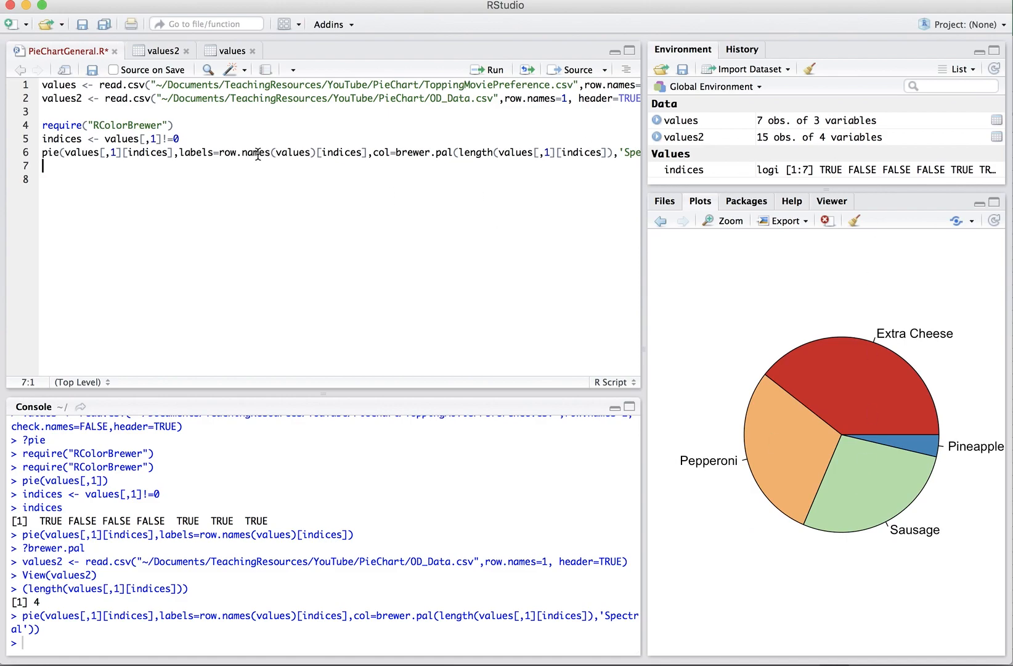
- Add legend("topleft", legend=row.names(values)[indices], fill=brewer.pal(...,'Spectral')) on line 7 and run it
{"action": "type", "text": "1"}
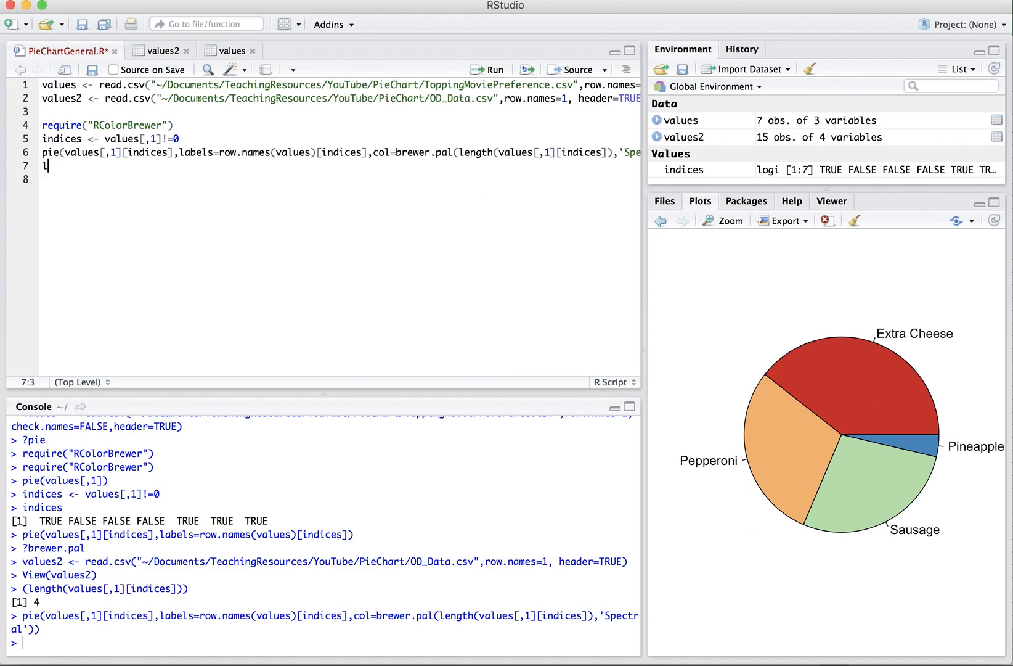
{"action": "type", "text": "egend()"}
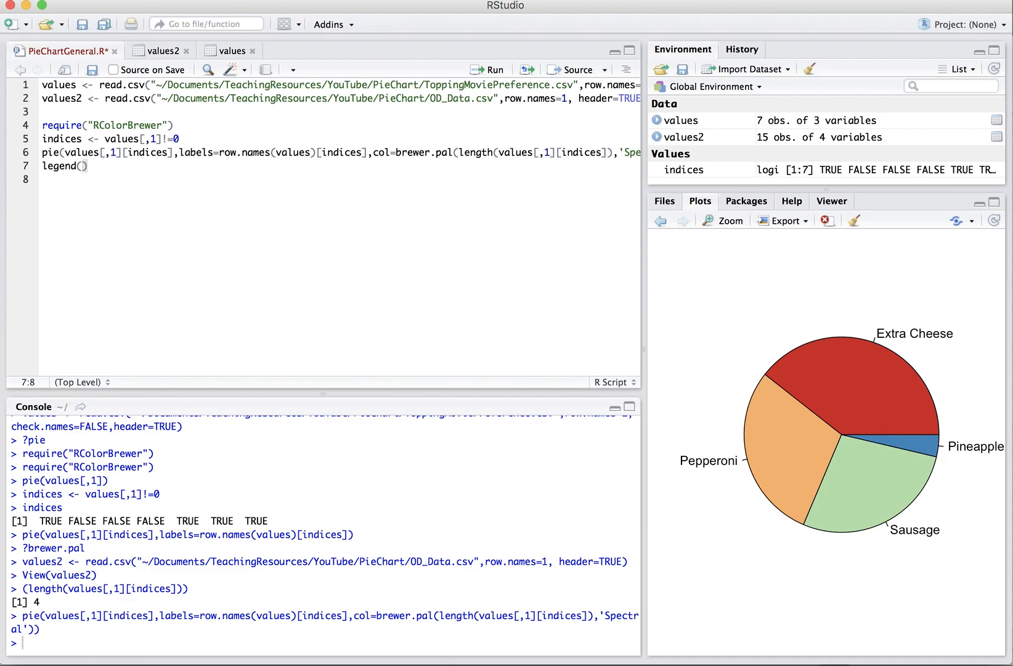
{"action": "type", "text": "to\""}
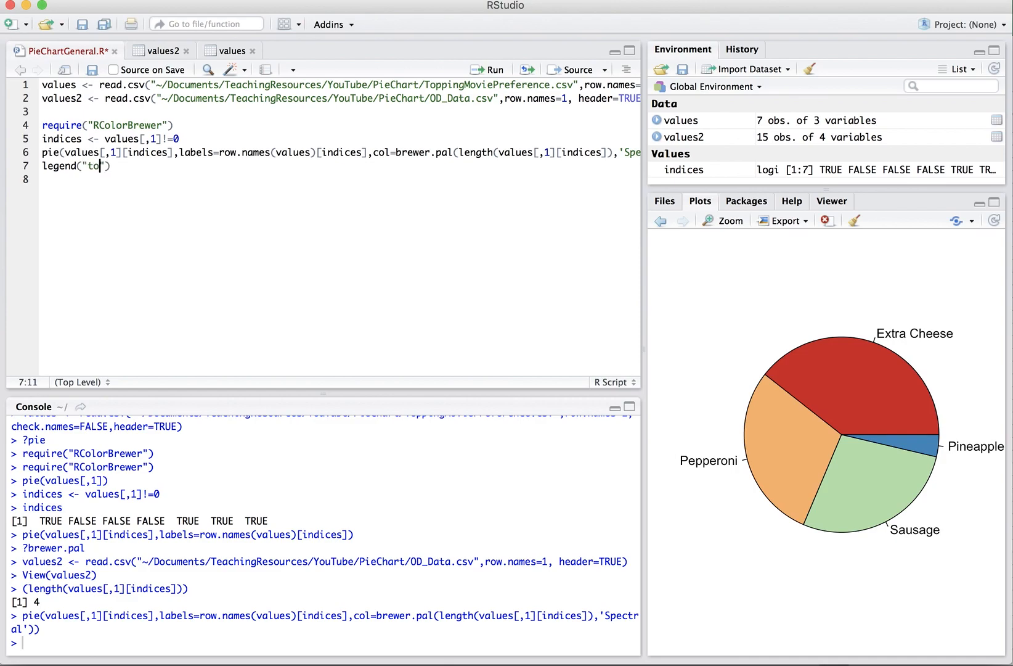
{"action": "type", "text": "pleft"}
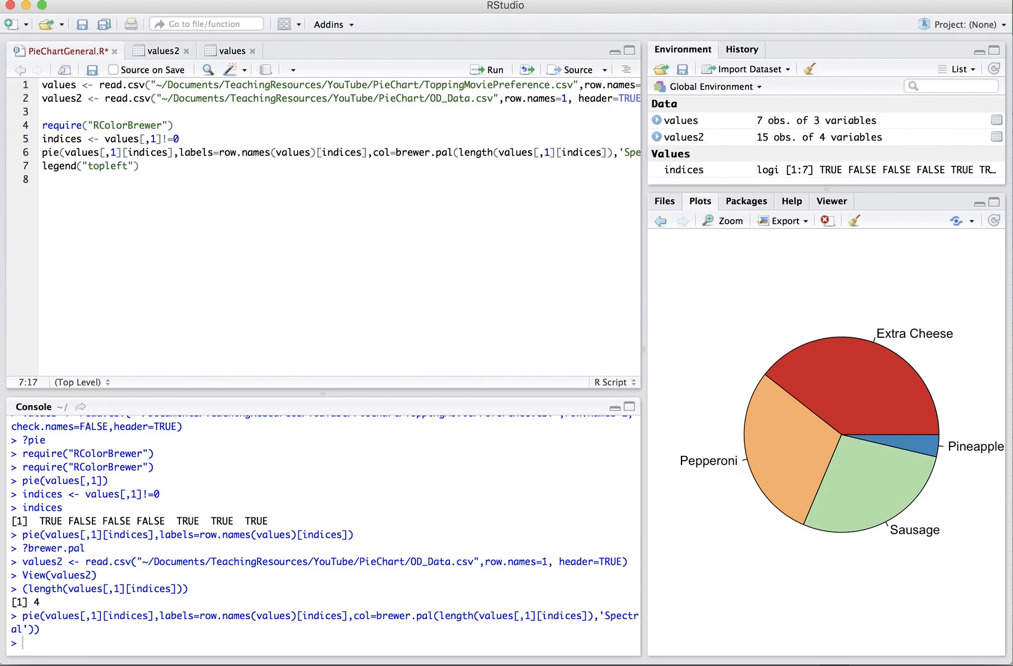
{"action": "type", "text": ",legend="}
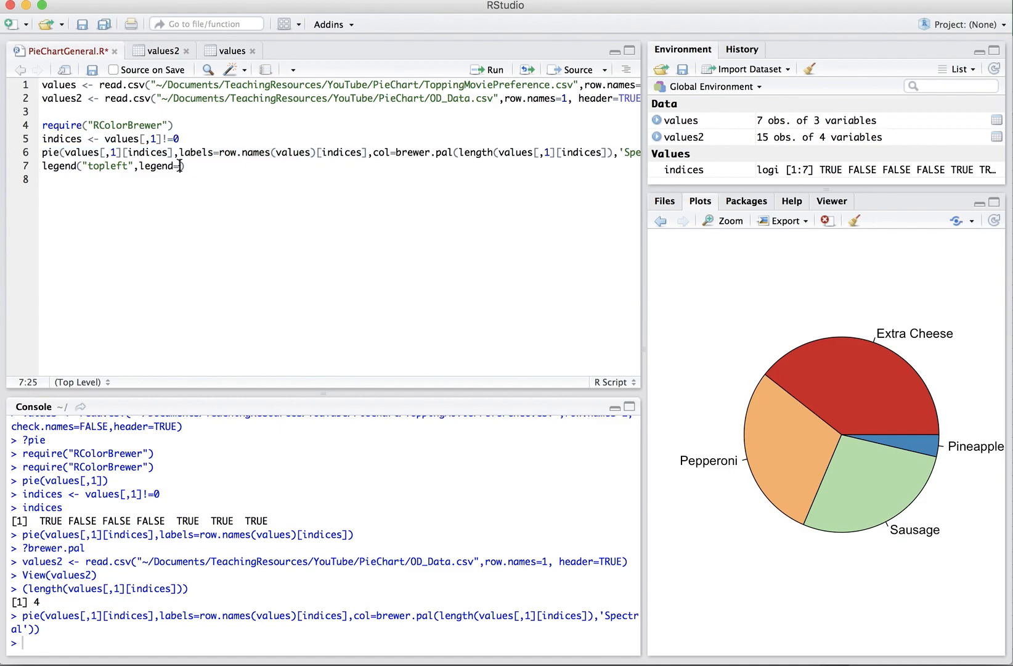
{"action": "type", "text": "row.names(values)[indices])"}
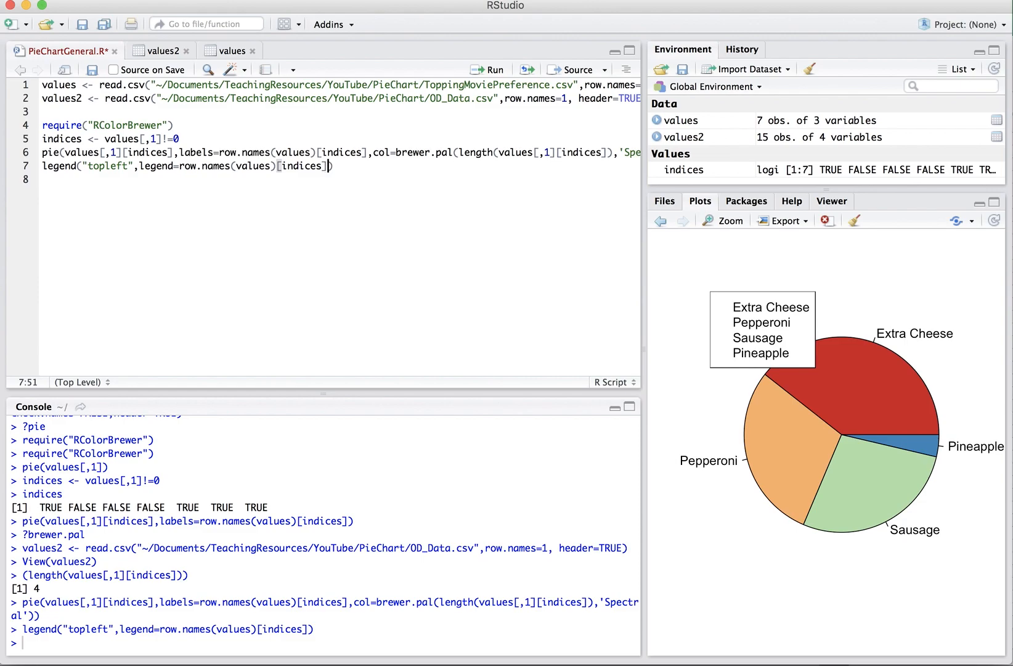
{"action": "type", "text": ",color"}
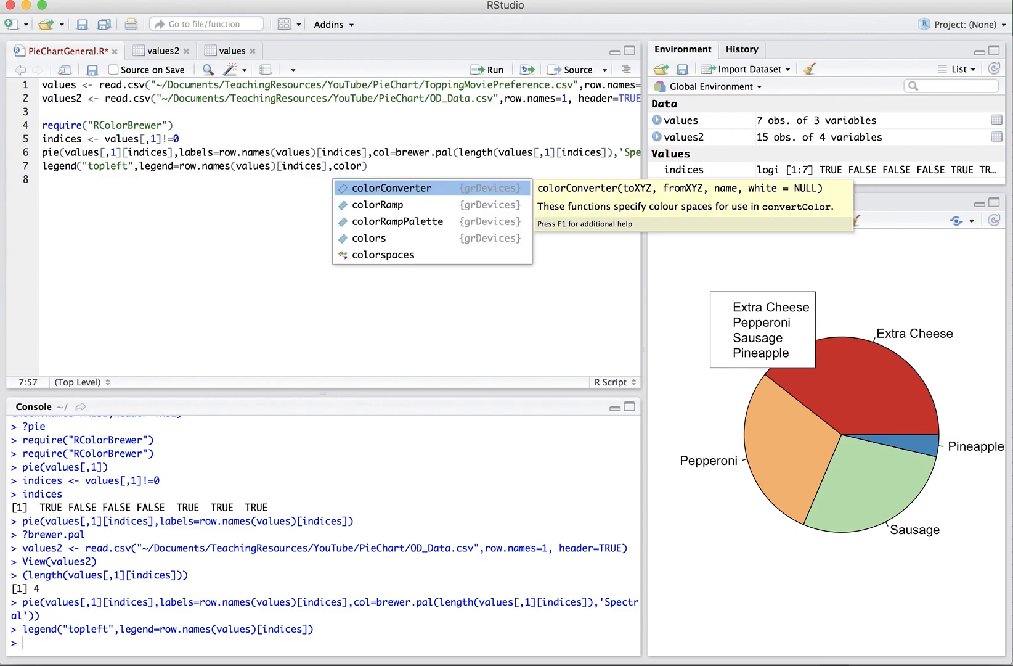
{"action": "type", "text": "col"}
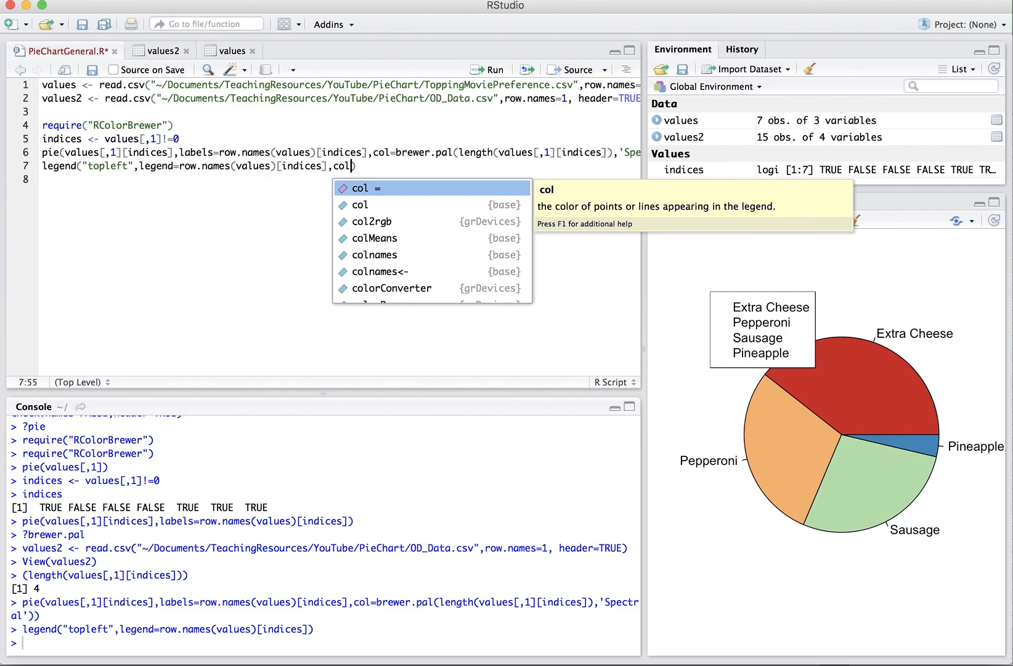
{"action": "type", "text": "fi"}
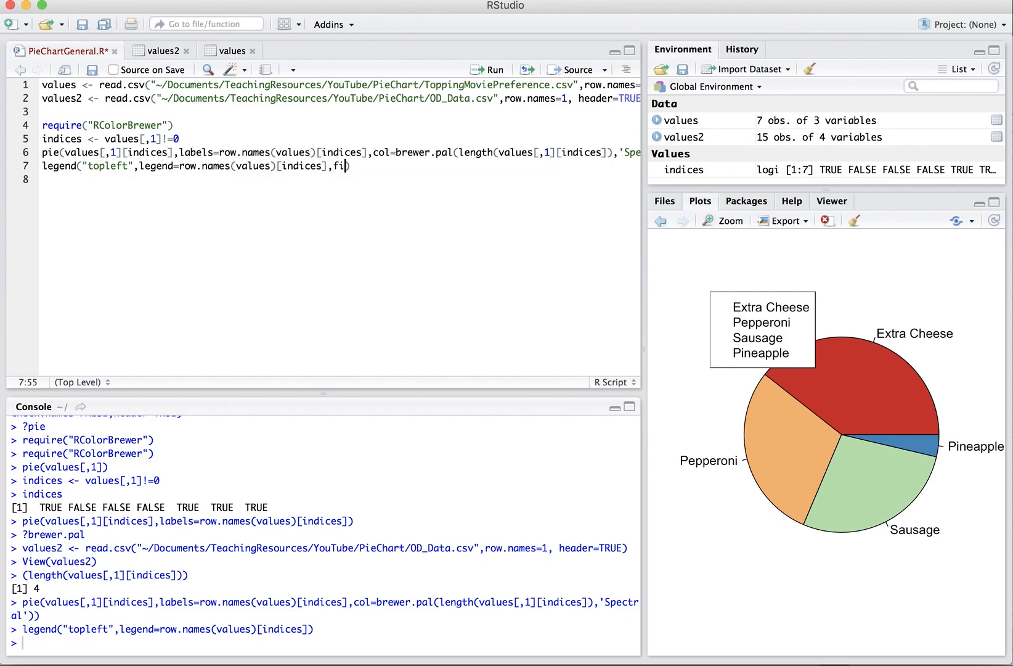
{"action": "type", "text": "ll="}
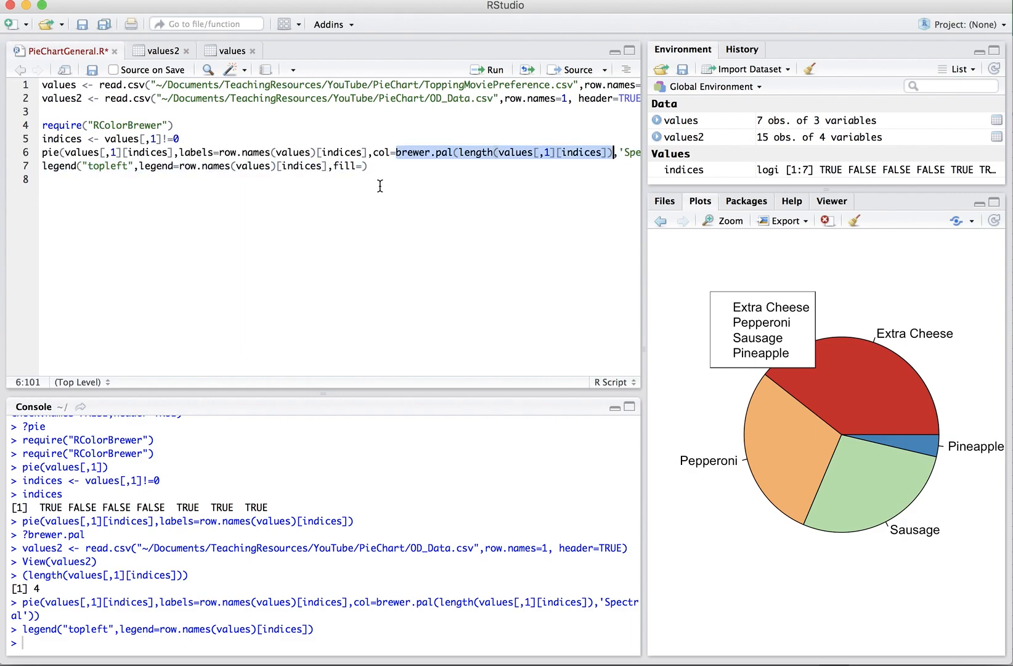
{"action": "scroll", "scroll_direction": "right", "scroll_amount": 3}
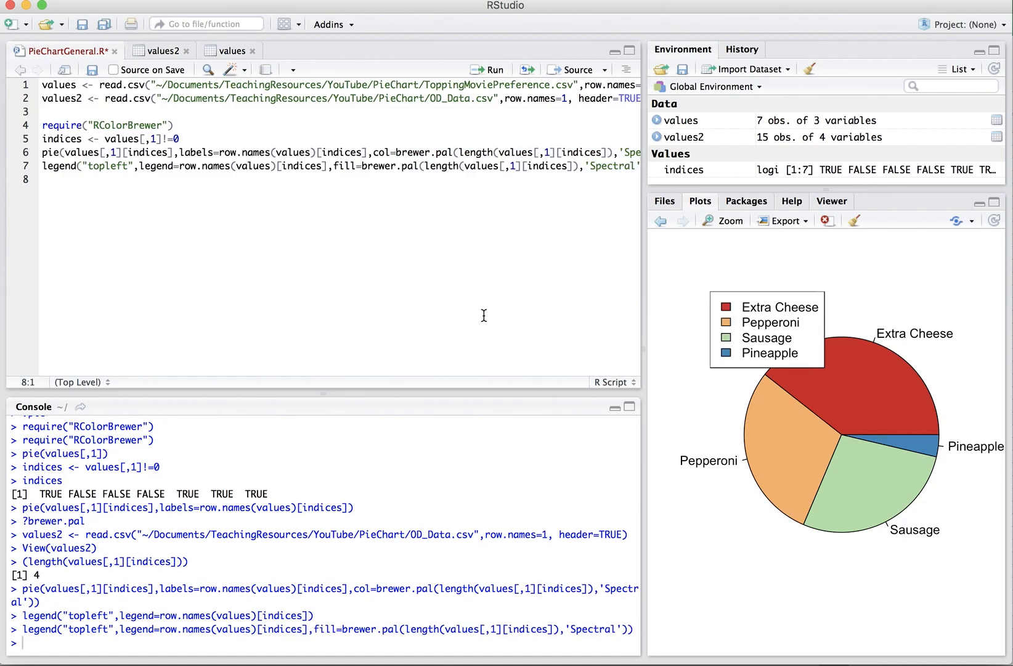
{"action": "left_click", "coordinate": [42, 152]}
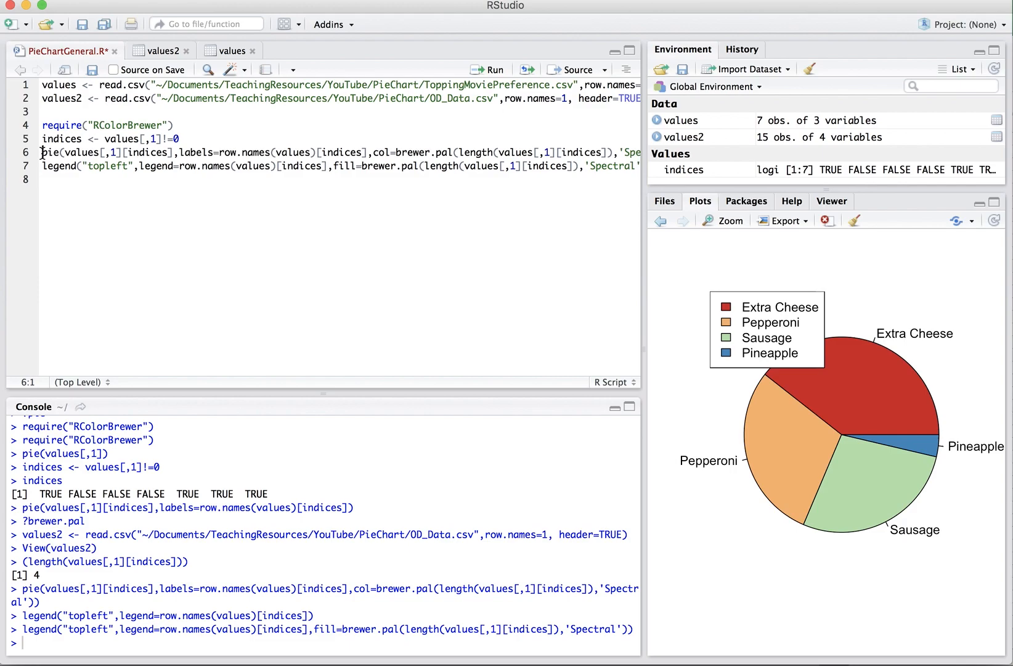
- Insert par(mar=c(3,11,3,11)) before the pie call, then revise the margins to c(3,4,4,3)
{"action": "type", "text": "p"}
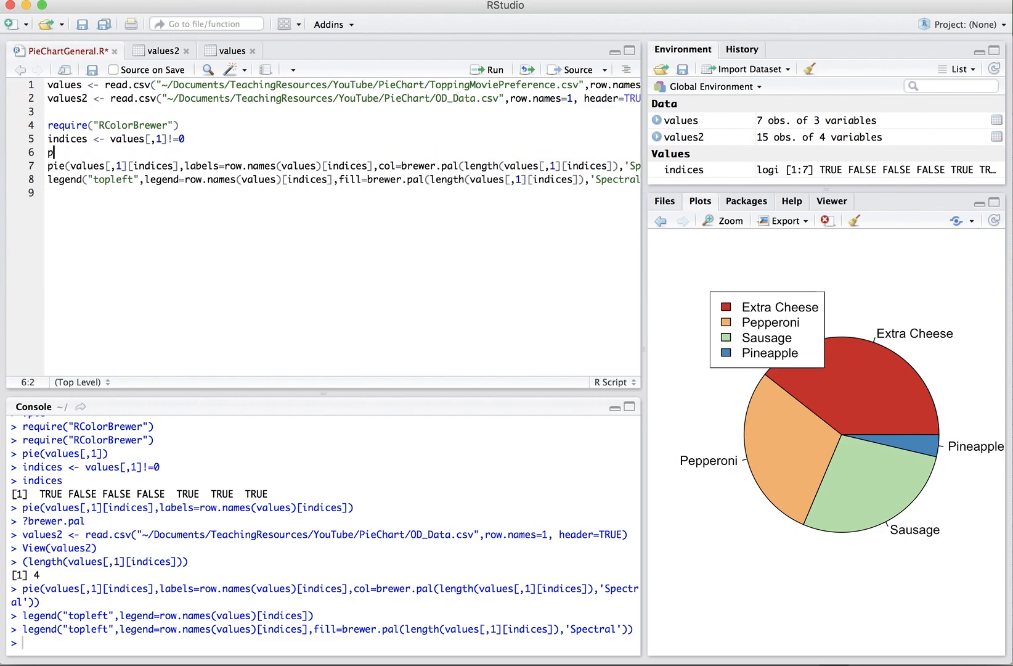
{"action": "type", "text": "ar"}
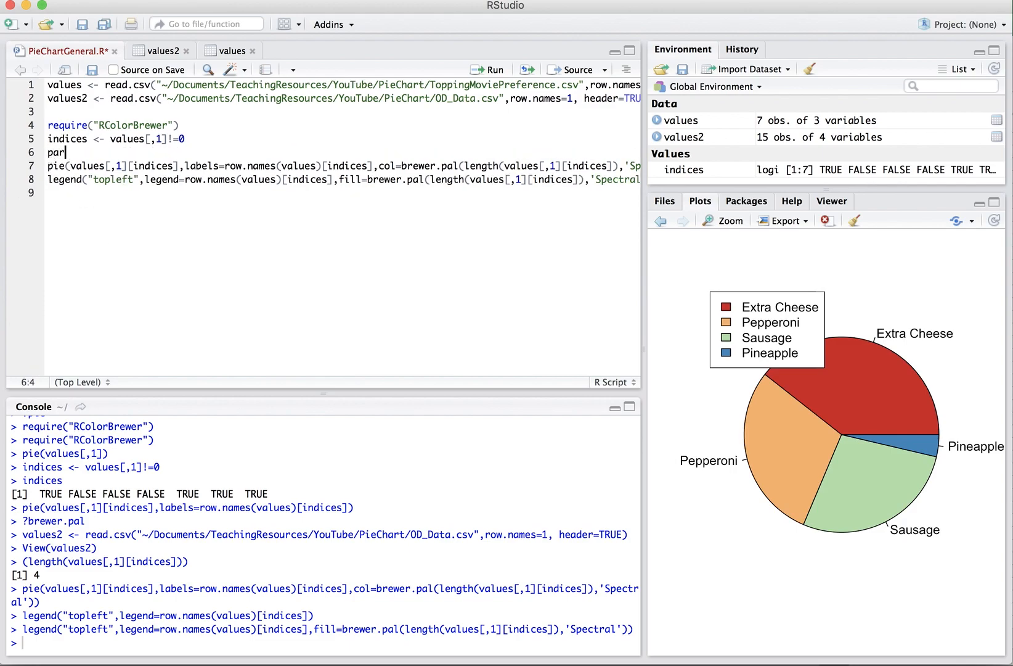
{"action": "type", "text": "(mar=)"}
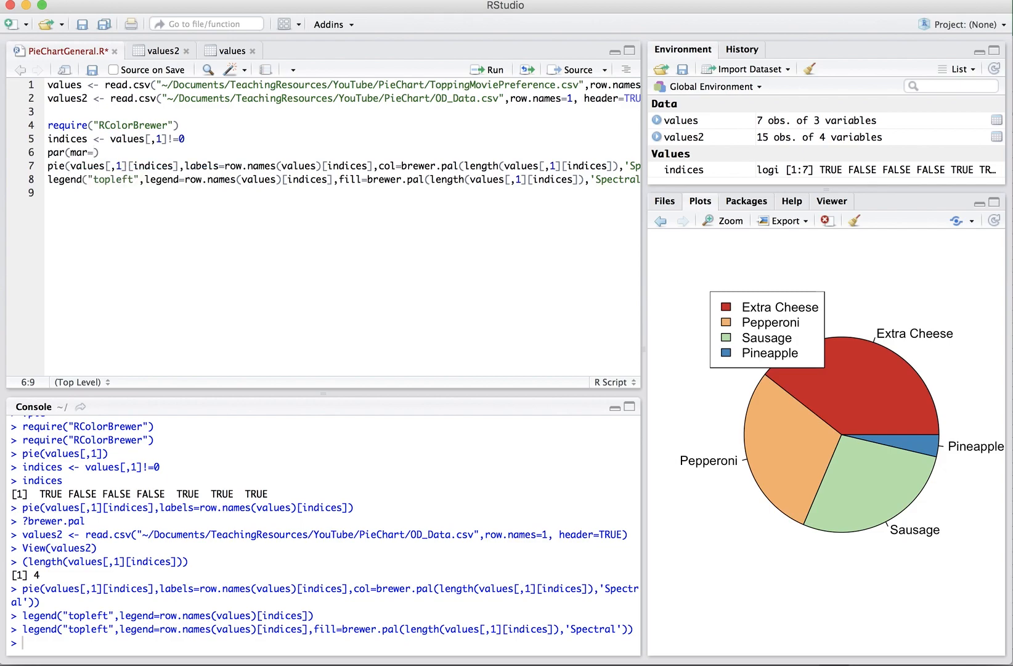
{"action": "type", "text": "c)3,11,"}
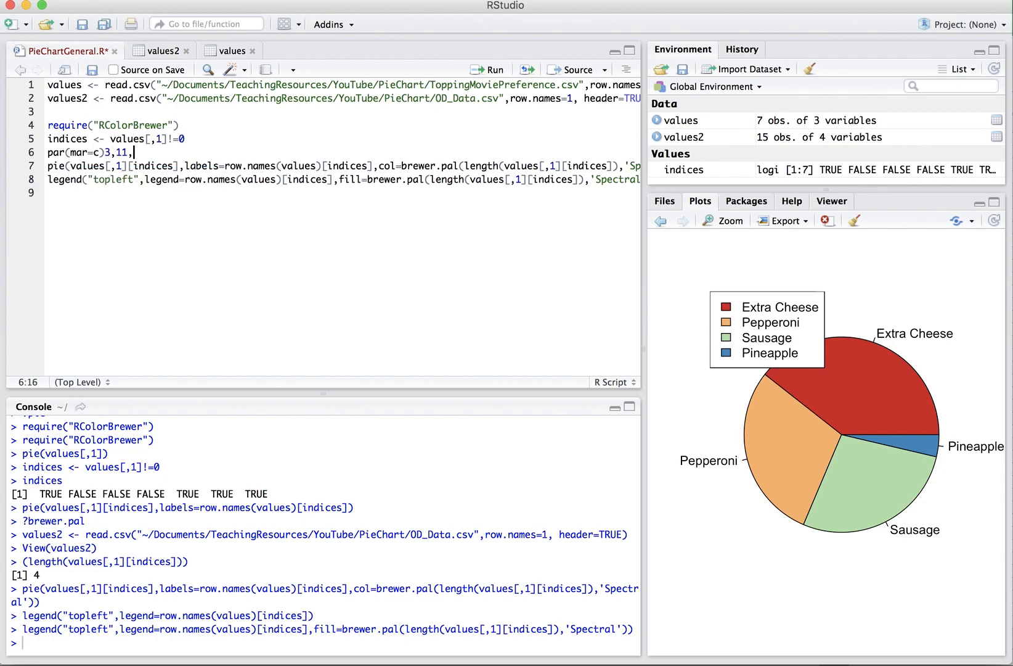
{"action": "type", "text": "3,11))"}
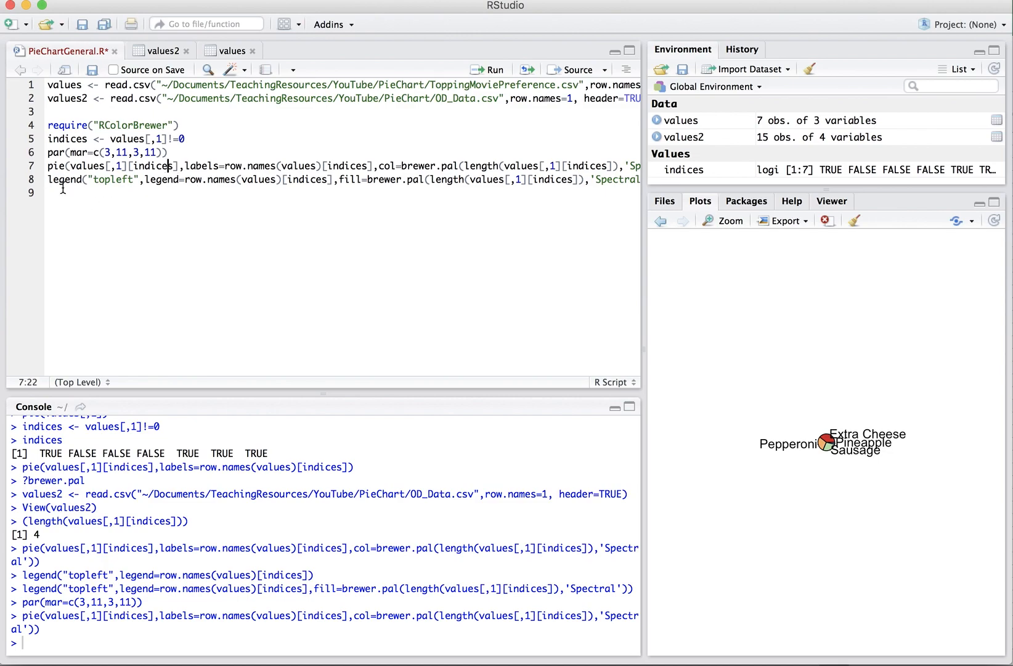
{"action": "left_click", "coordinate": [113, 152]}
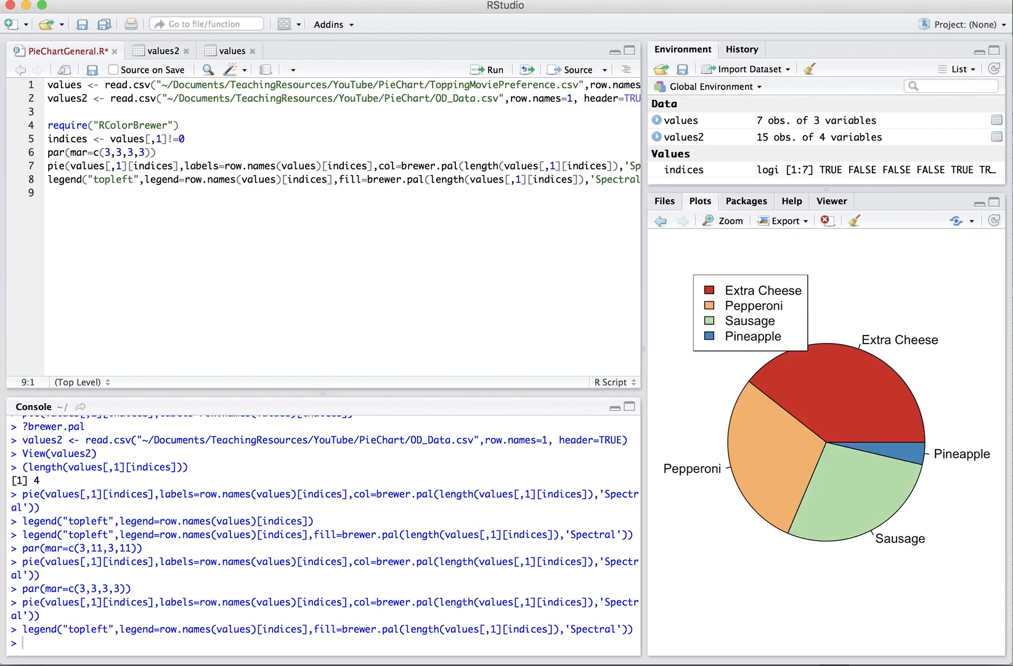
{"action": "left_click", "coordinate": [124, 152]}
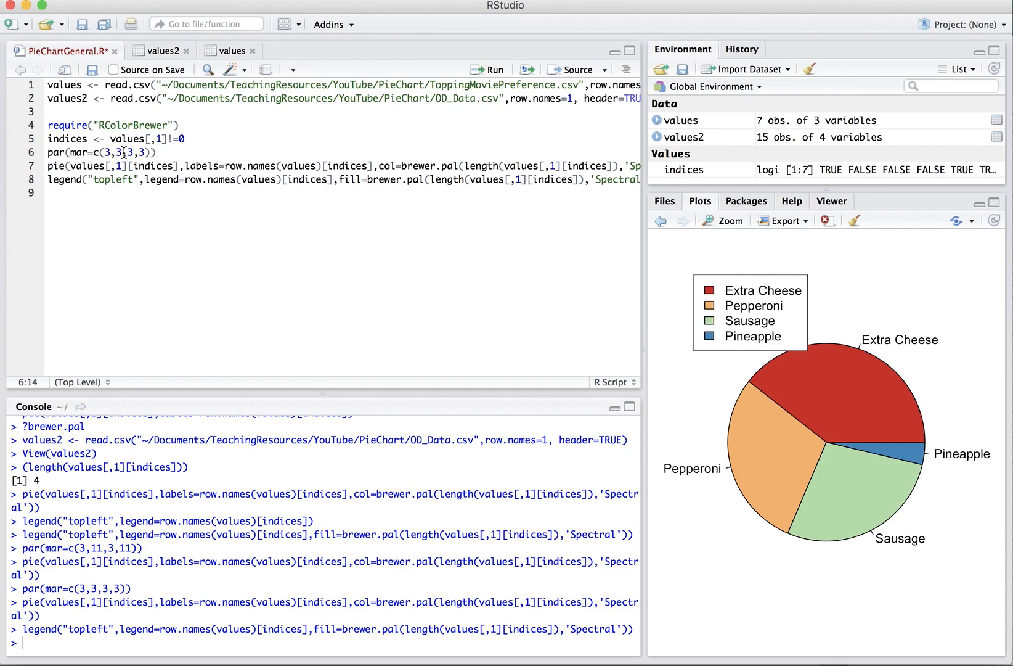
{"action": "type", "text": "4,4"}
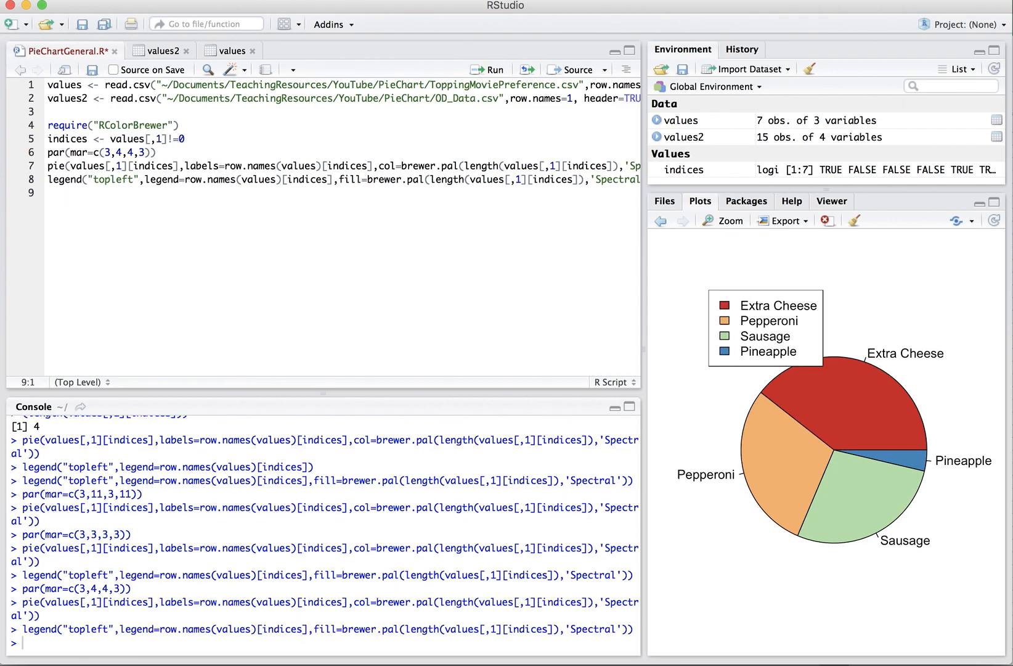
- Write a for loop over ncol(values) holding the copied indices, par, pie and legend lines
{"action": "type", "text": "for("}
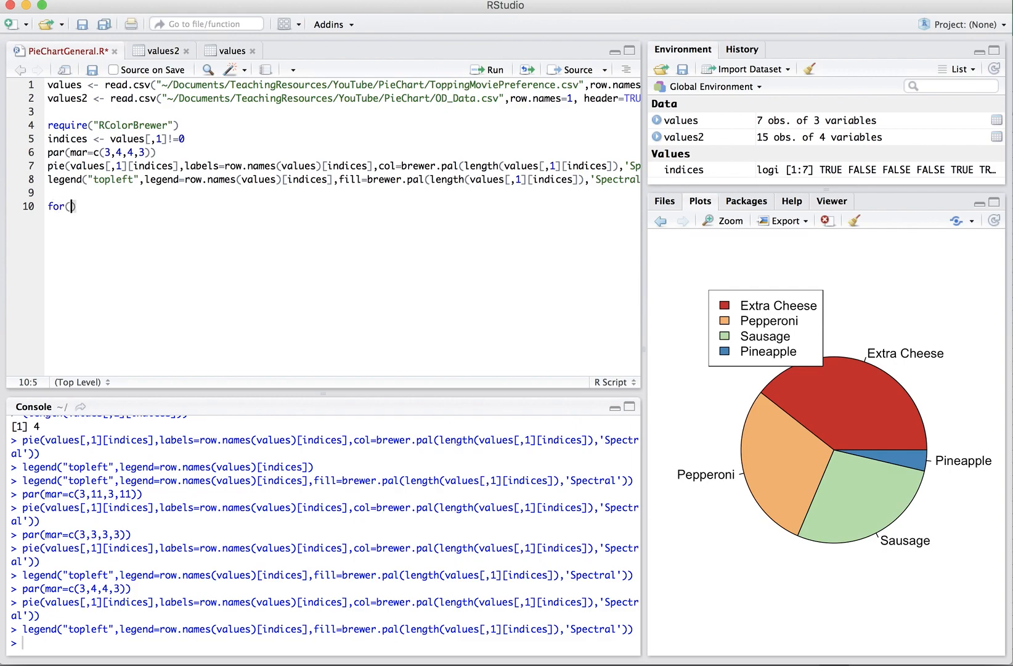
{"action": "type", "text": "c in colnames(values"}
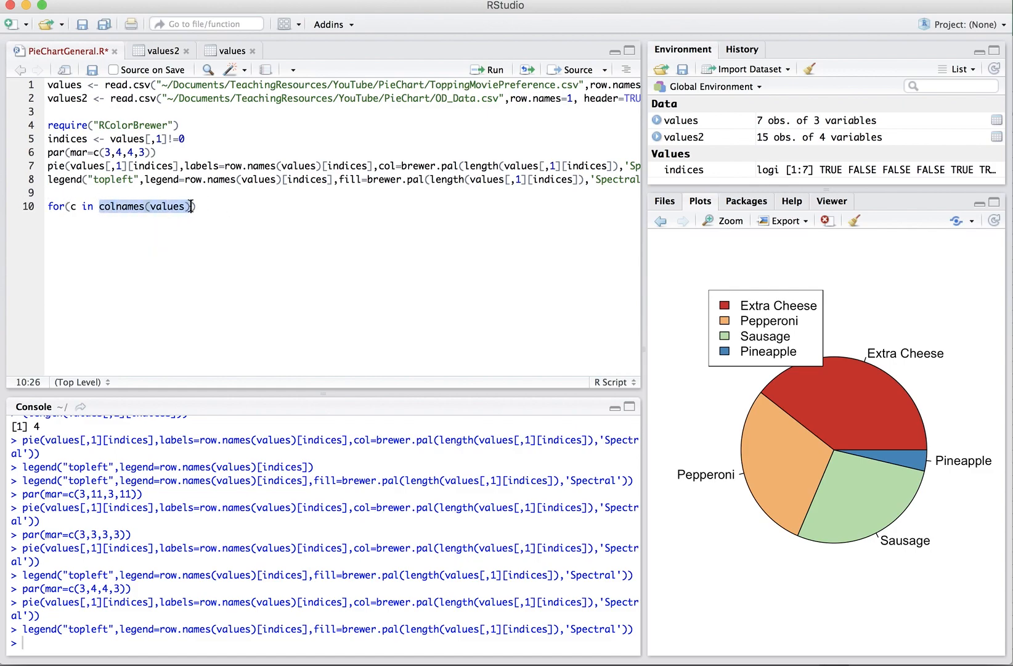
{"action": "type", "text": "ncol("}
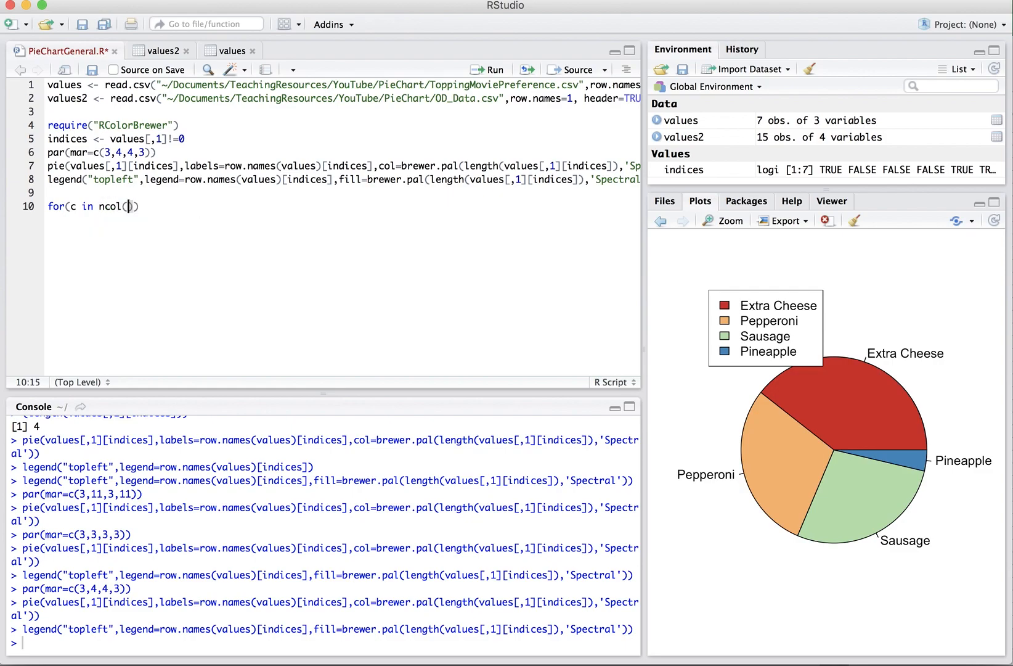
{"action": "type", "text": "values"}
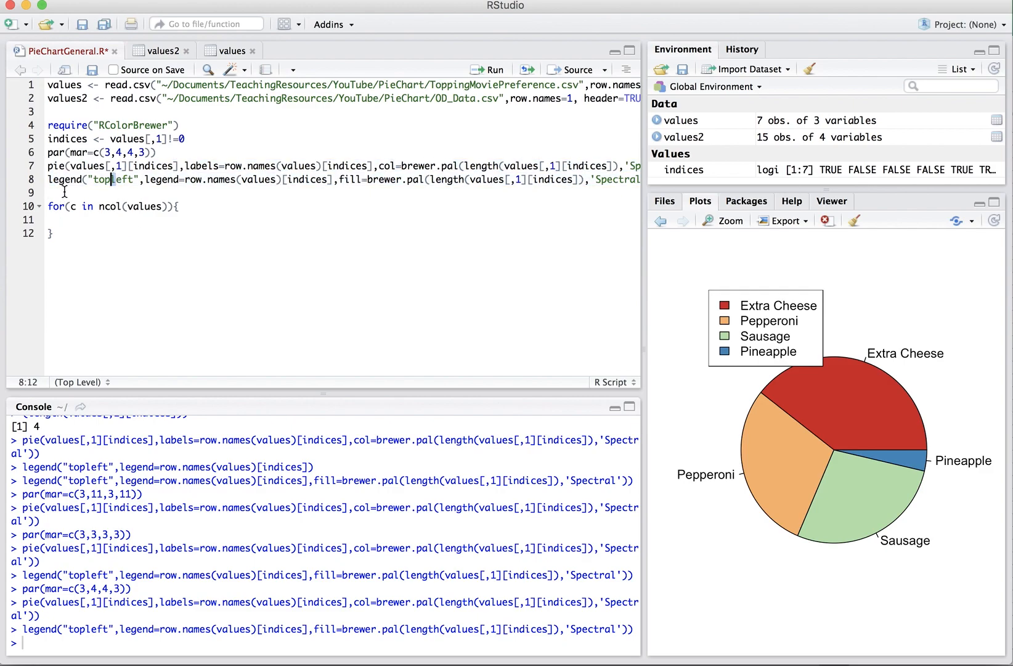
{"action": "left_click", "coordinate": [49, 192]}
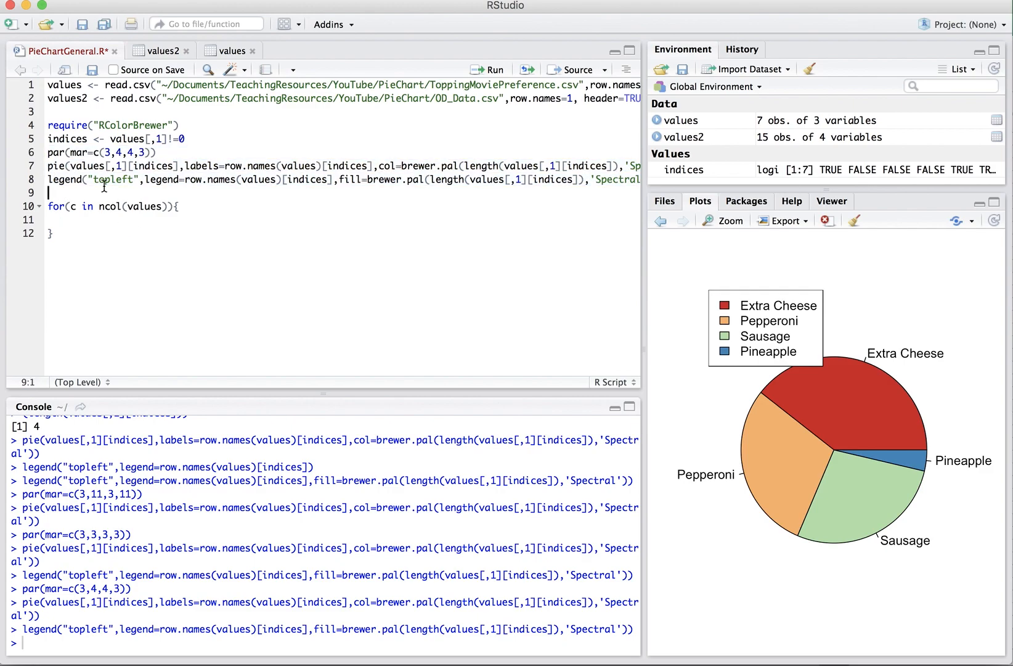
{"action": "left_click", "coordinate": [62, 220]}
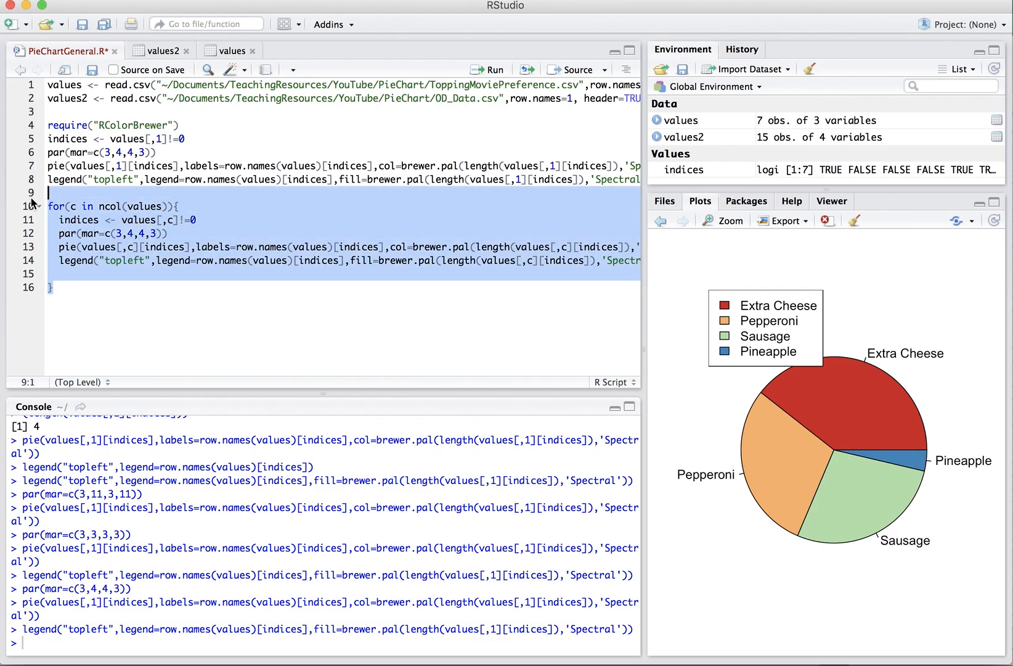
- Add main=colnames(values)[c] to the loop's pie call and adjust the loop's par(mar) values
{"action": "left_click", "coordinate": [492, 70]}
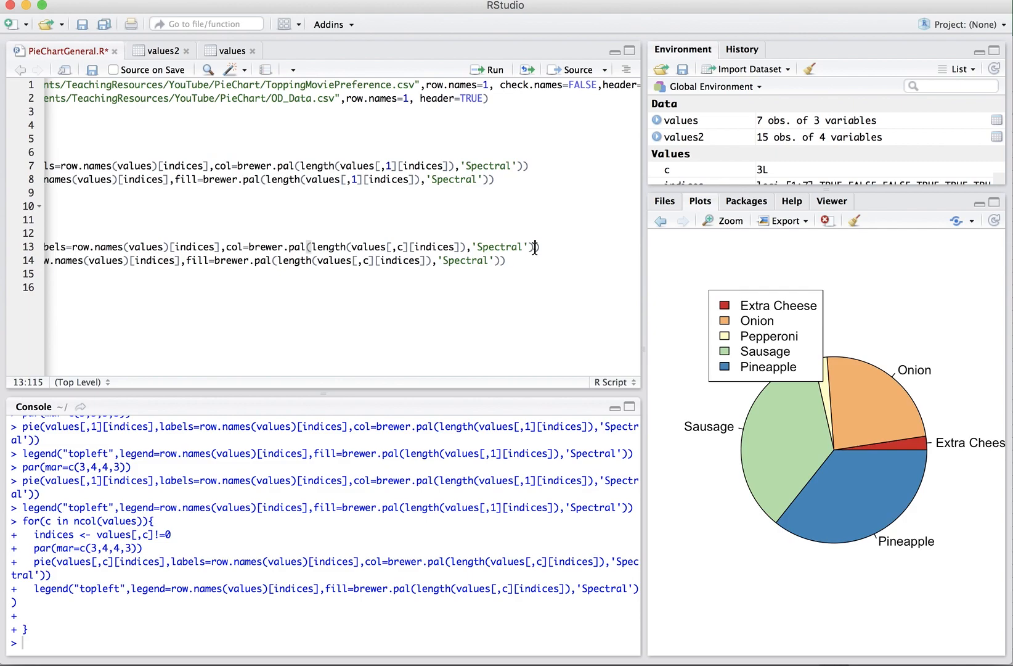
{"action": "type", "text": ",main="}
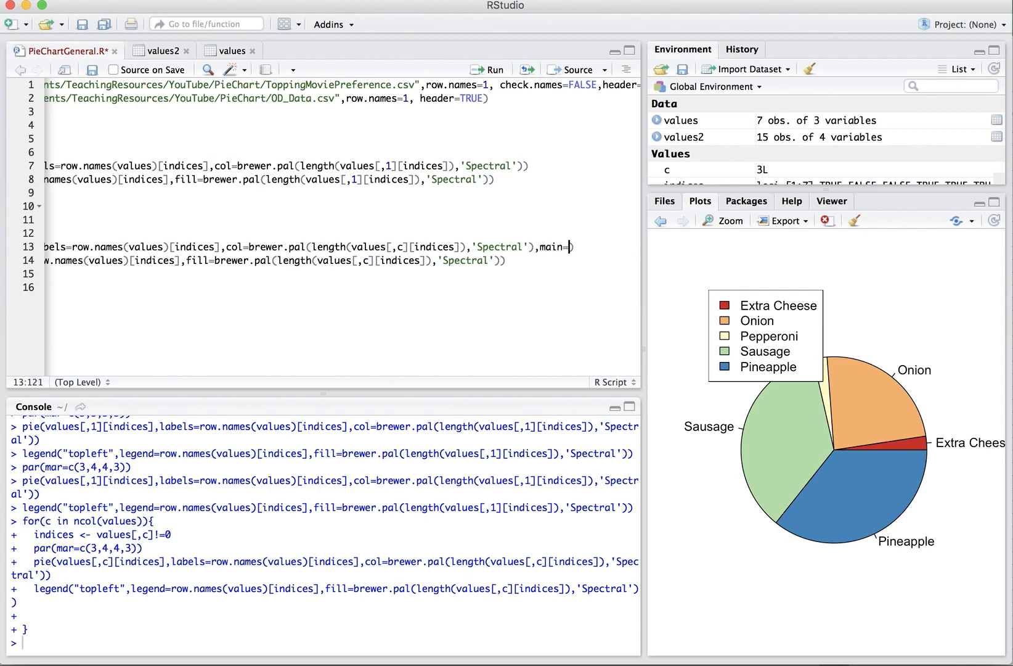
{"action": "type", "text": "colnames"}
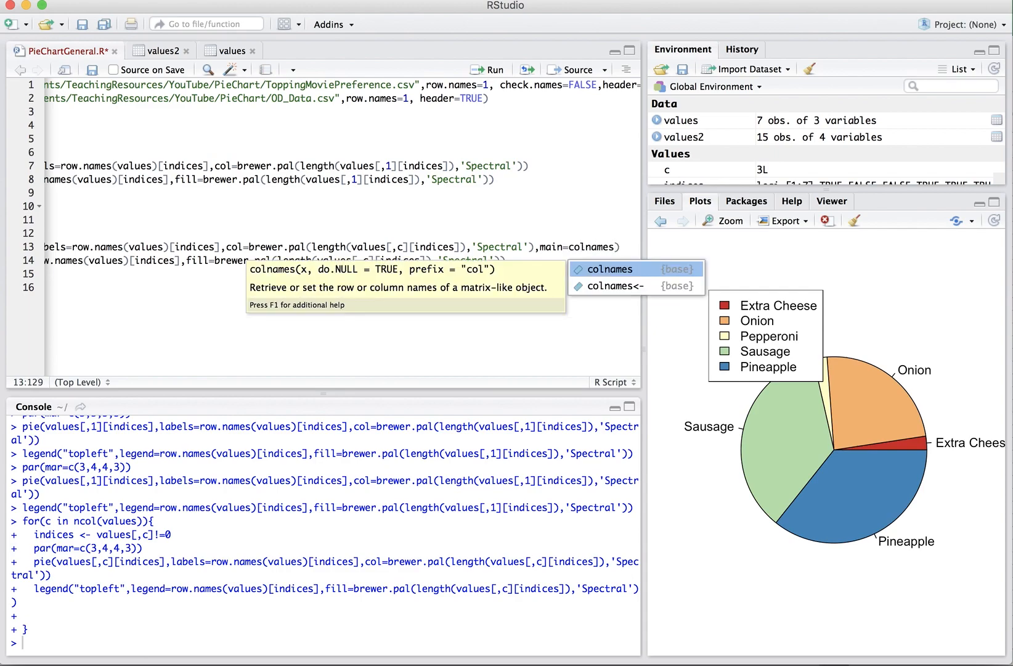
{"action": "type", "text": "[c]"}
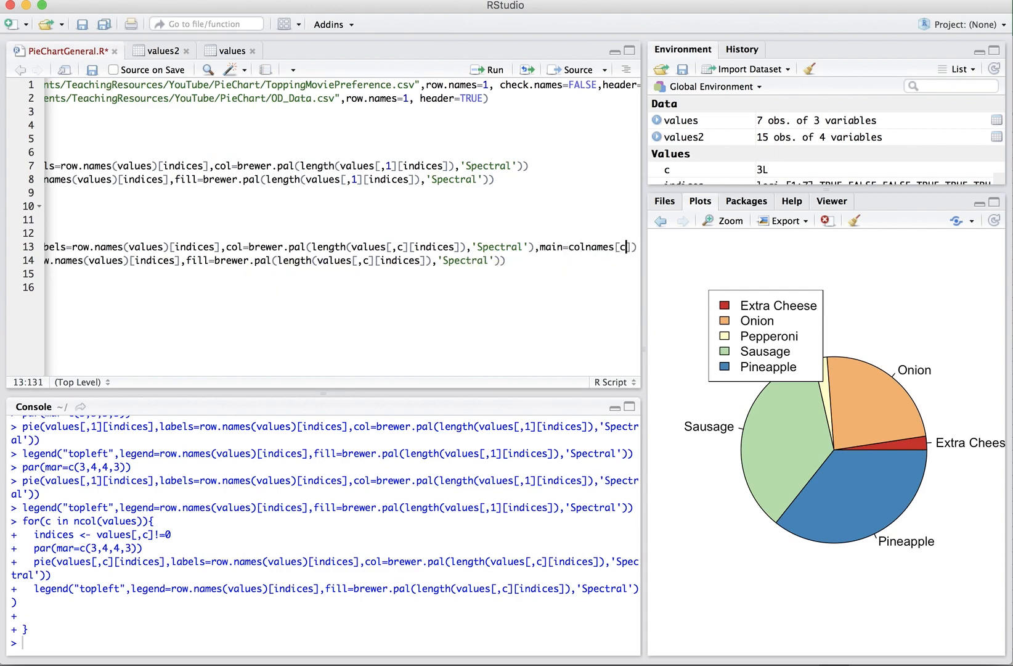
{"action": "type", "text": "(values"}
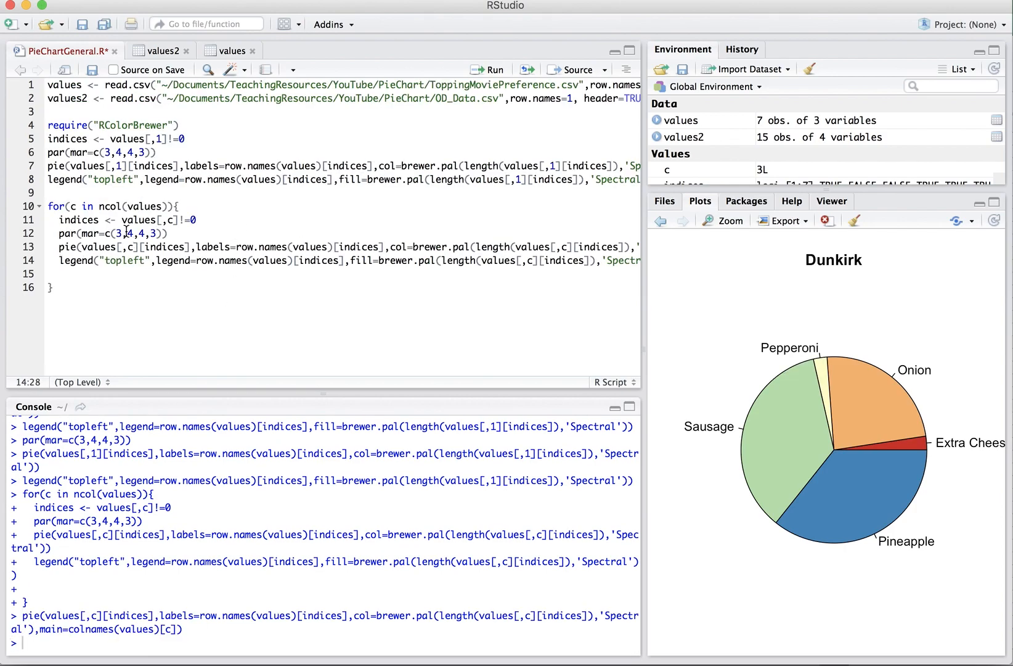
{"action": "left_click", "coordinate": [84, 234]}
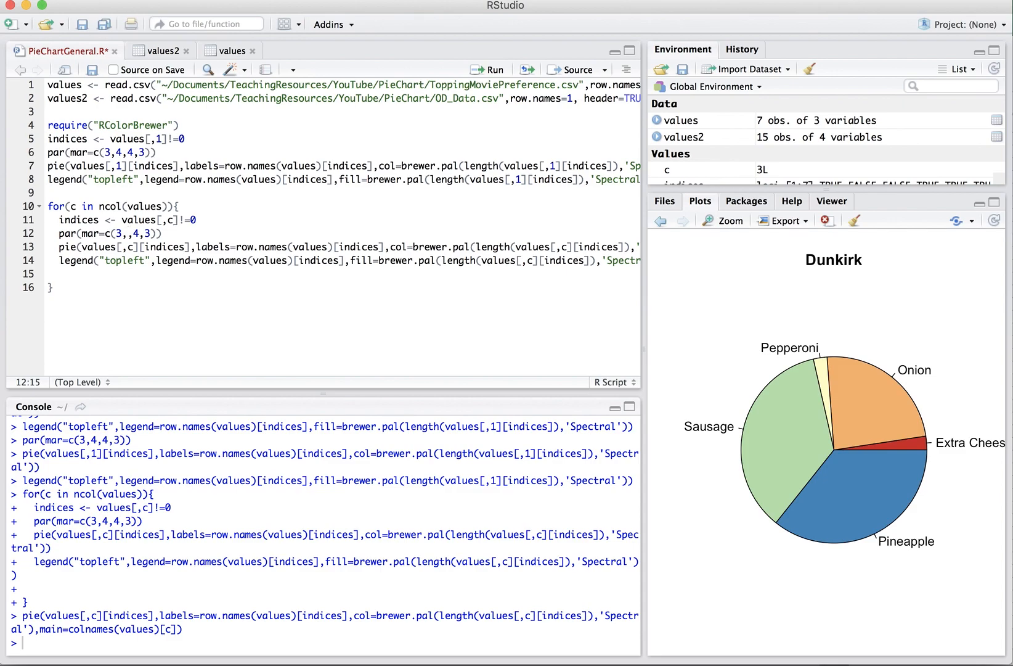
{"action": "left_click", "coordinate": [148, 234]}
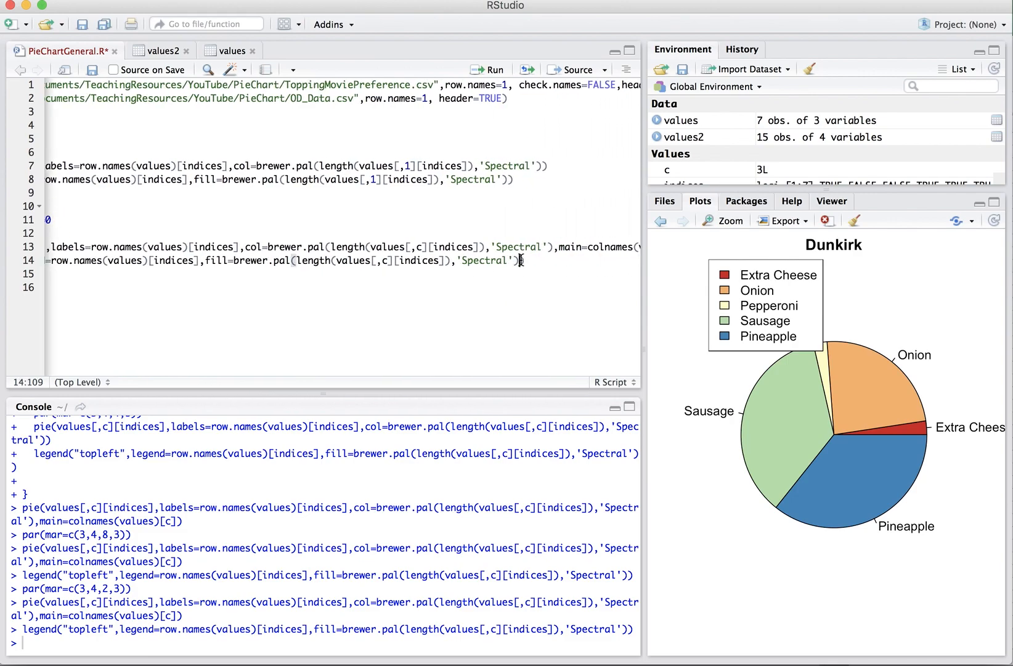
- Set legend cex=0.6, loop over 1:ncol(values), and view the Guardians of the Galaxy Vol. 2 pie
{"action": "type", "text": ","}
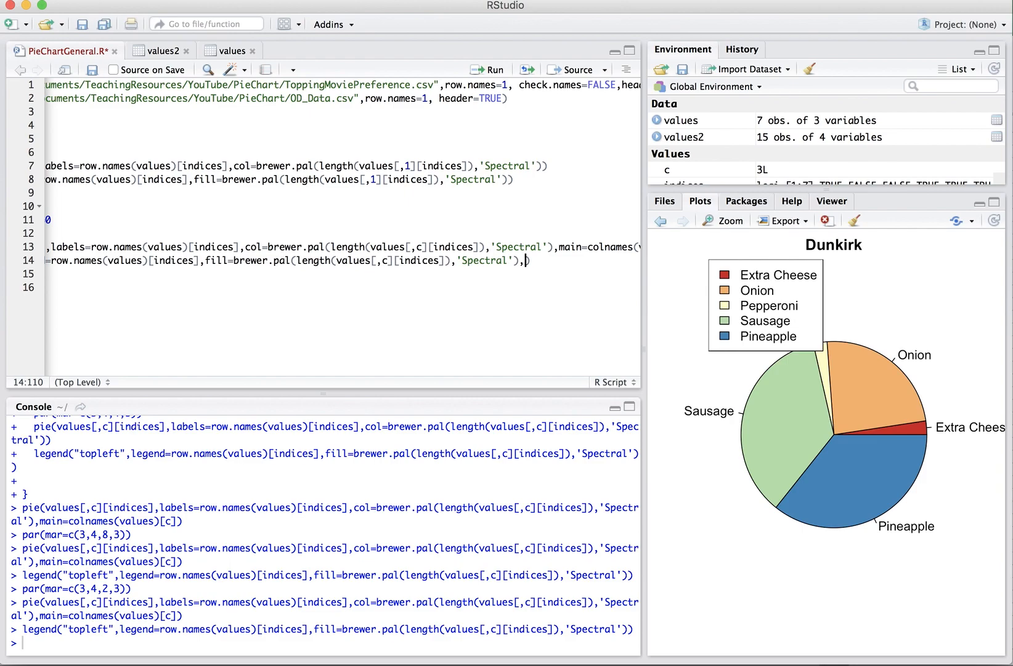
{"action": "mouse_move", "coordinate": [494, 247]}
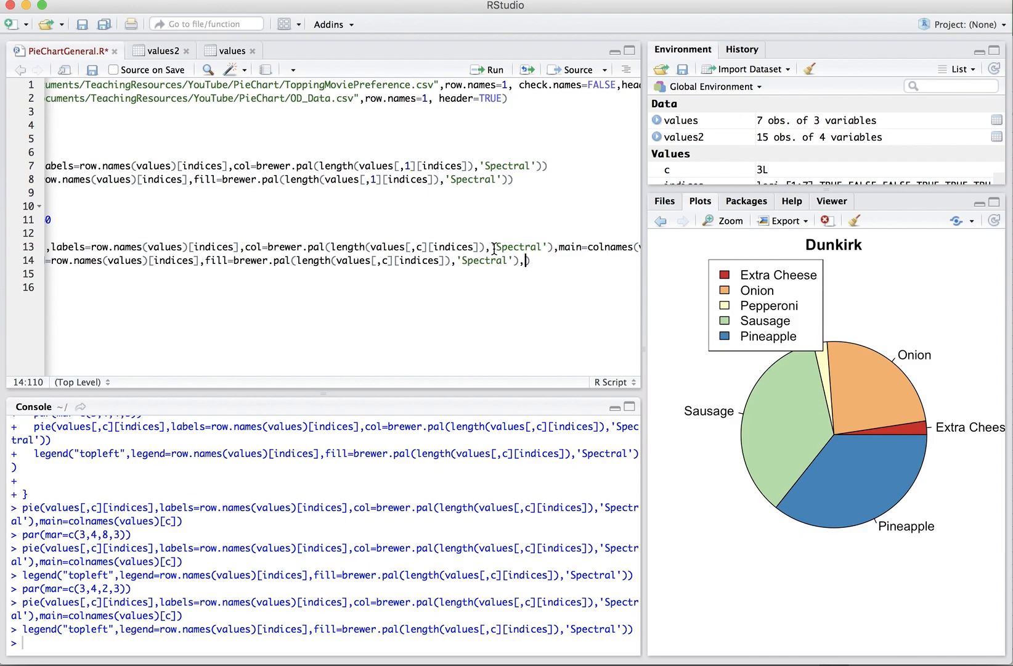
{"action": "type", "text": "cex"}
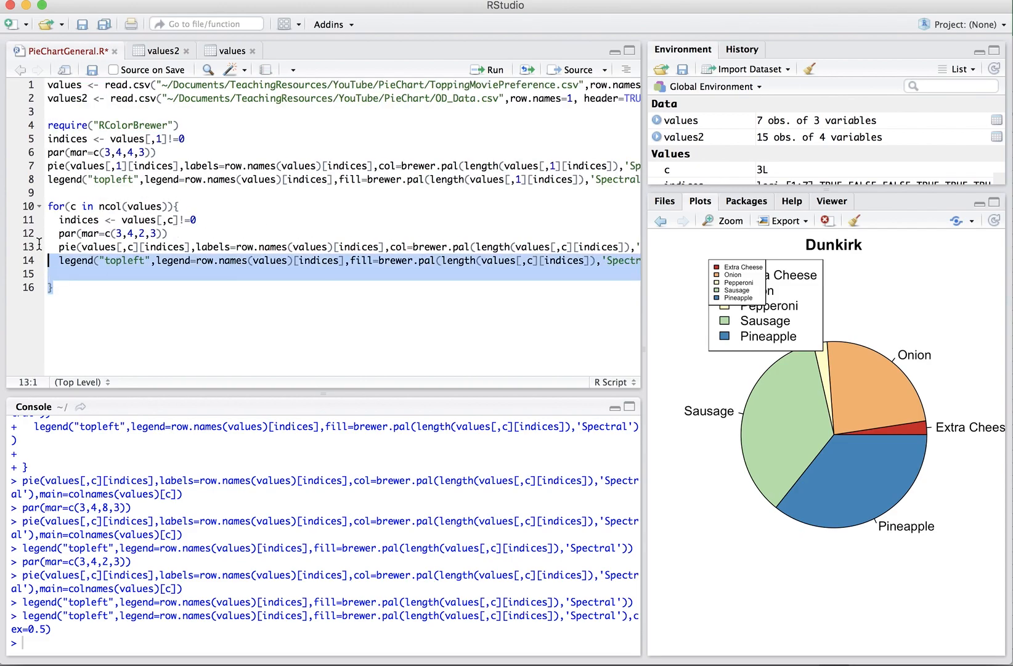
{"action": "left_click", "coordinate": [487, 69]}
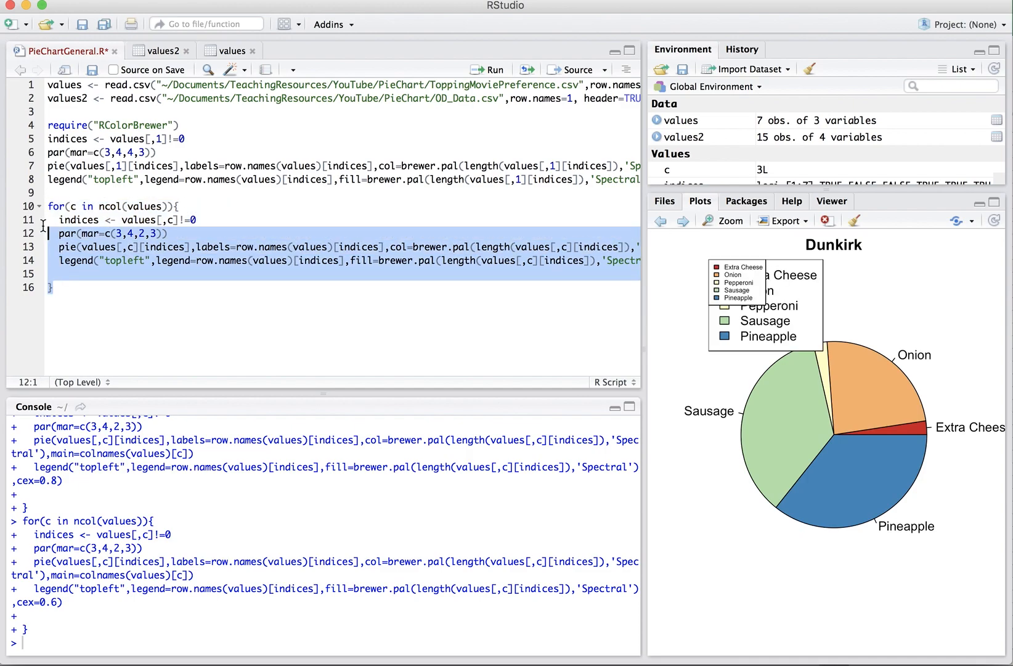
{"action": "left_click", "coordinate": [91, 205]}
{"action": "type", "text": "1:"}
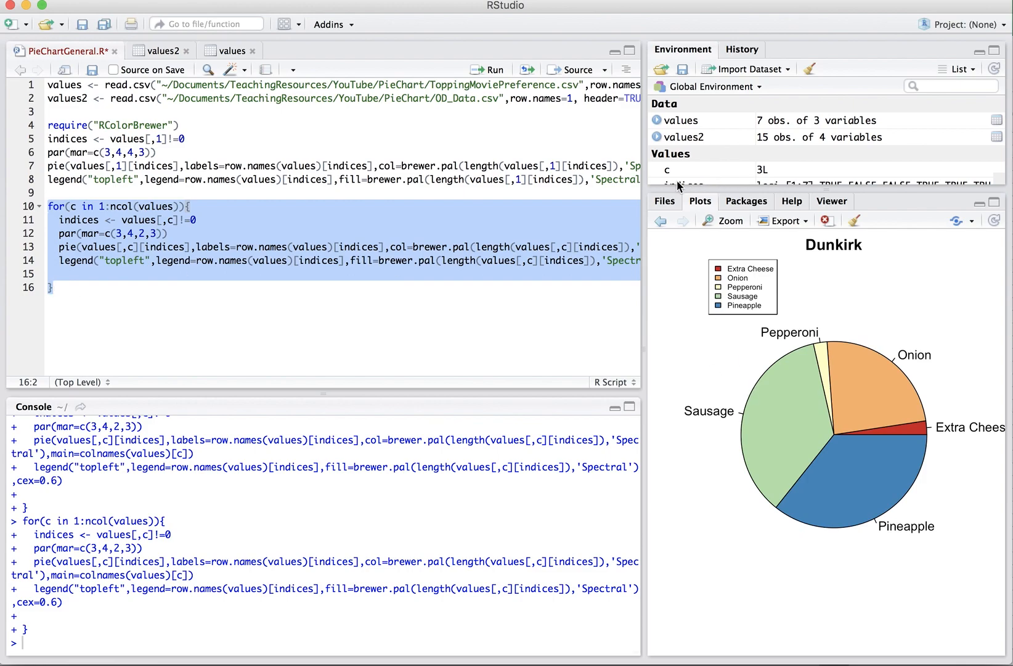
{"action": "left_click", "coordinate": [662, 220]}
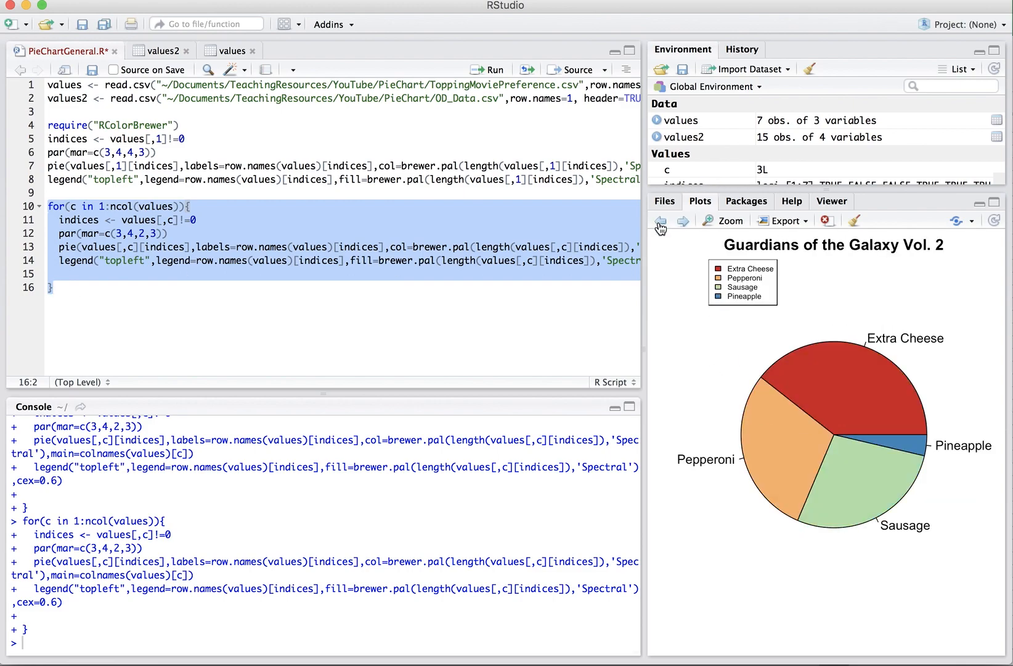